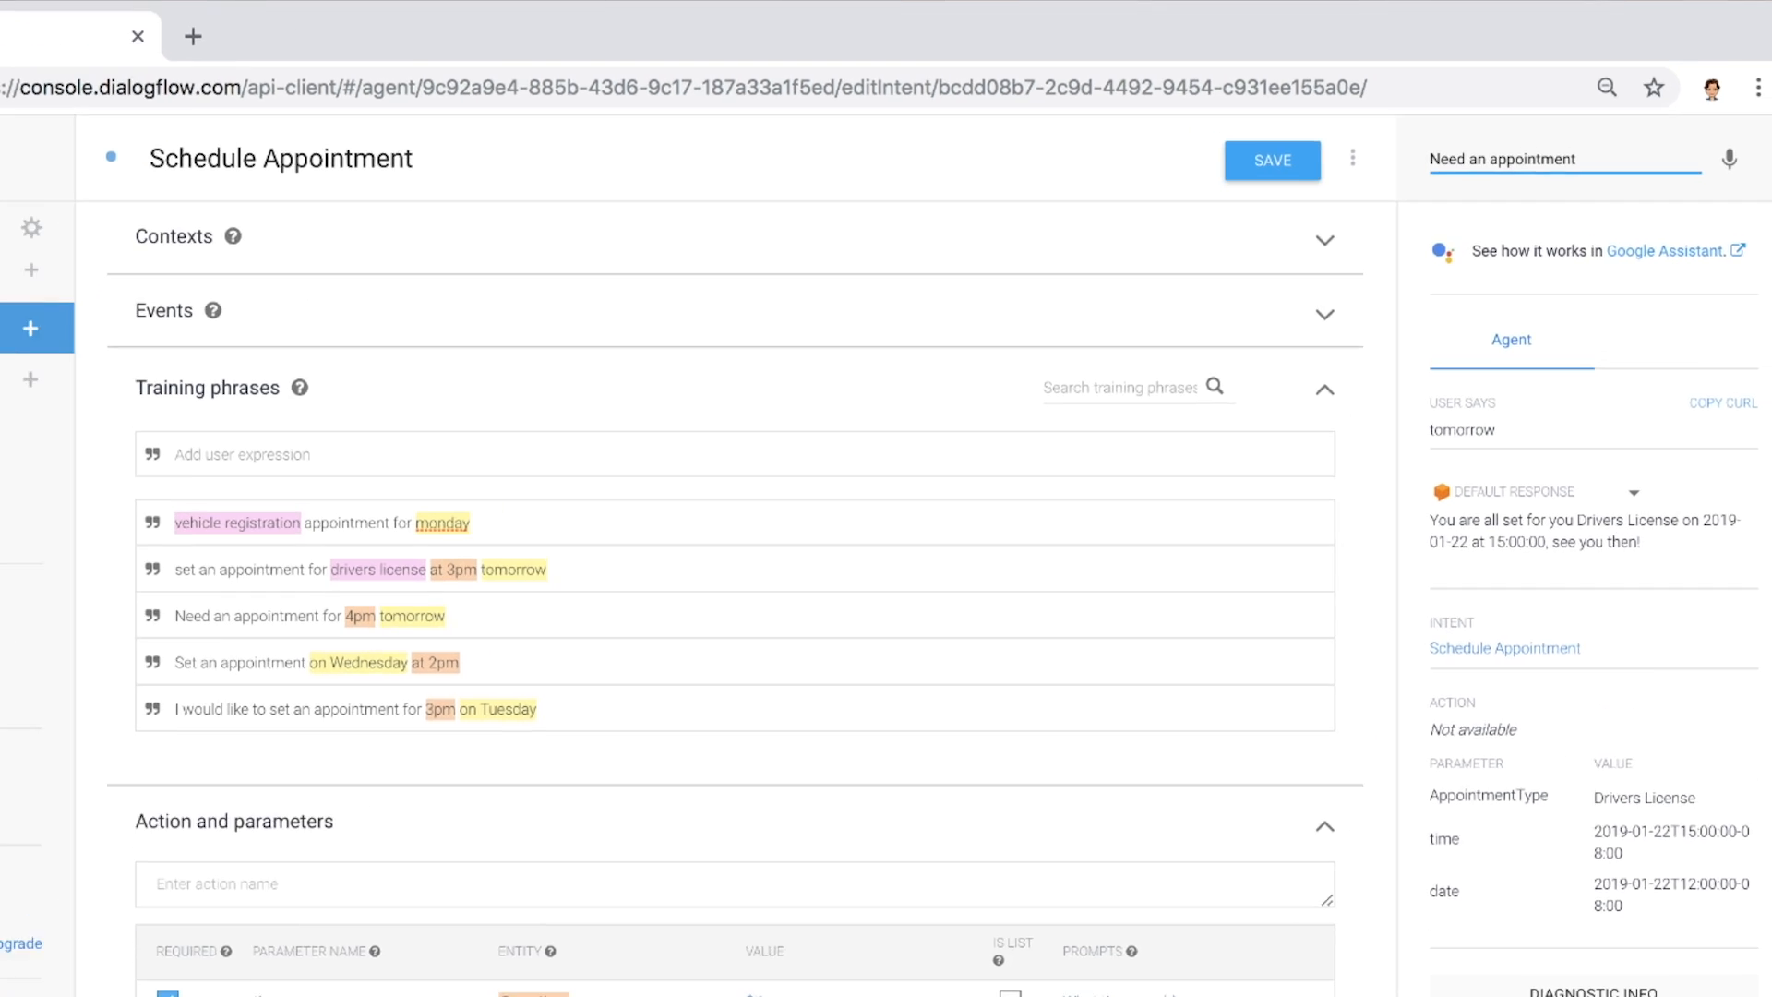
- Finish the 'for 4pm' test query, then return to the intents list
text(for 4pm)
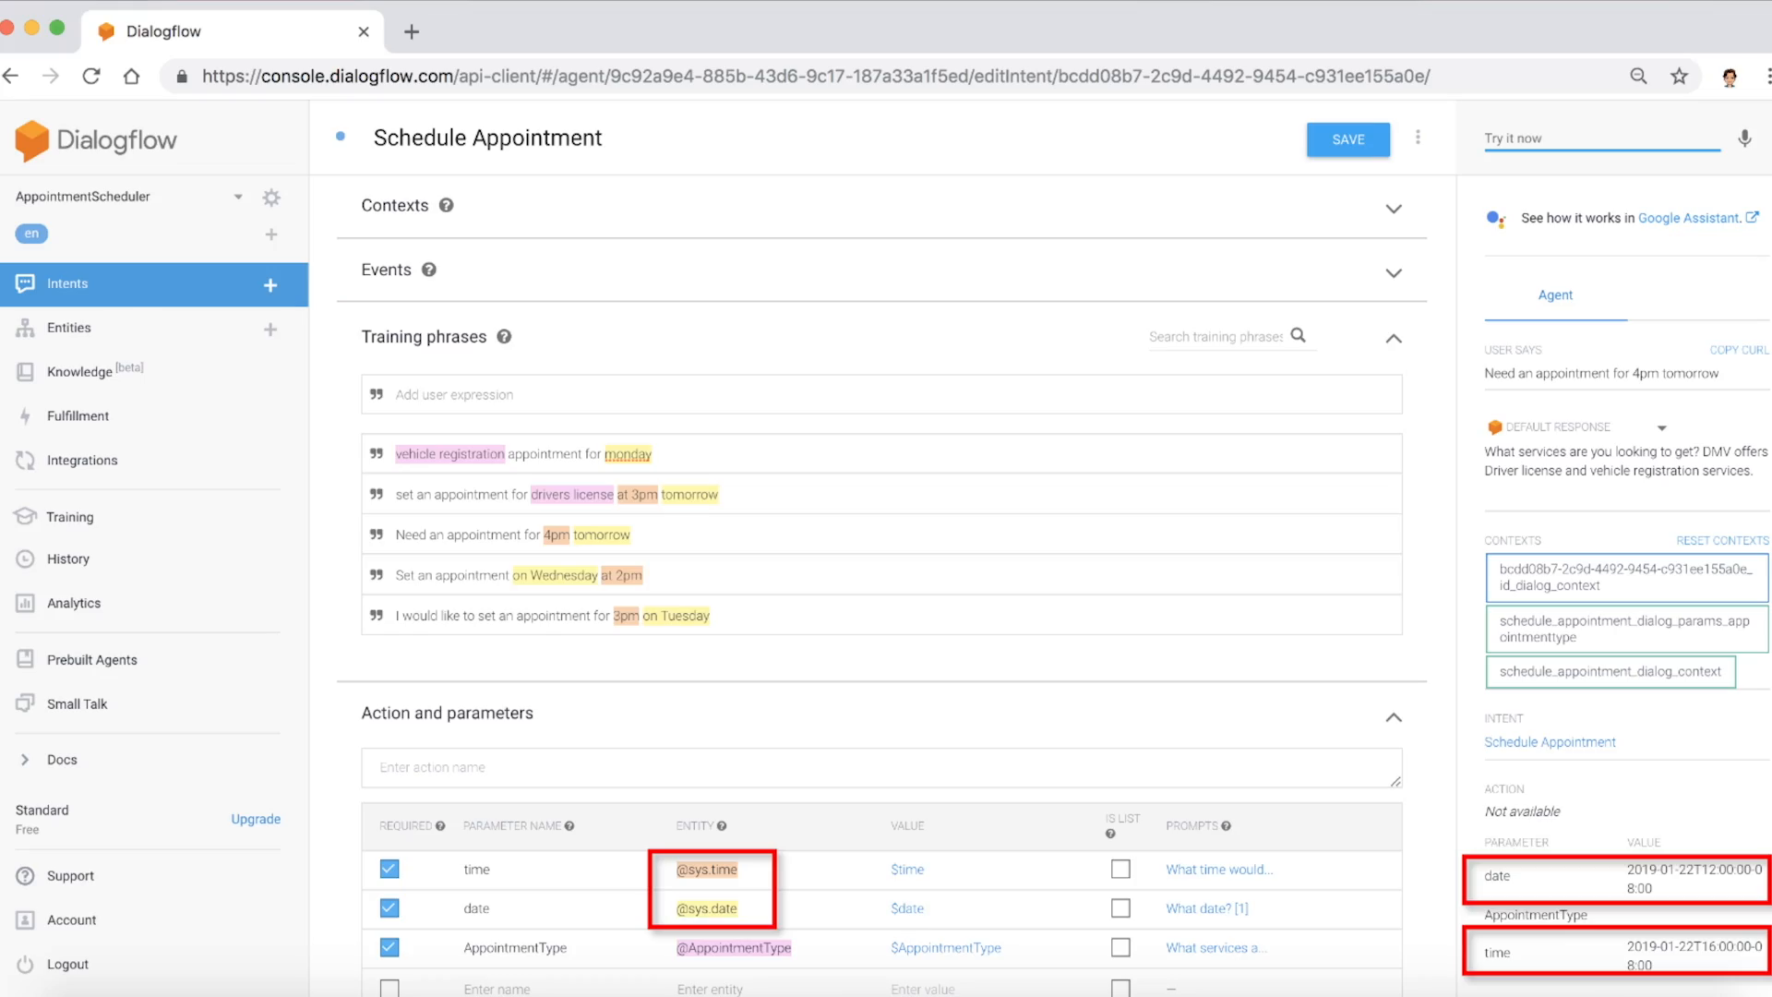
click(66, 284)
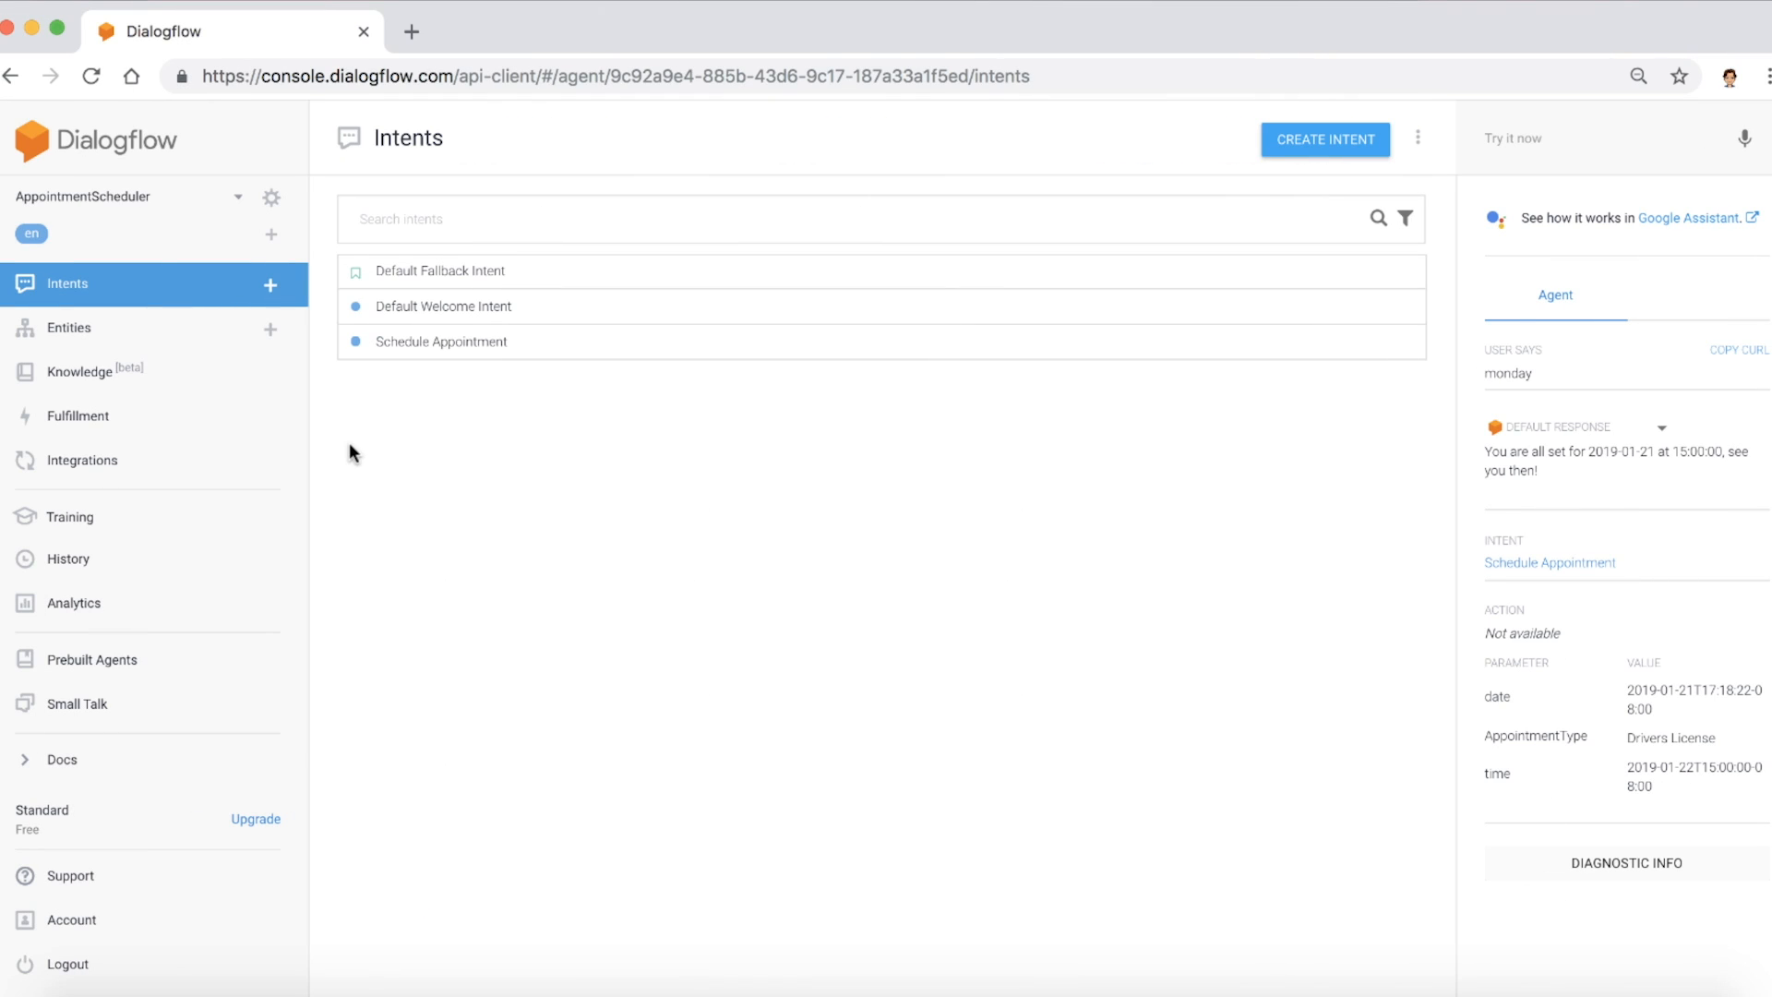
mouse_move(133, 356)
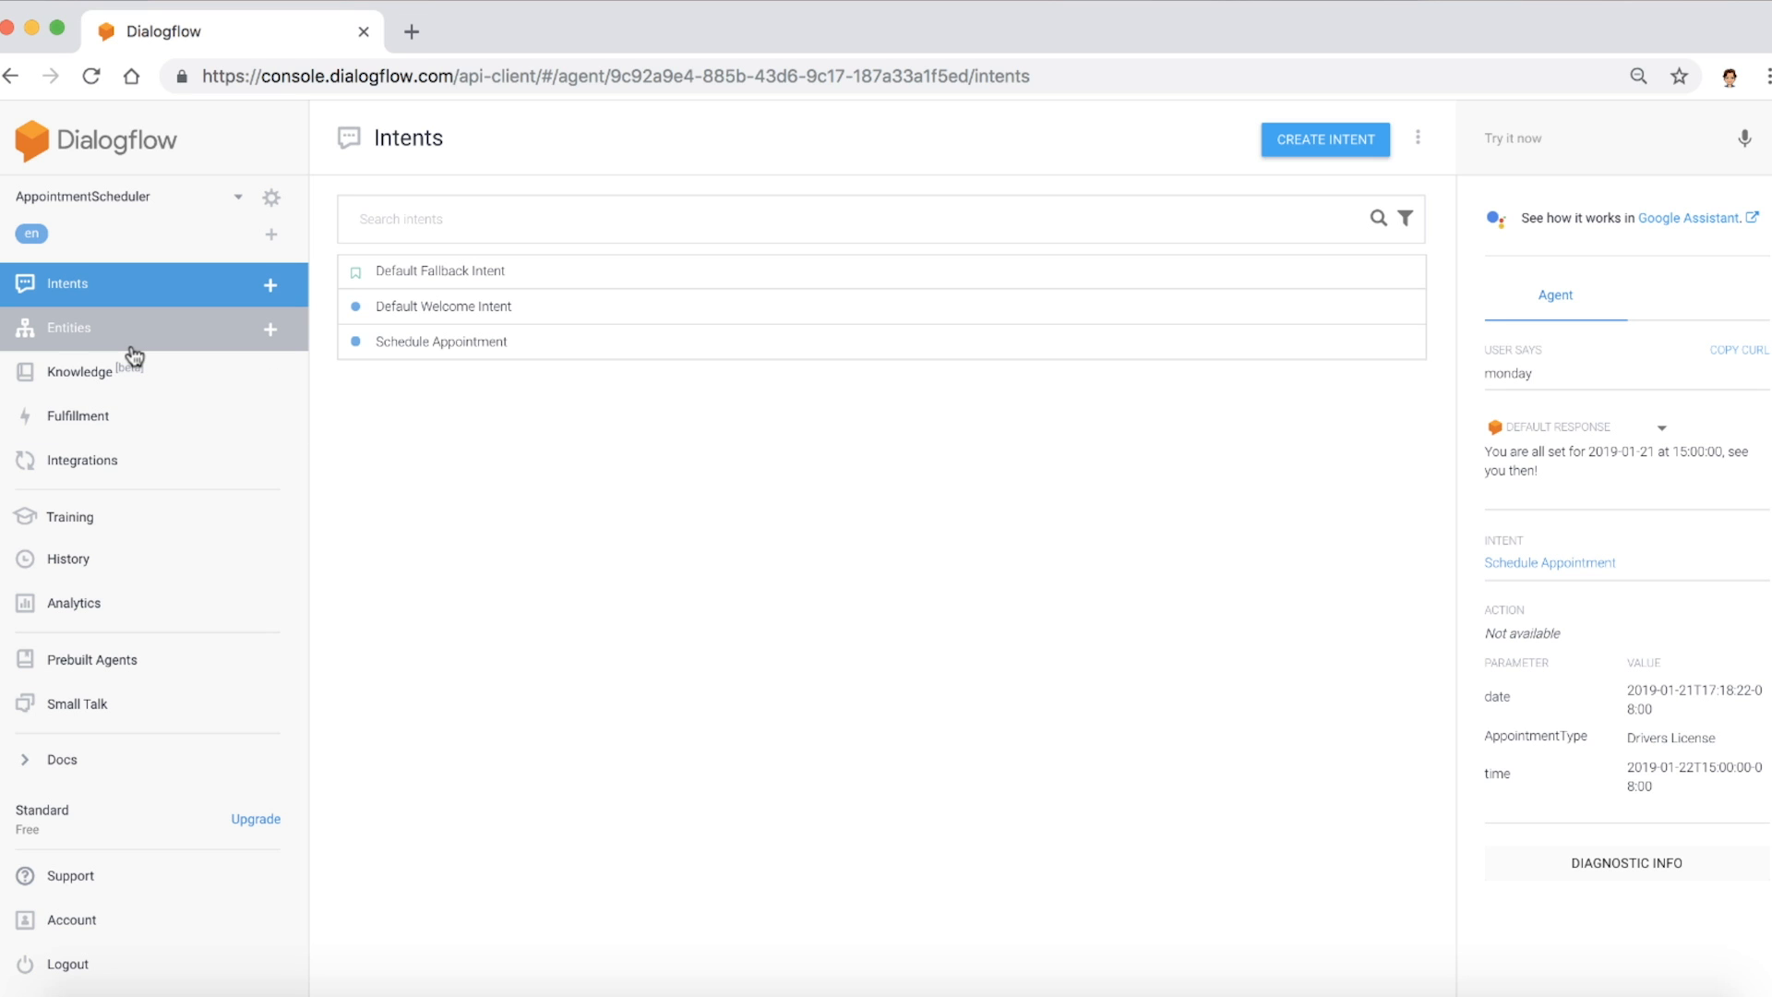
- Start a new entity named AppointmentType from the Entities page
click(67, 328)
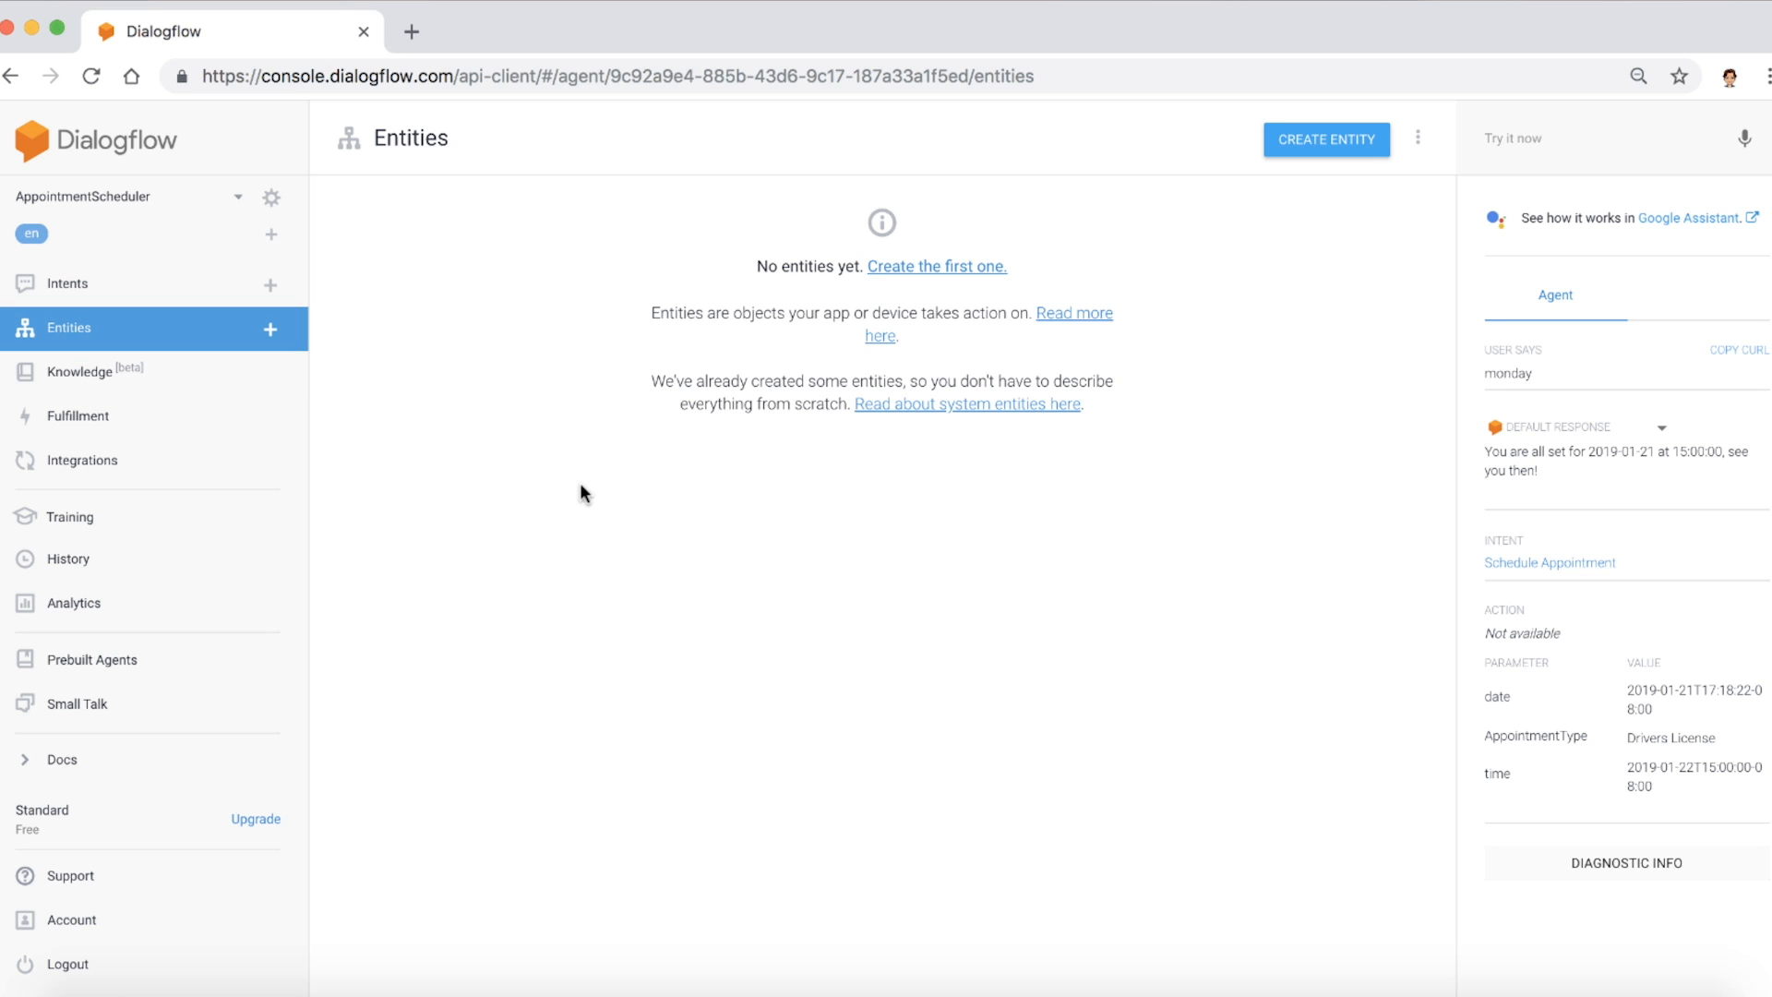
mouse_move(993, 275)
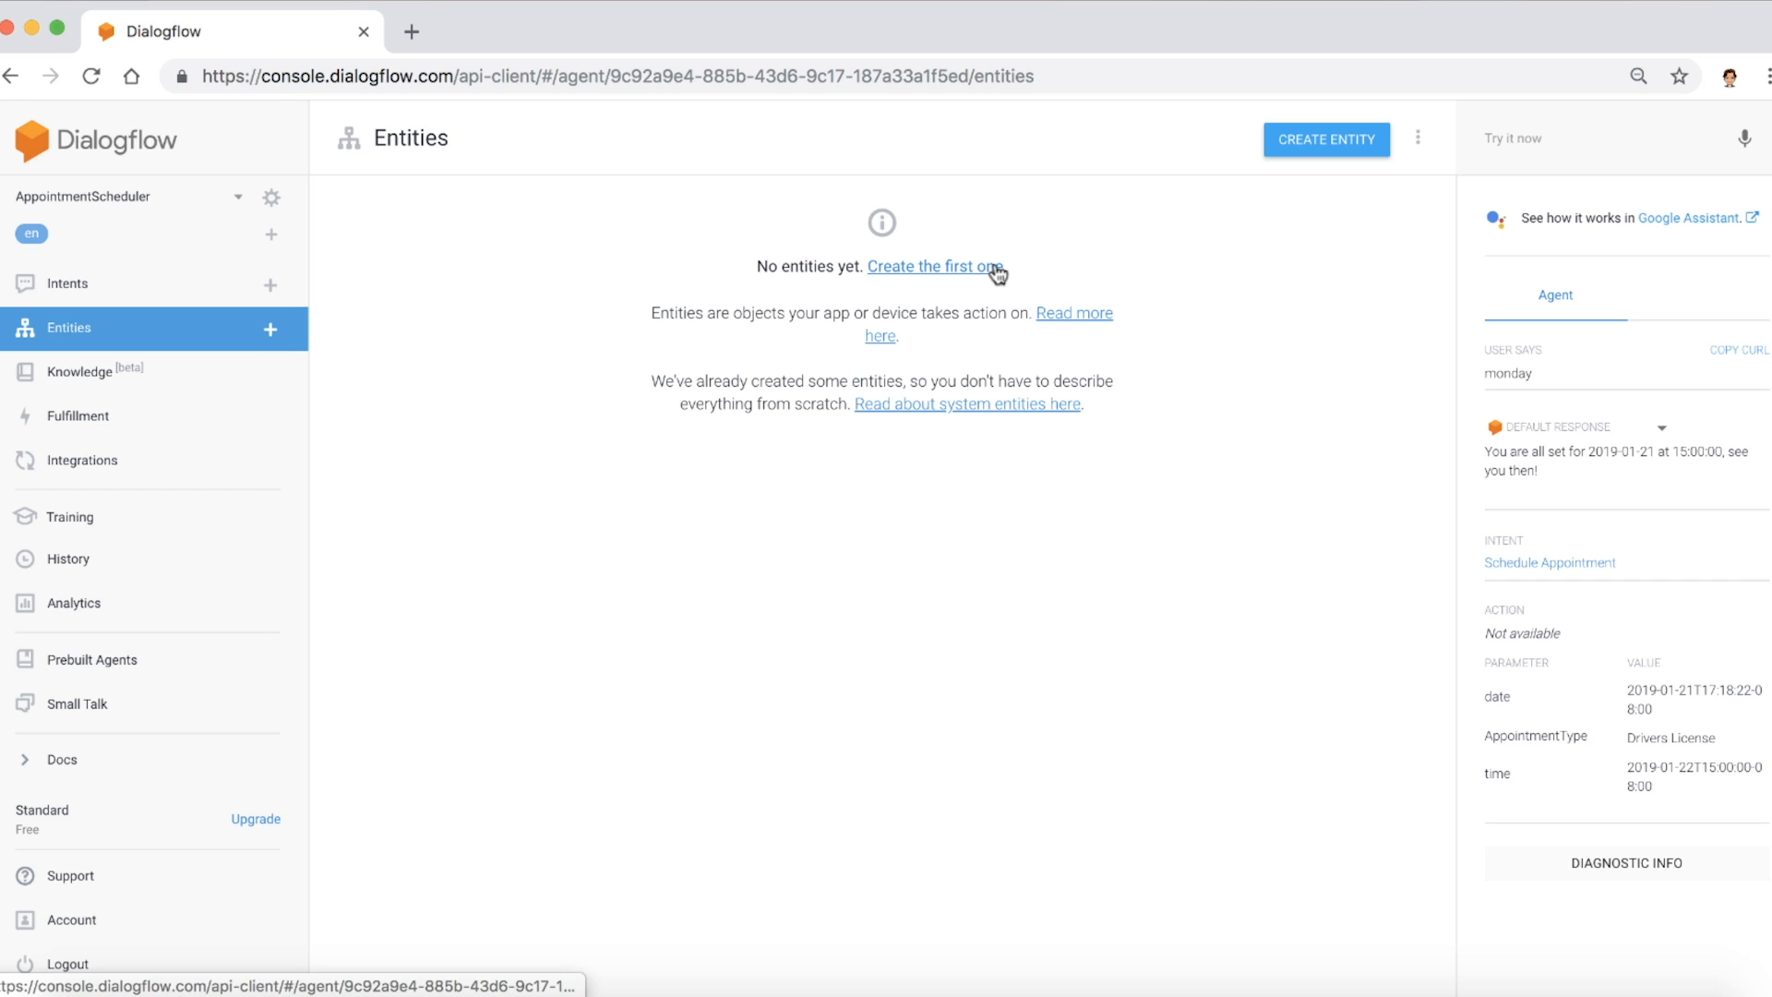
click(931, 266)
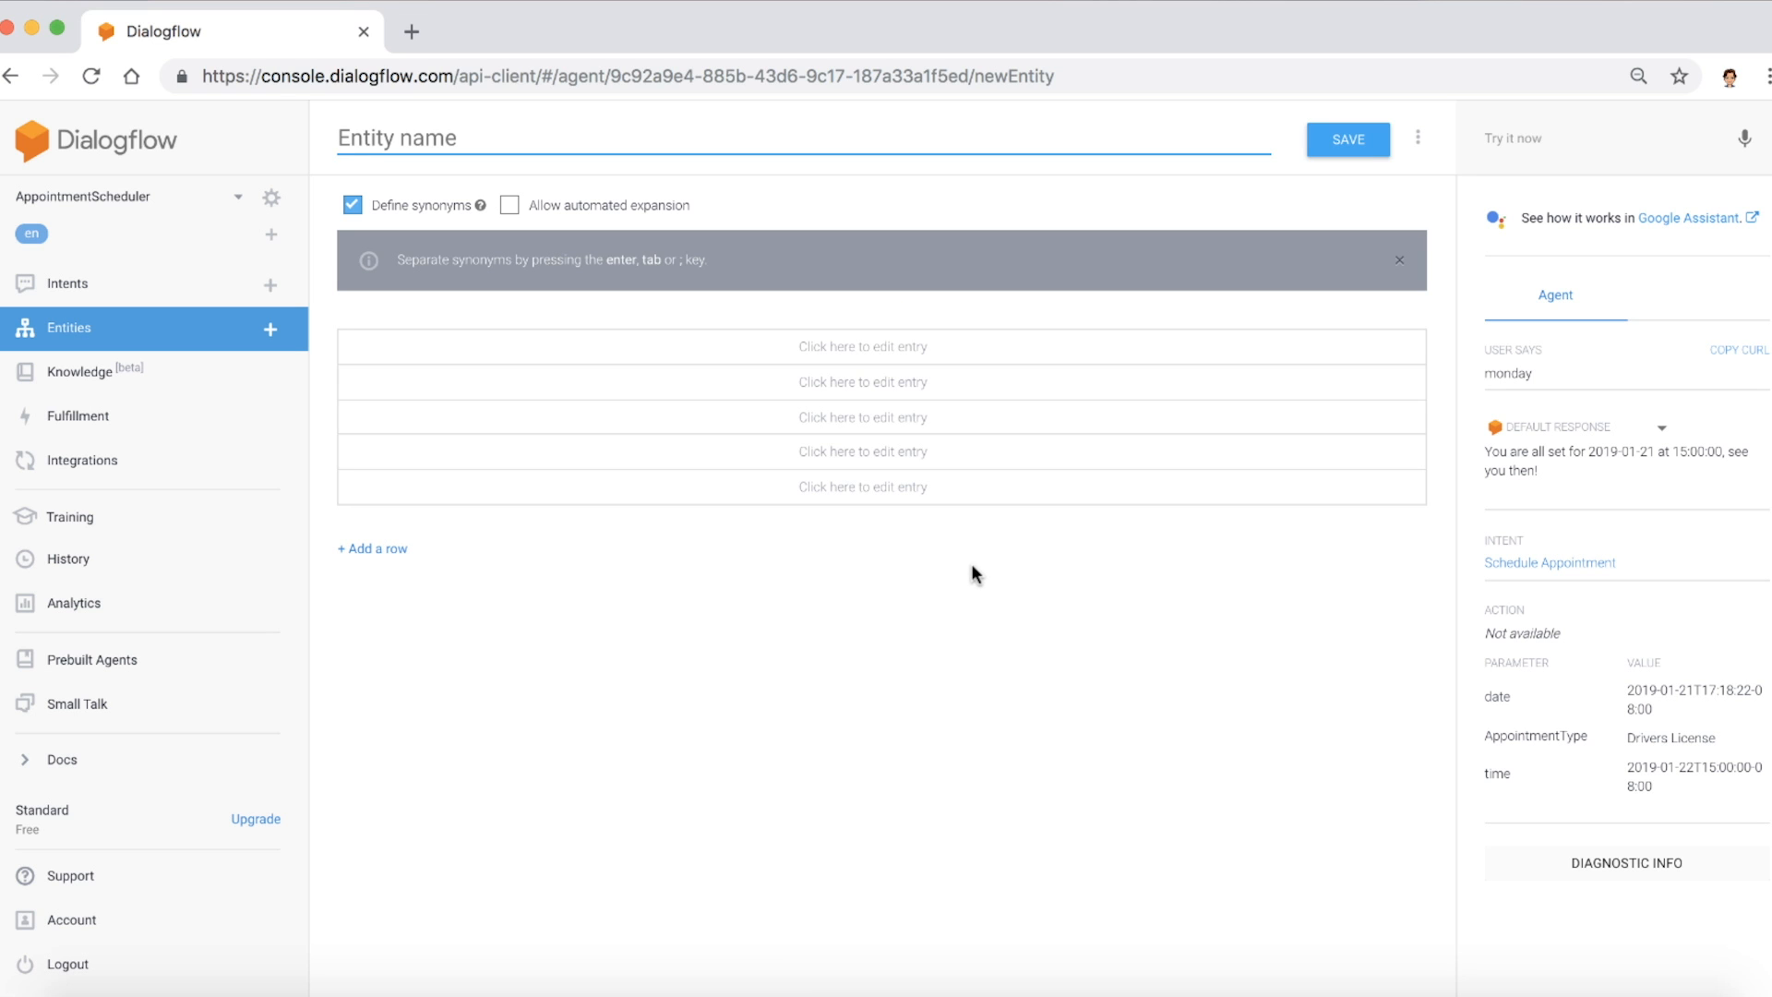
text(App)
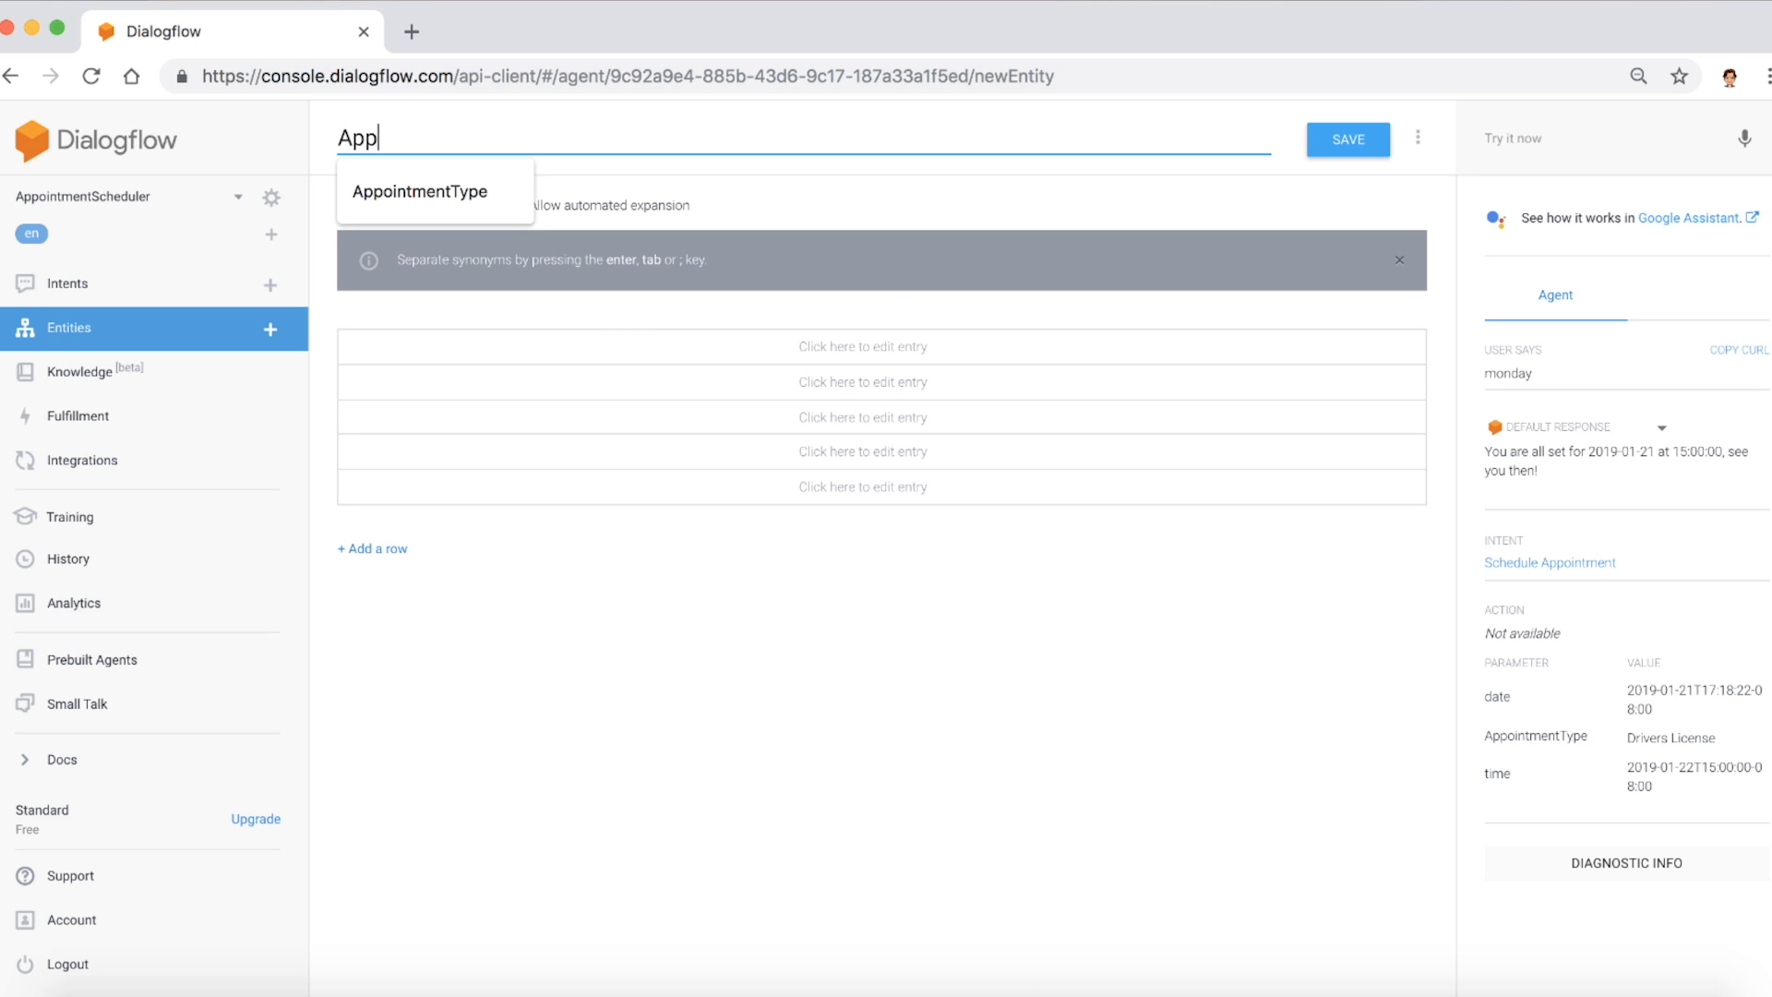
text(ointment)
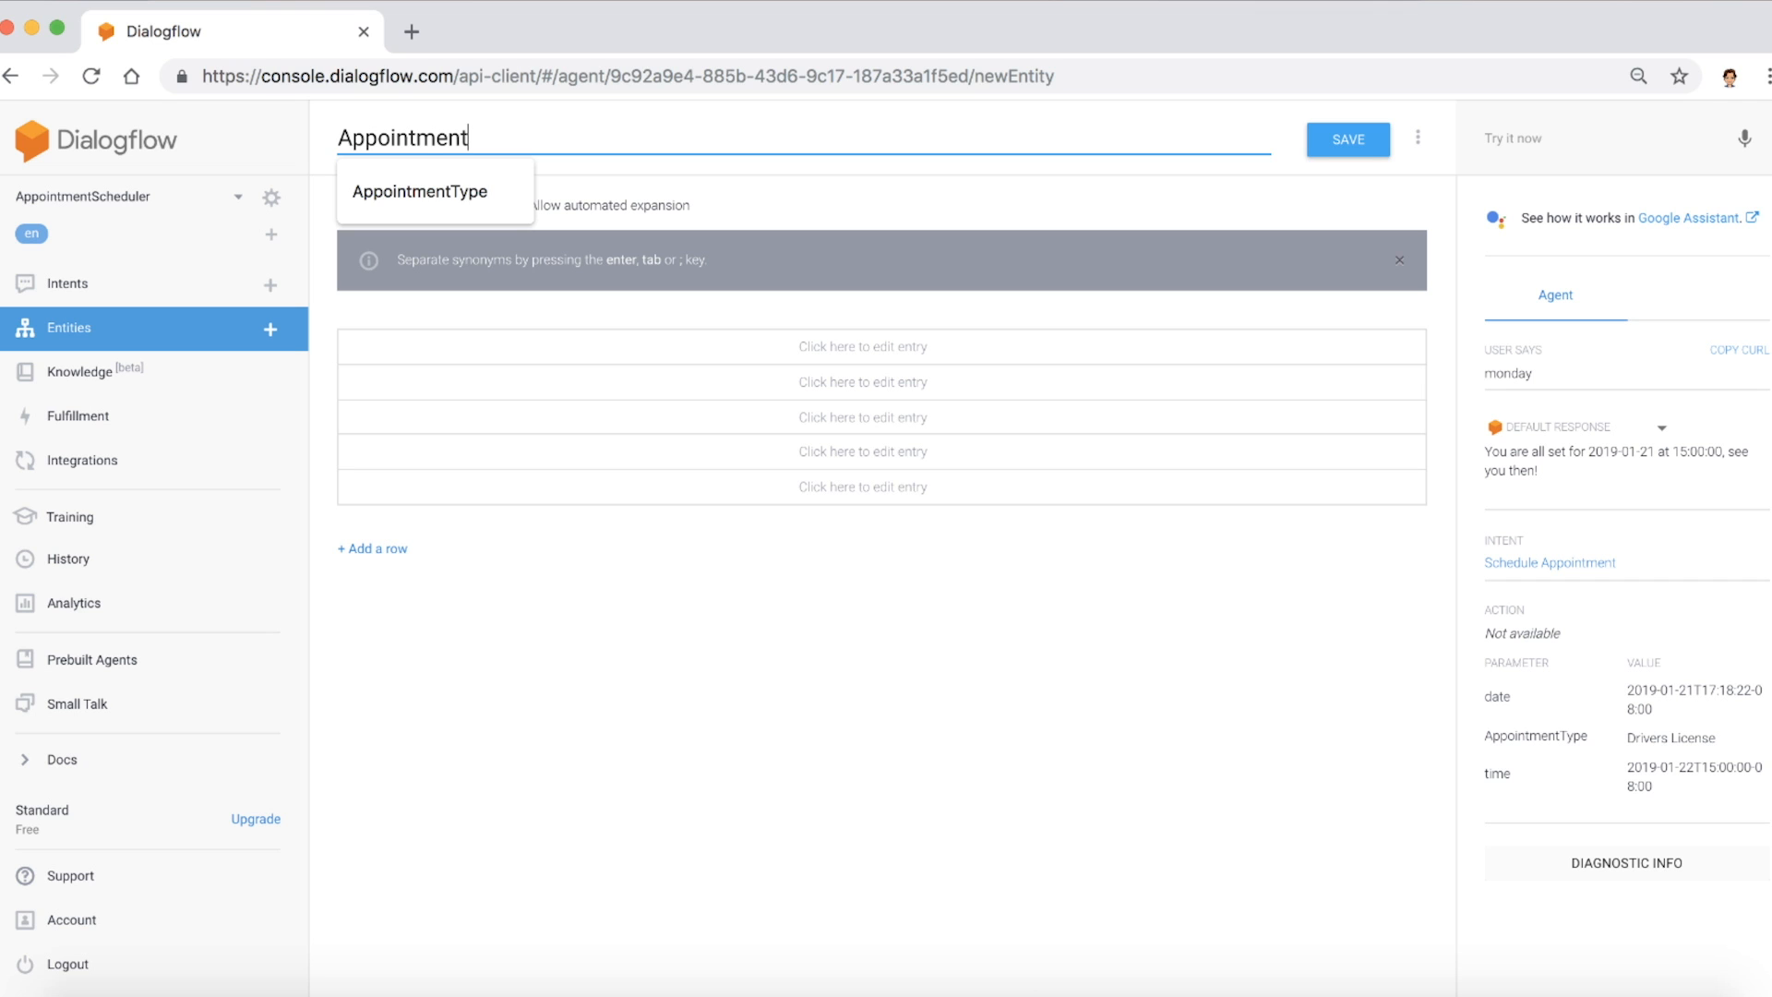
click(418, 191)
text(Driver)
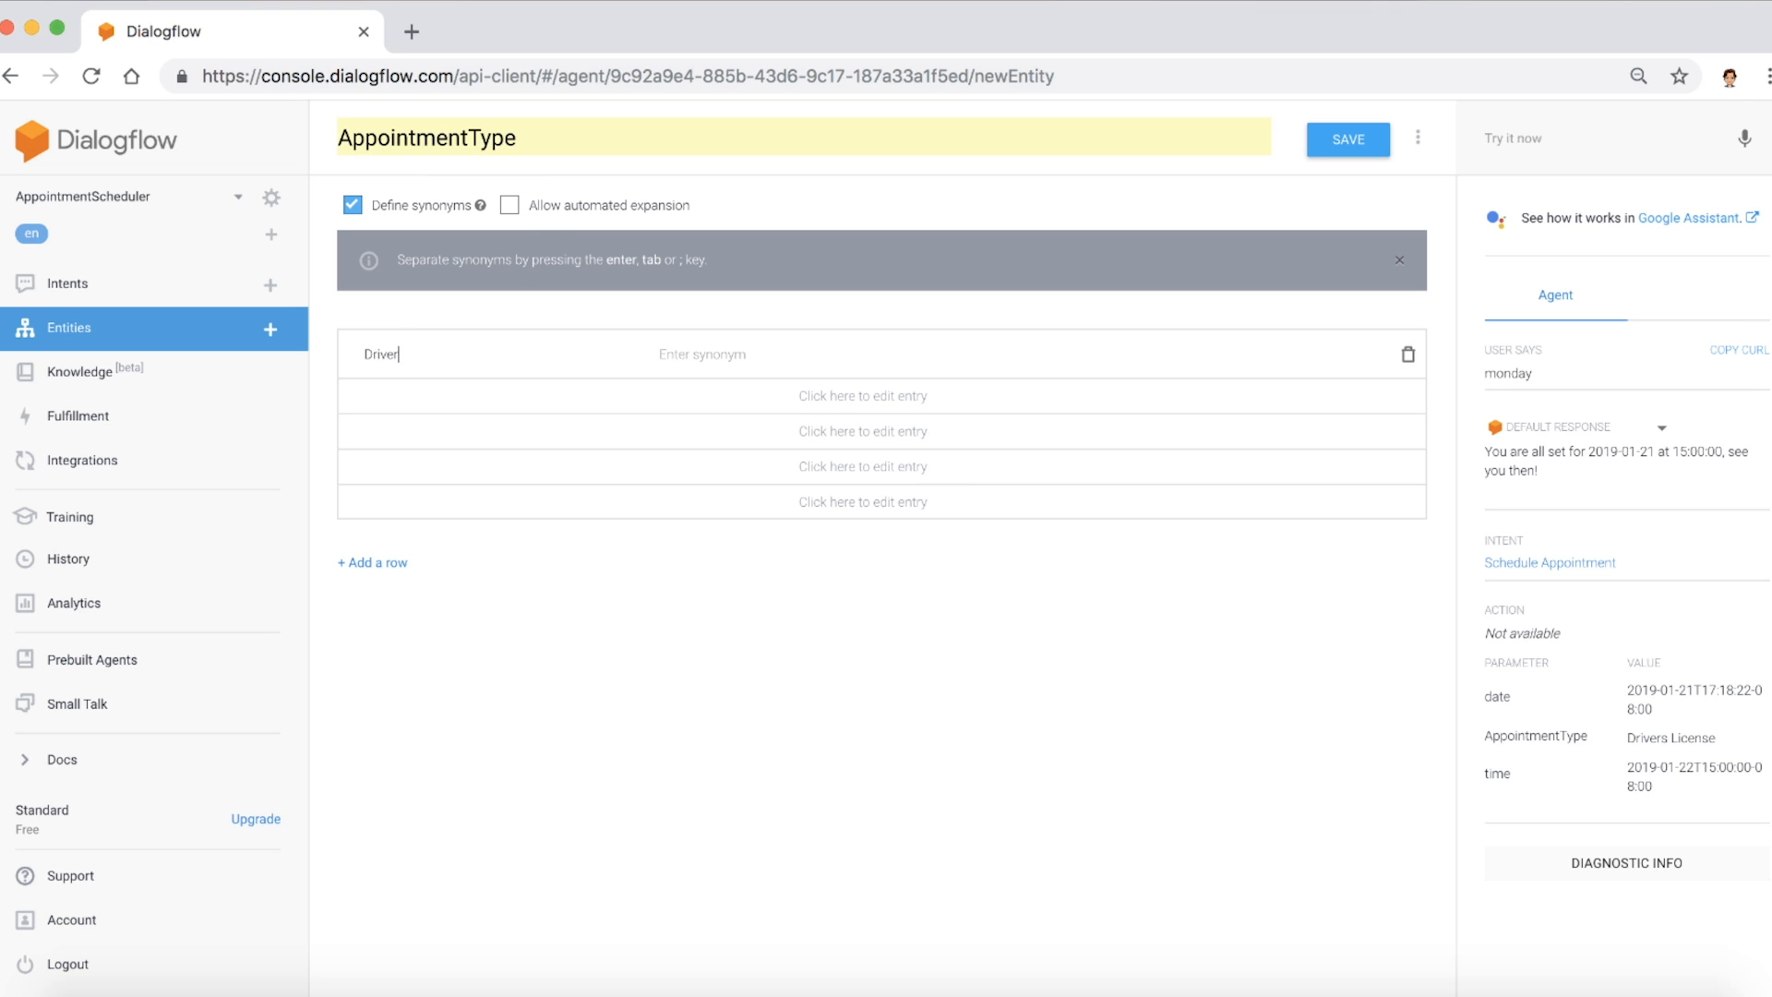
- Add Drivers License (synonym DL) and Vehicle registration entries, then save the entity
text(s License)
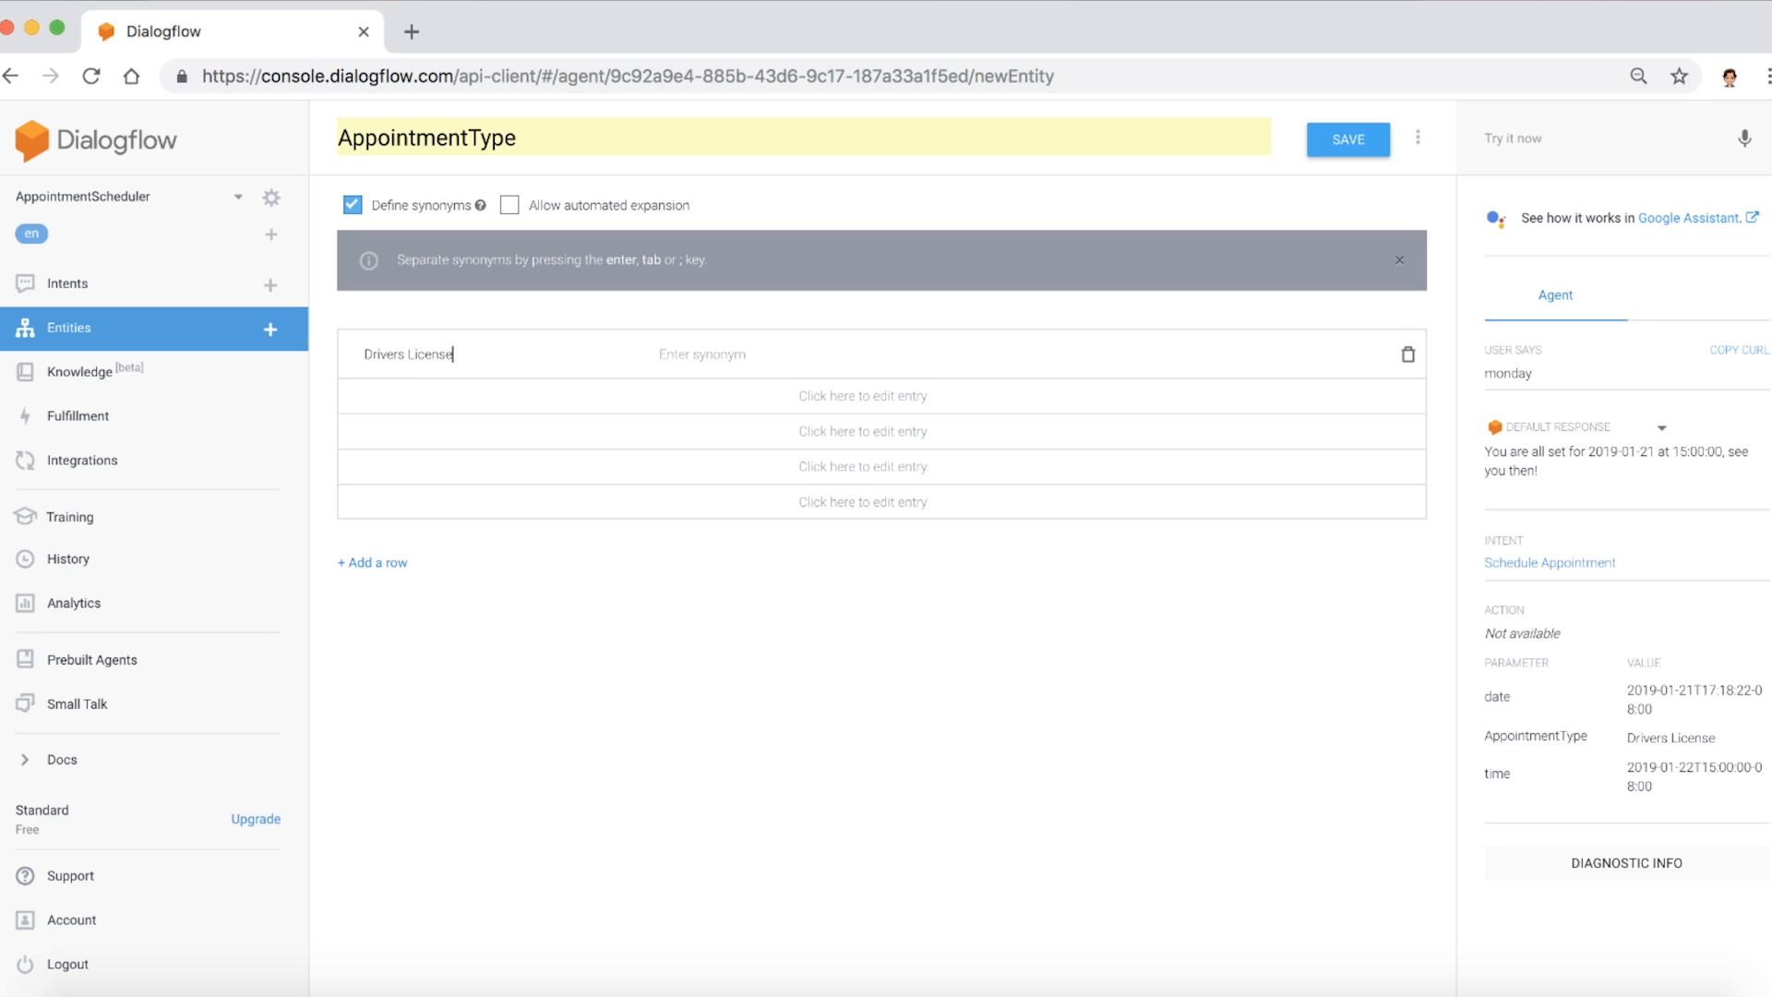
text(DL)
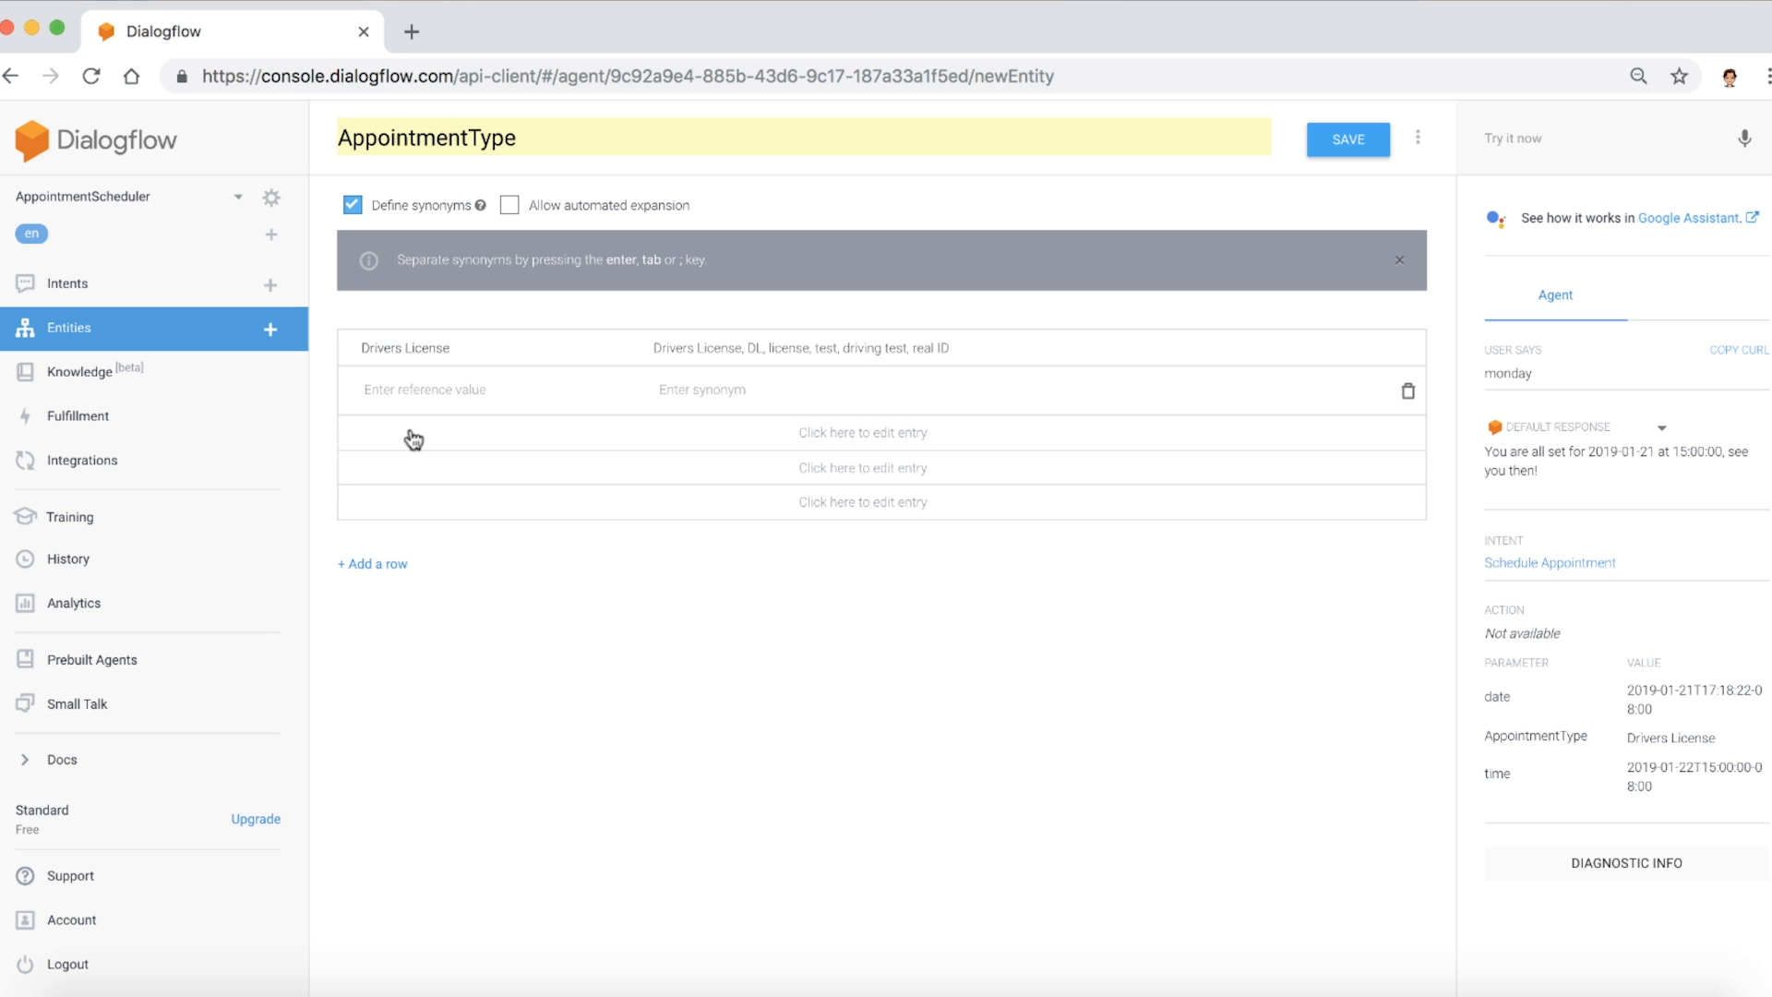
text(Vehicle registration)
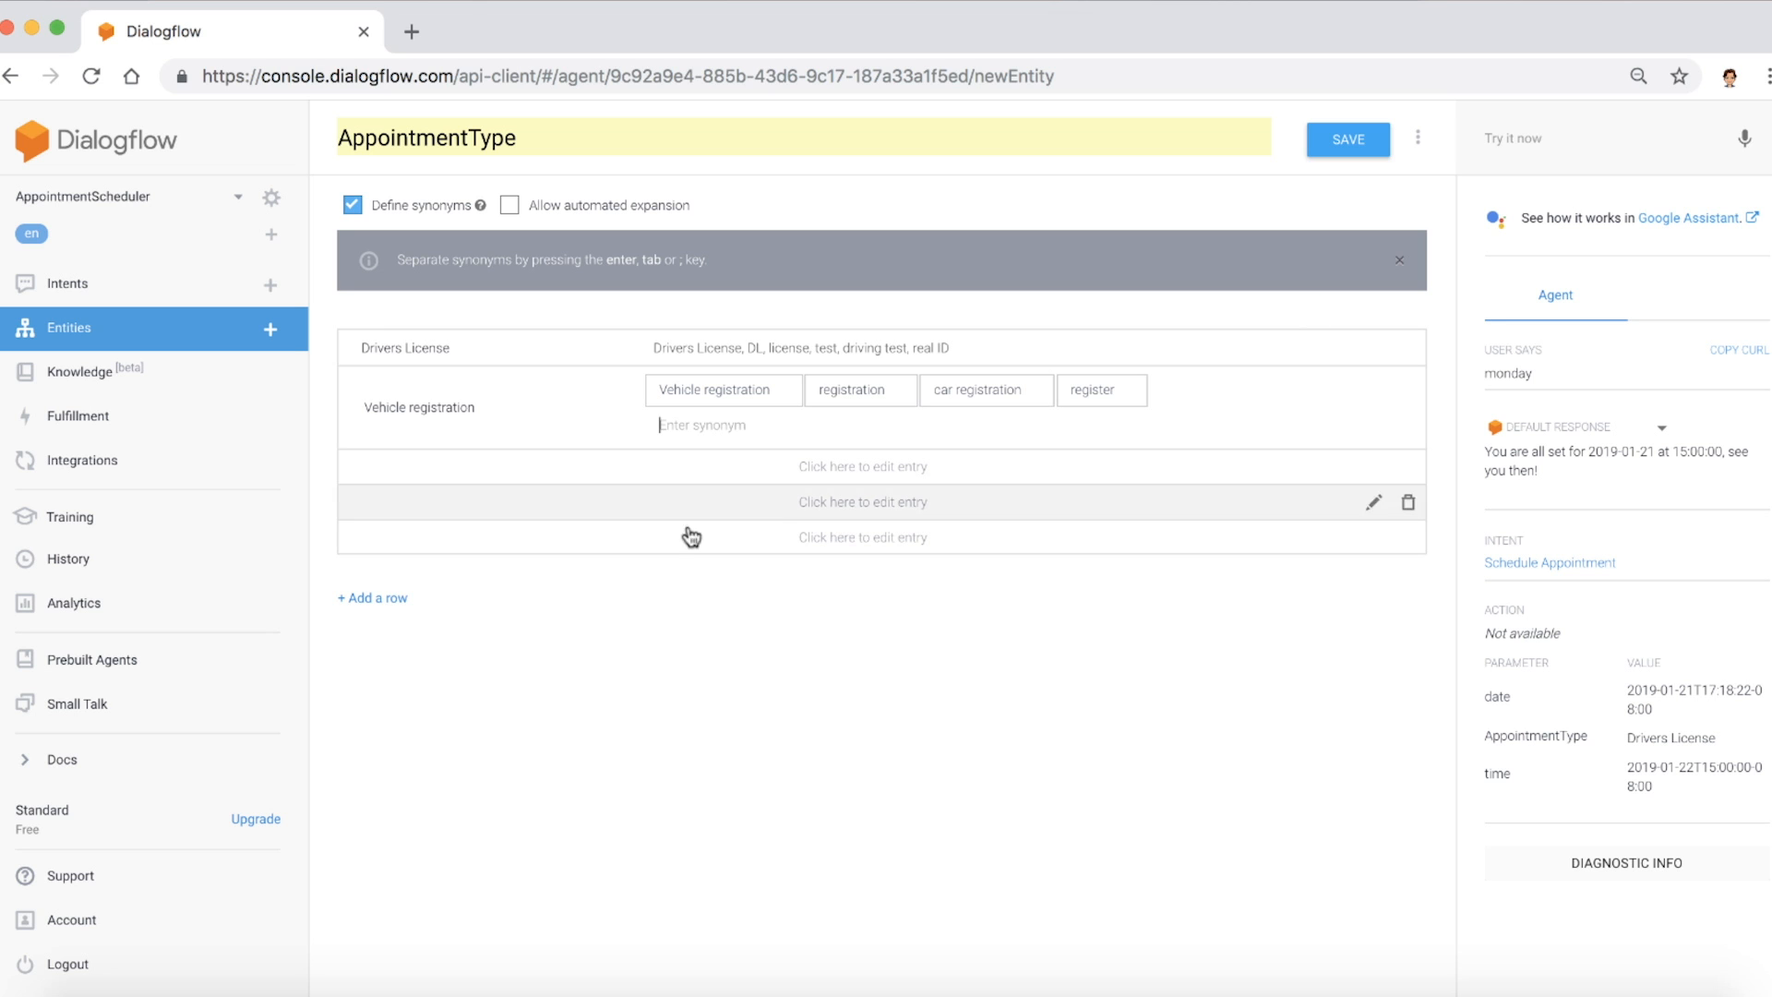
mouse_move(1390, 175)
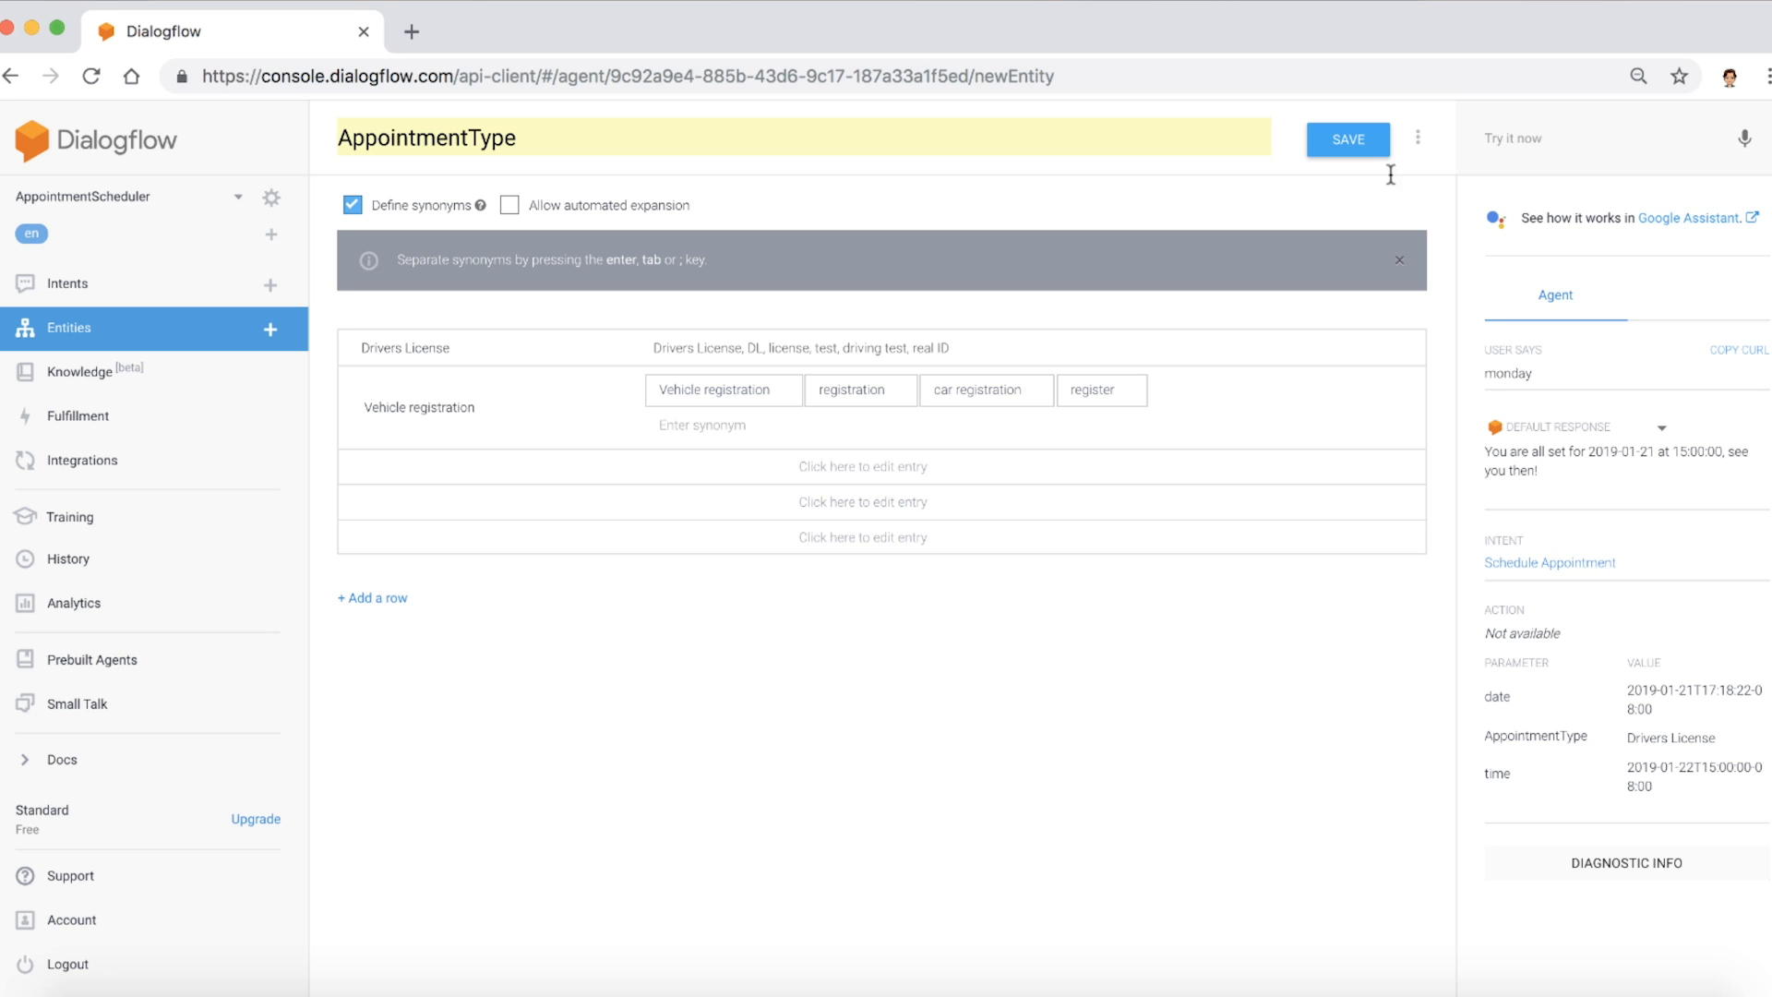
click(1347, 140)
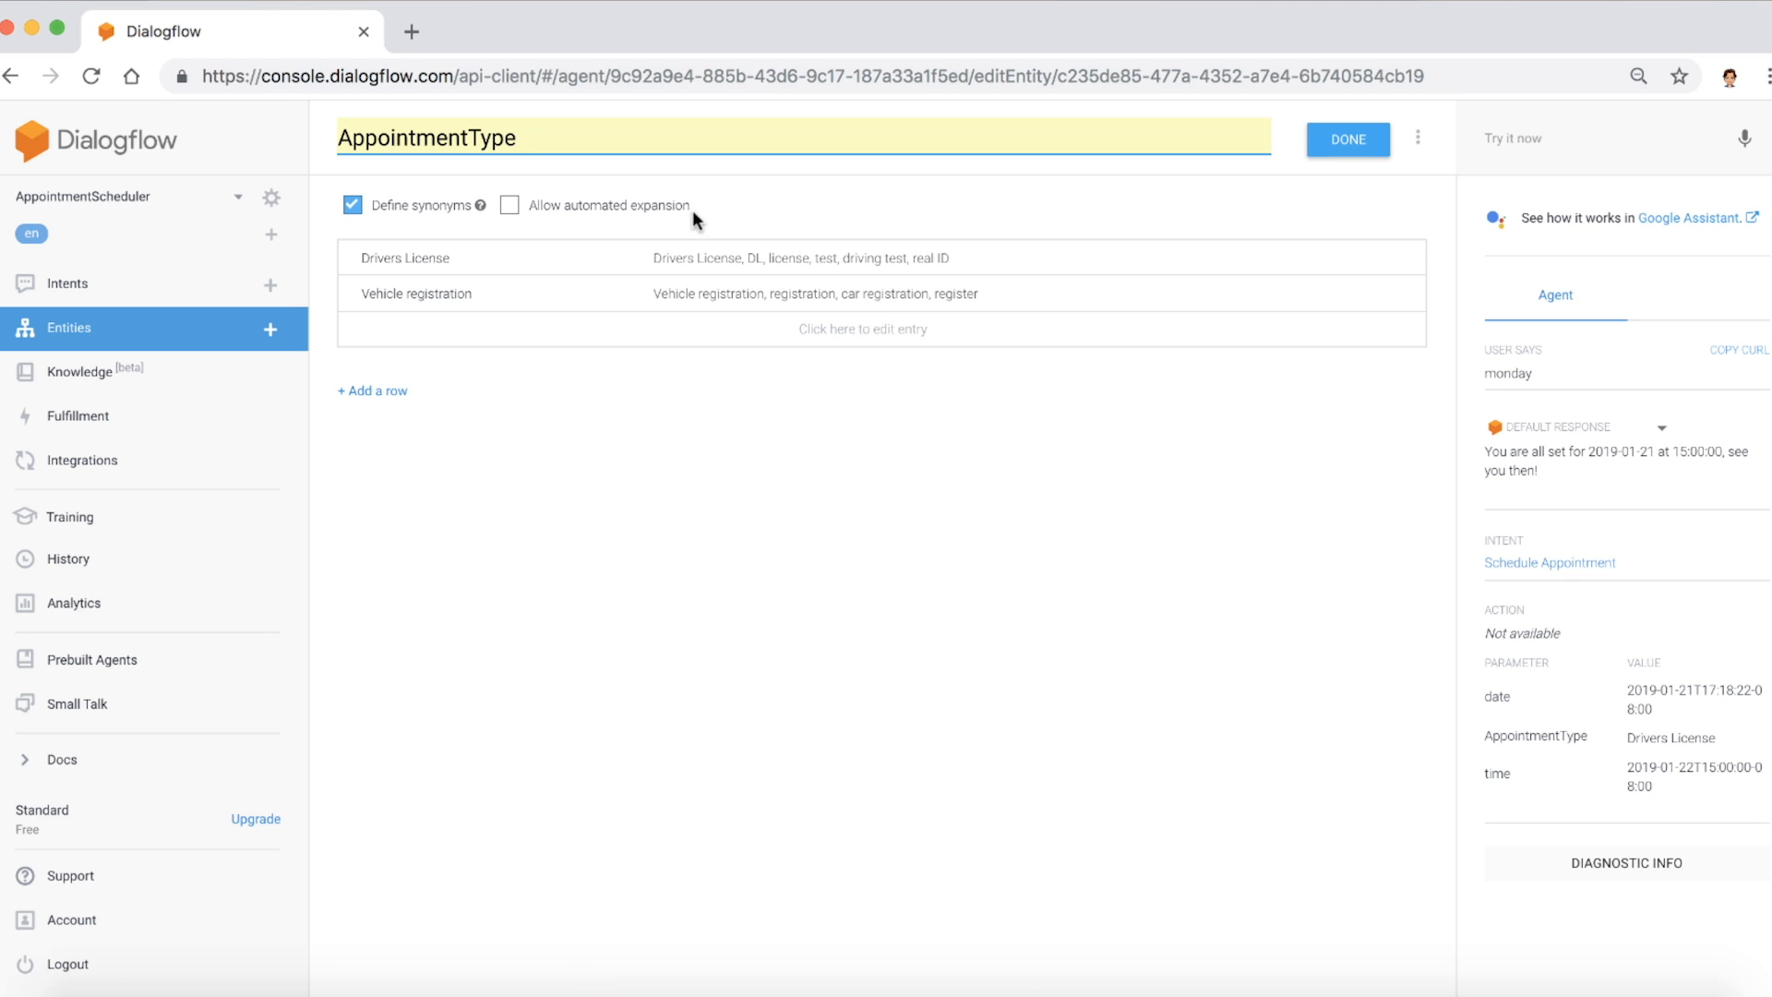
- View the AppointmentType entity in raw CSV and JSON modes, then return to the intents list
click(1346, 139)
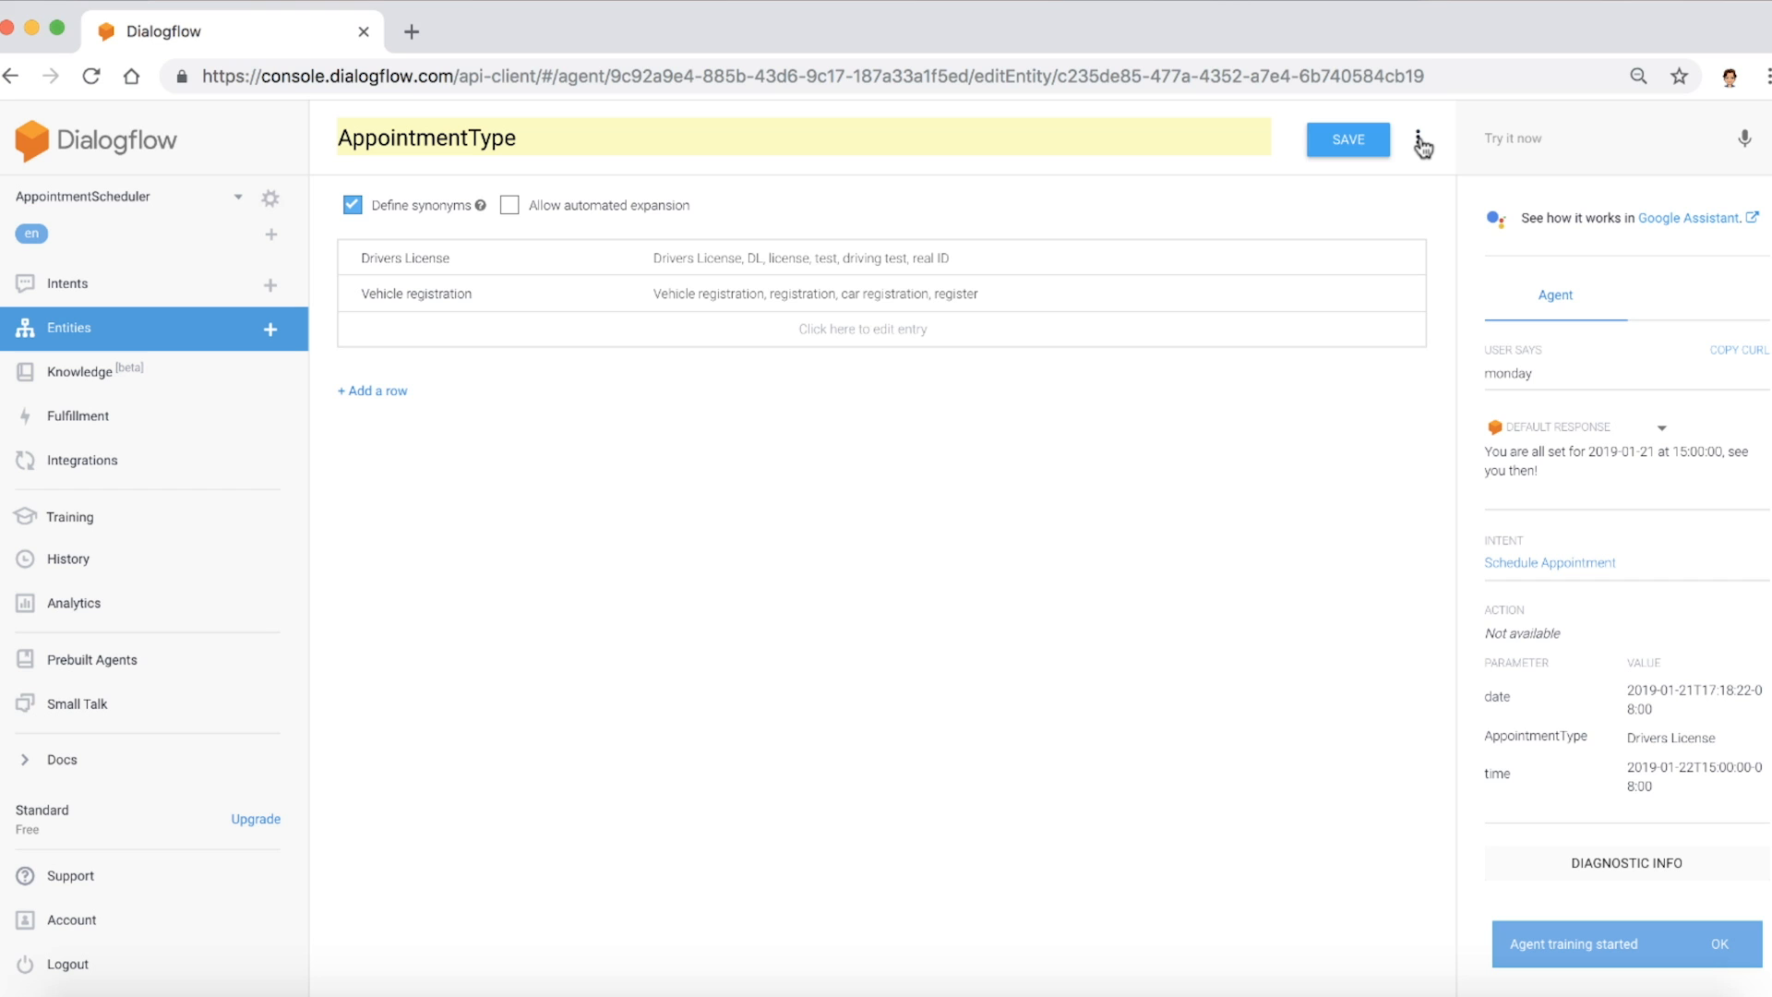
click(1424, 139)
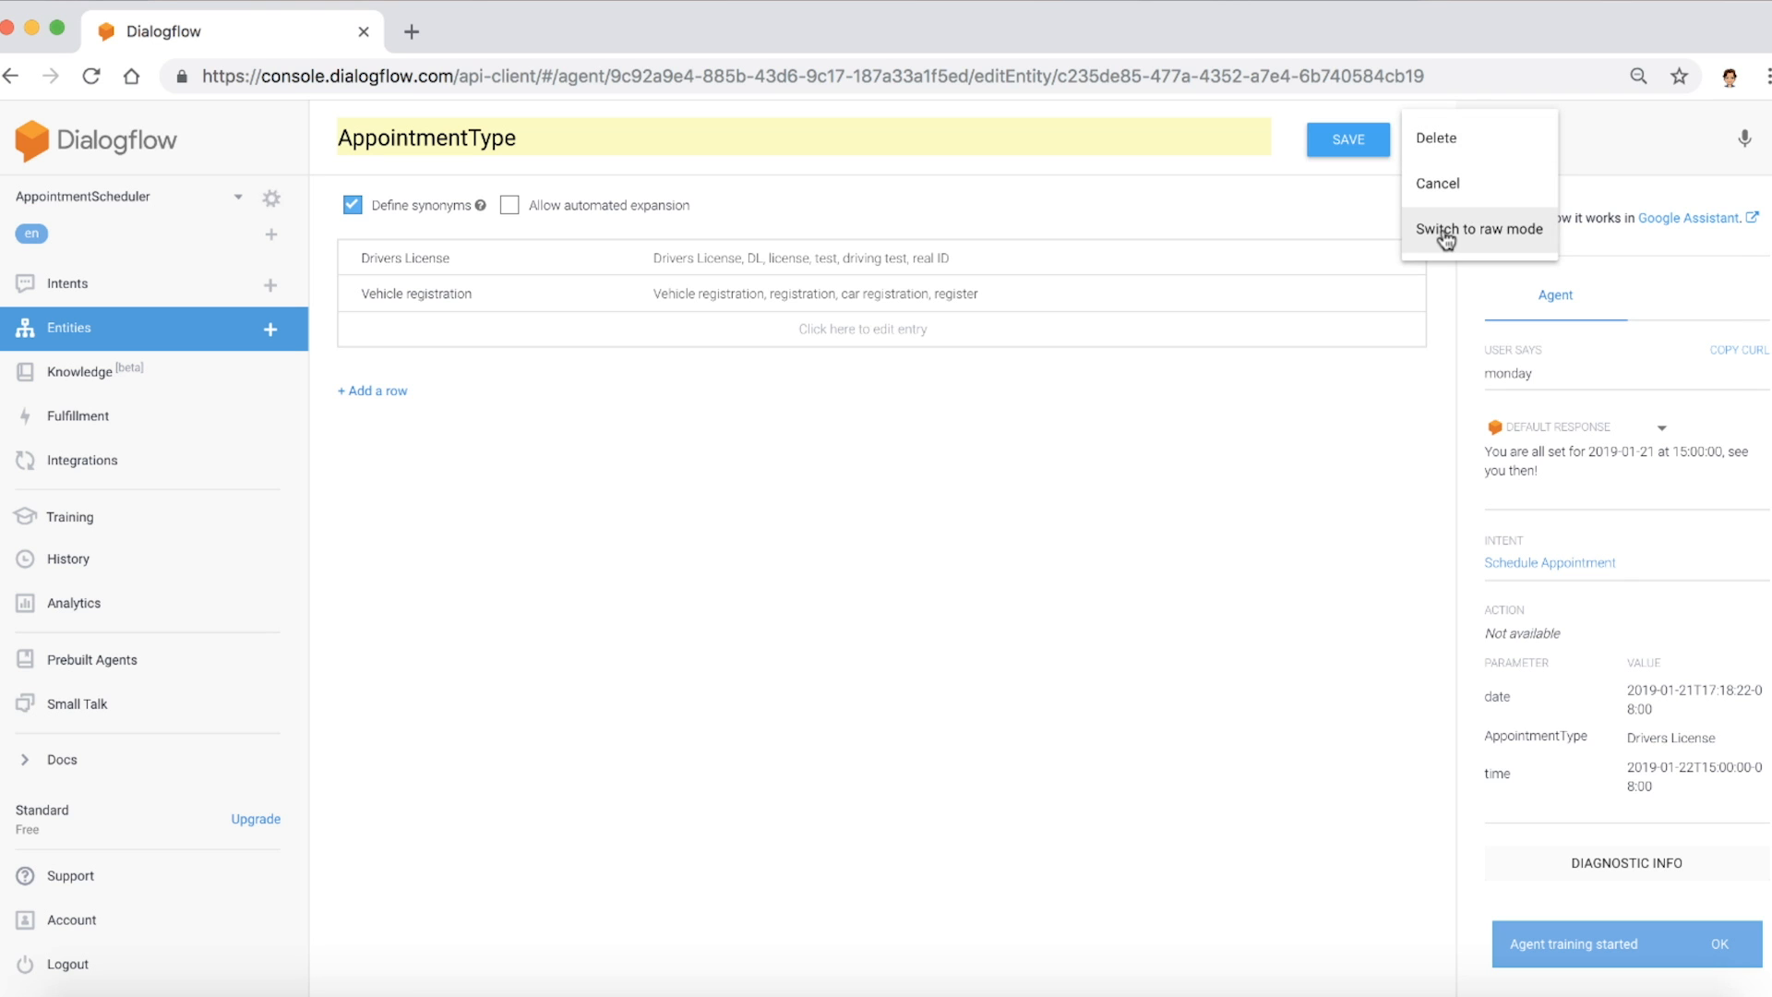
click(1479, 228)
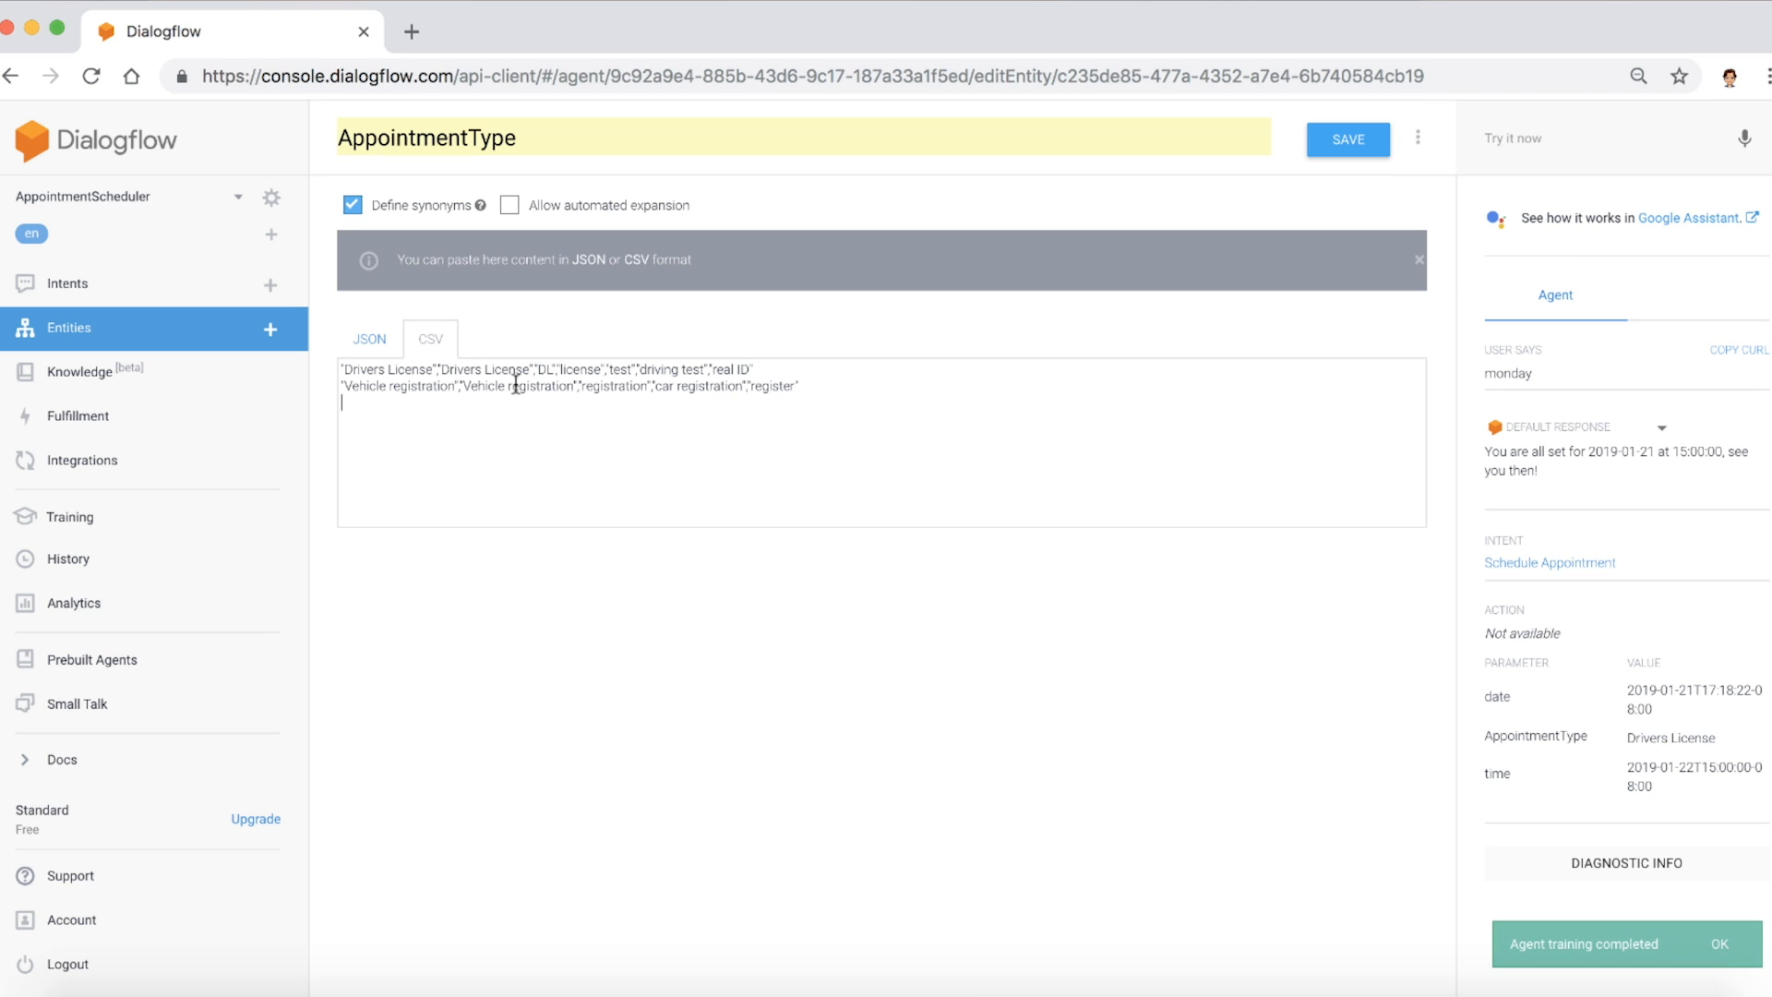
click(368, 338)
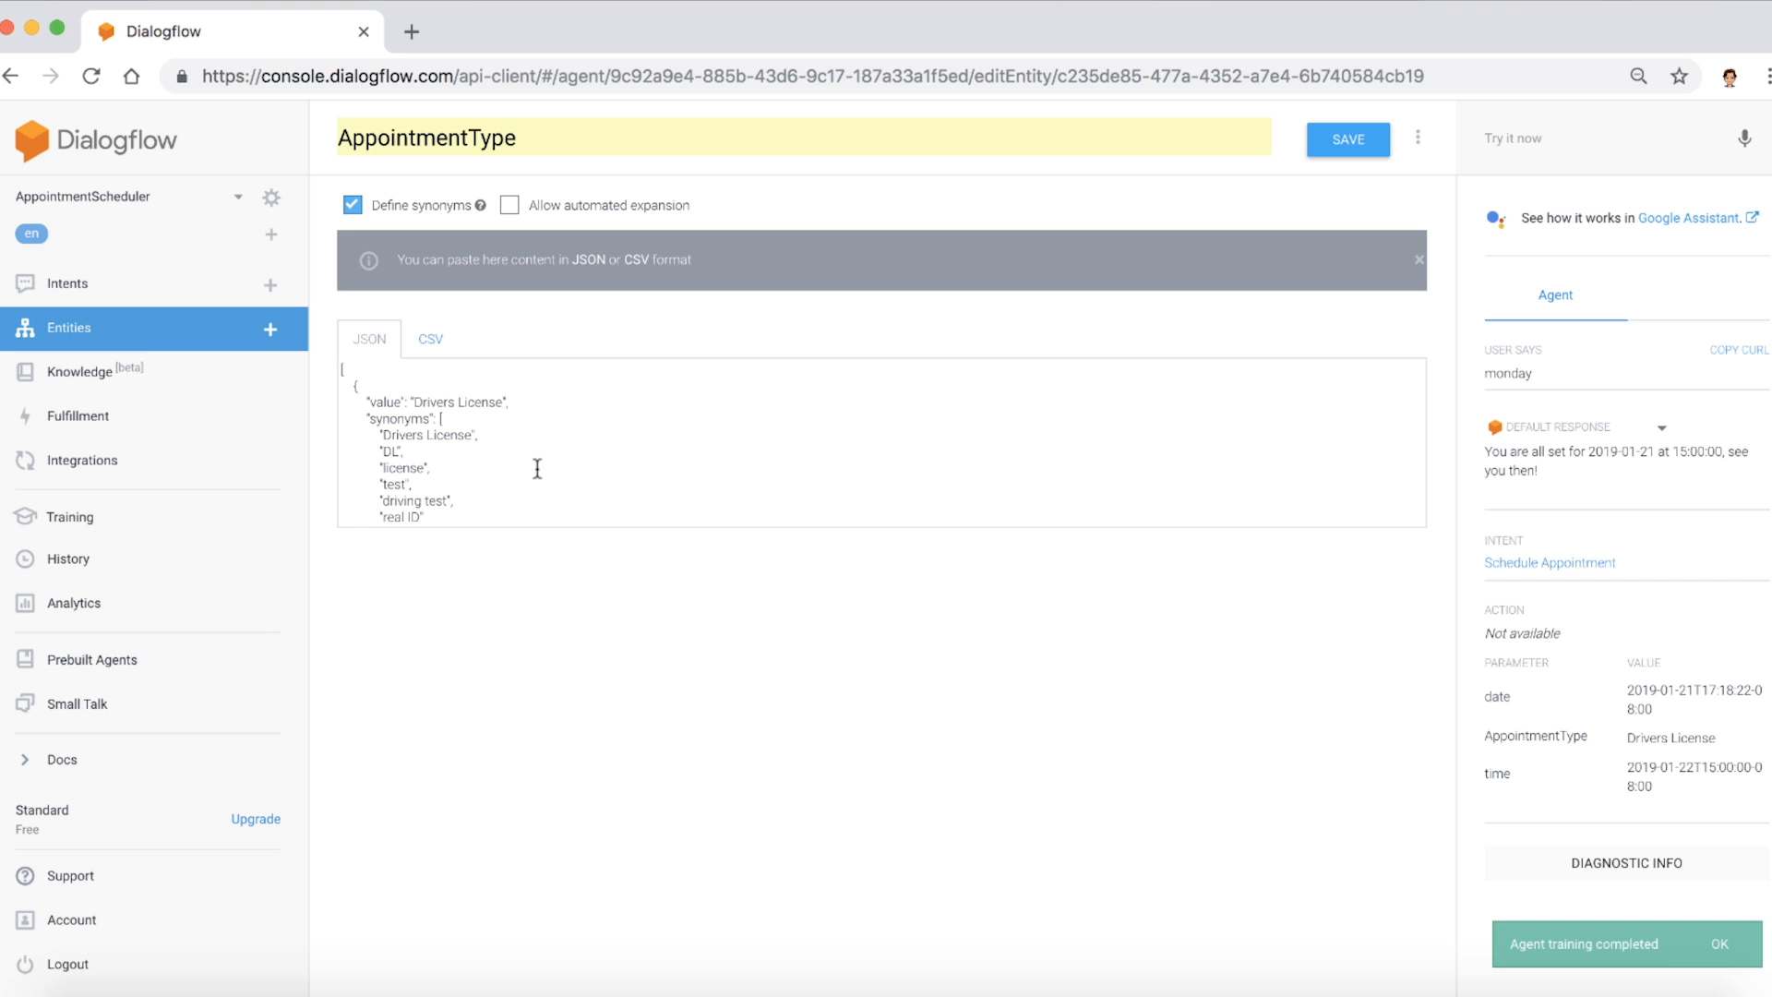
mouse_move(102, 356)
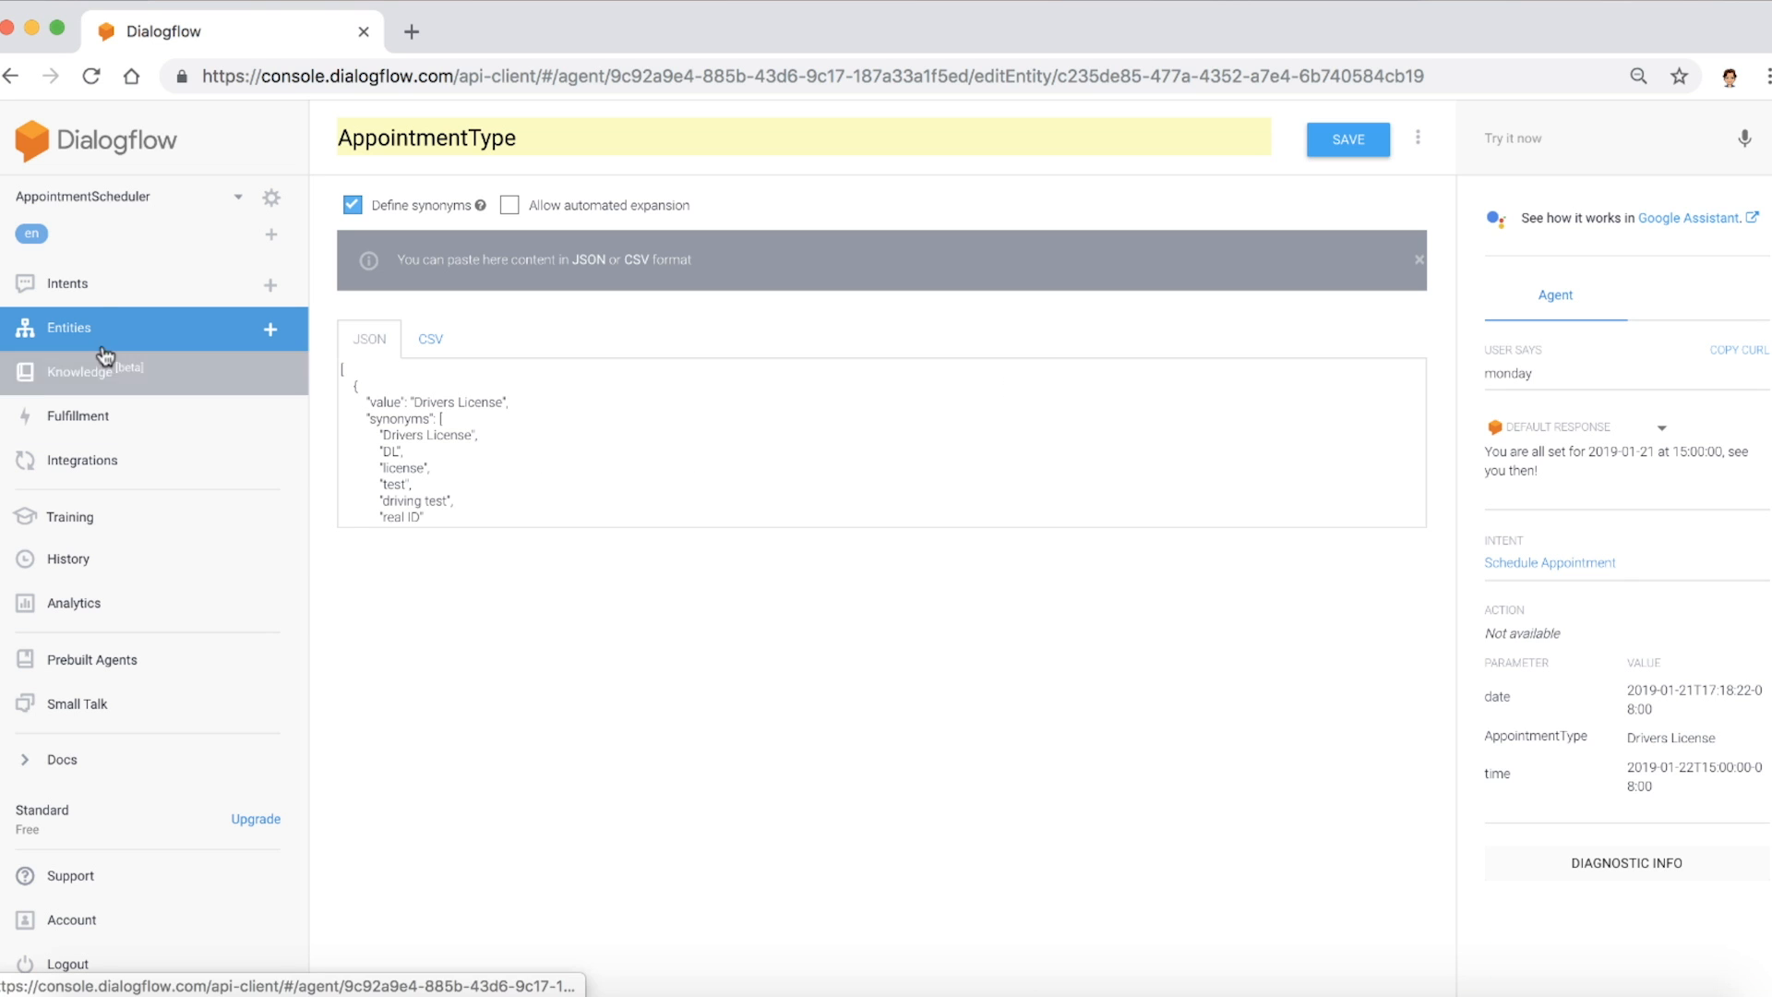
click(66, 283)
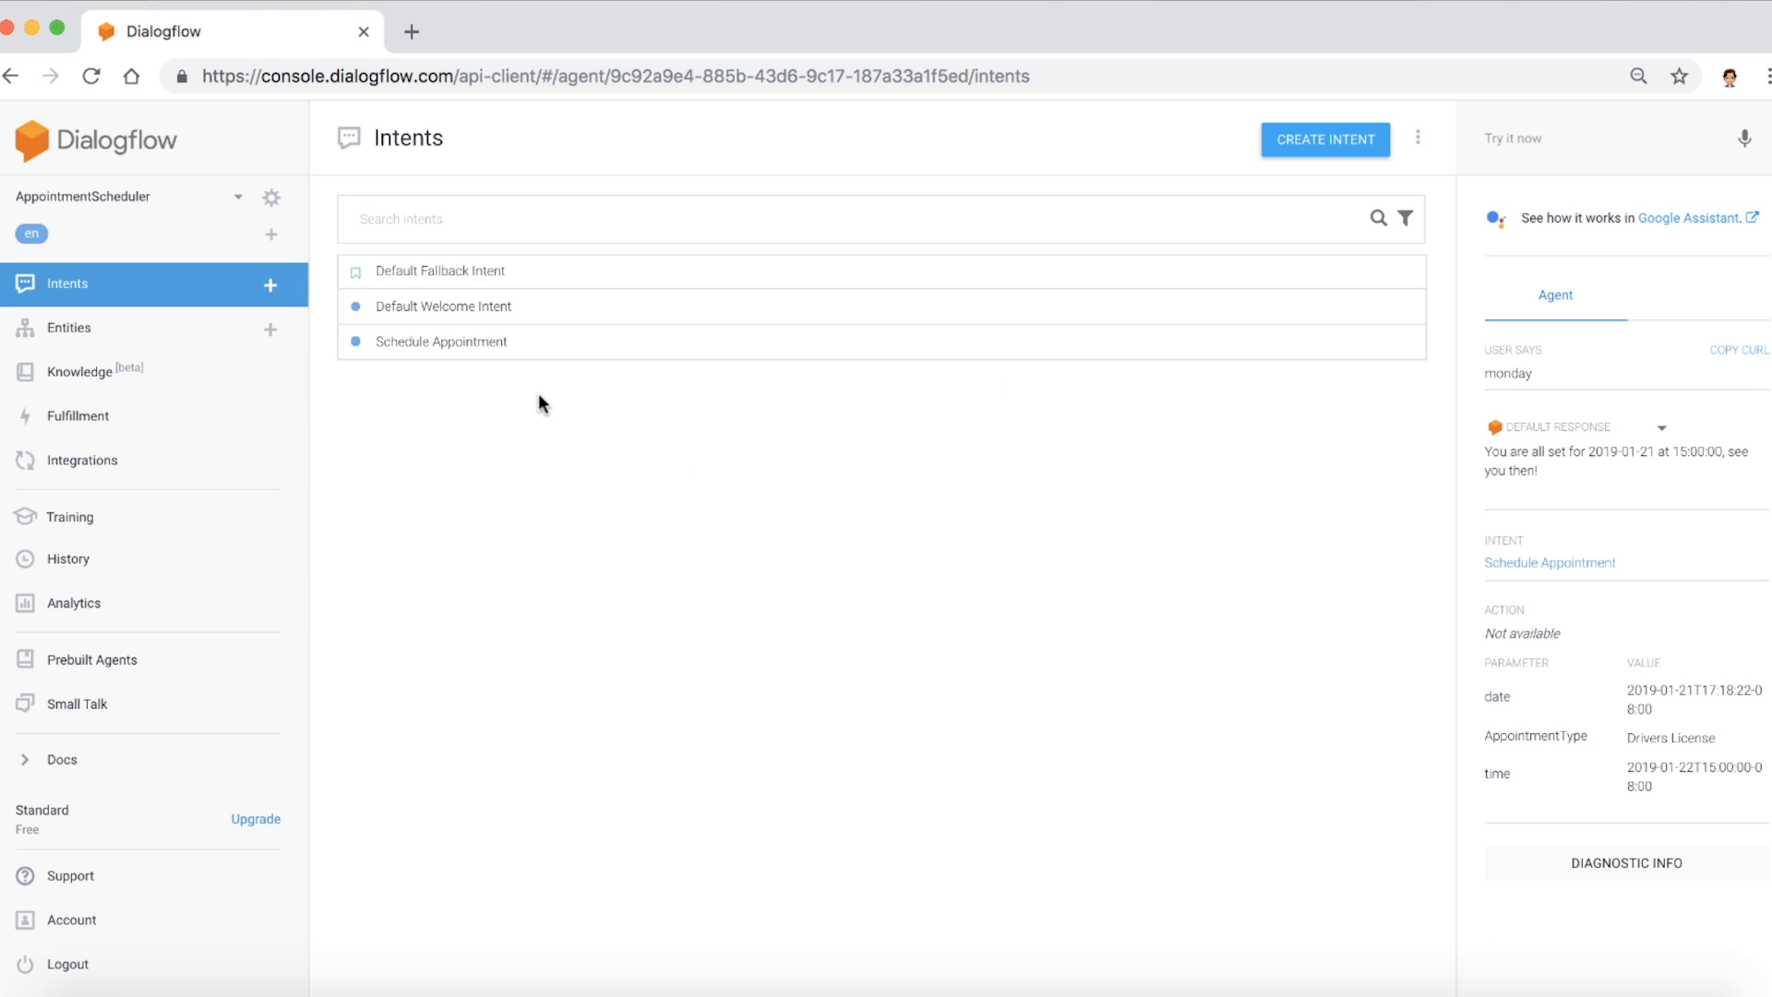
- In Schedule Appointment, add the training phrase 'vehicle registration appointment for monday'
click(441, 341)
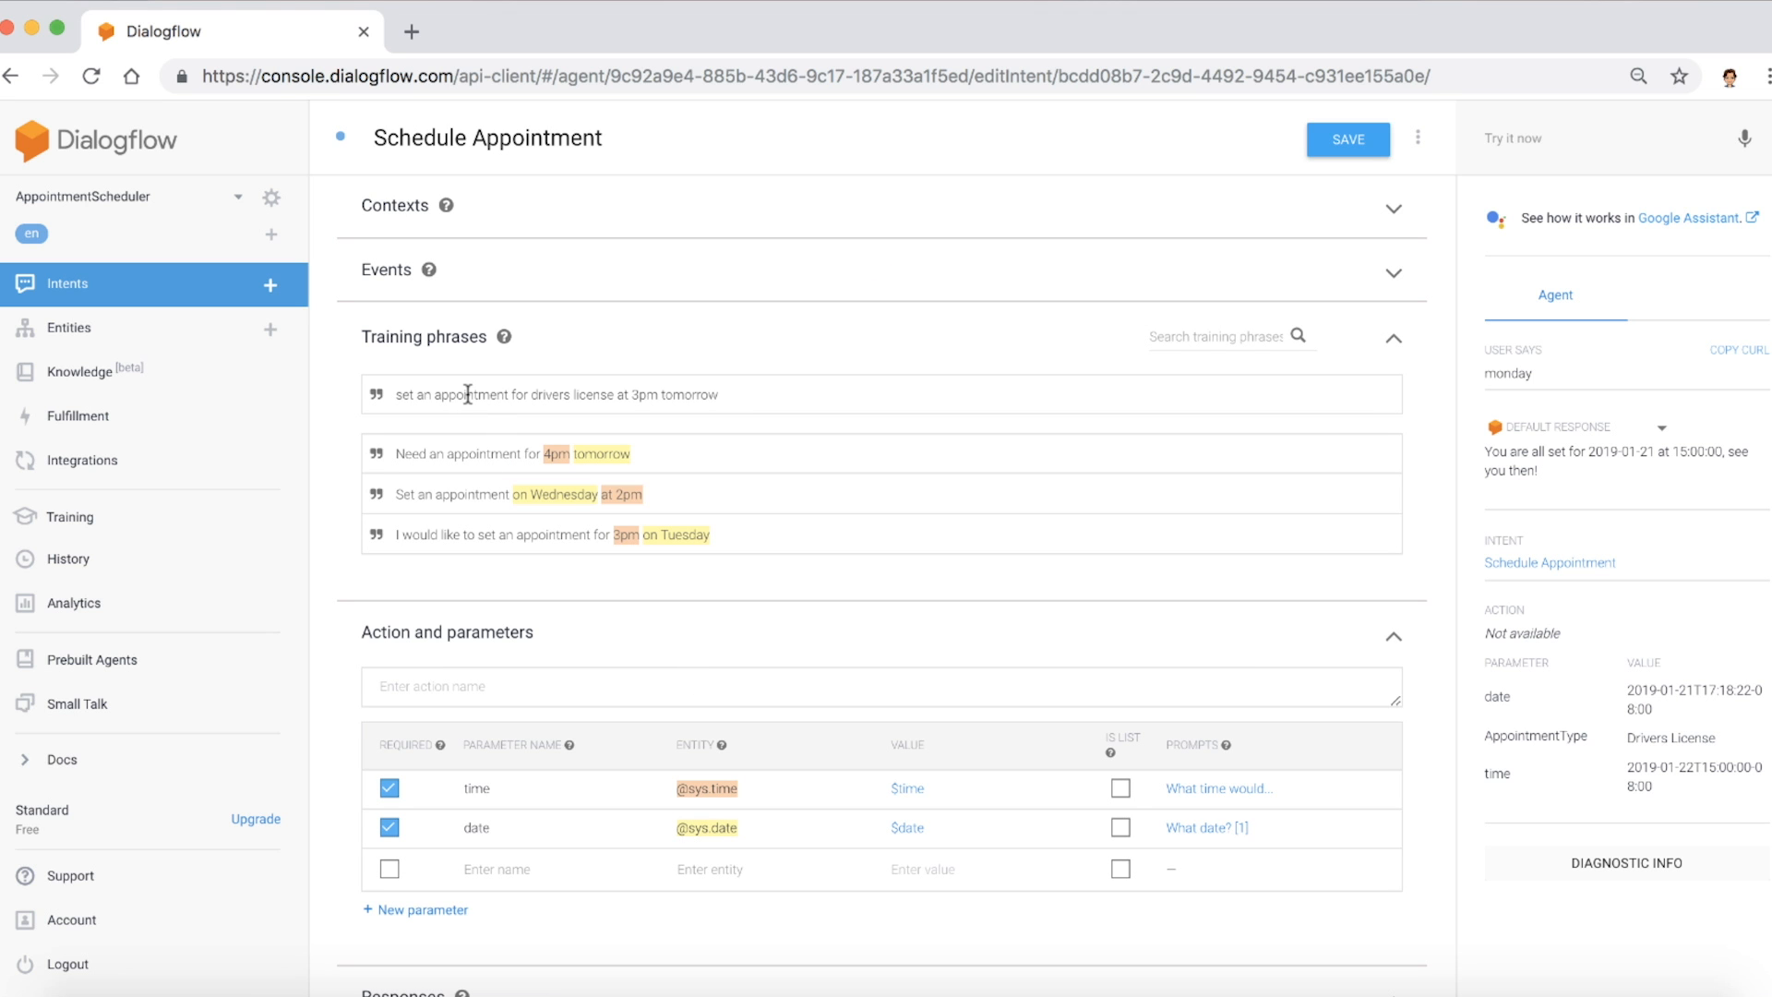
click(554, 394)
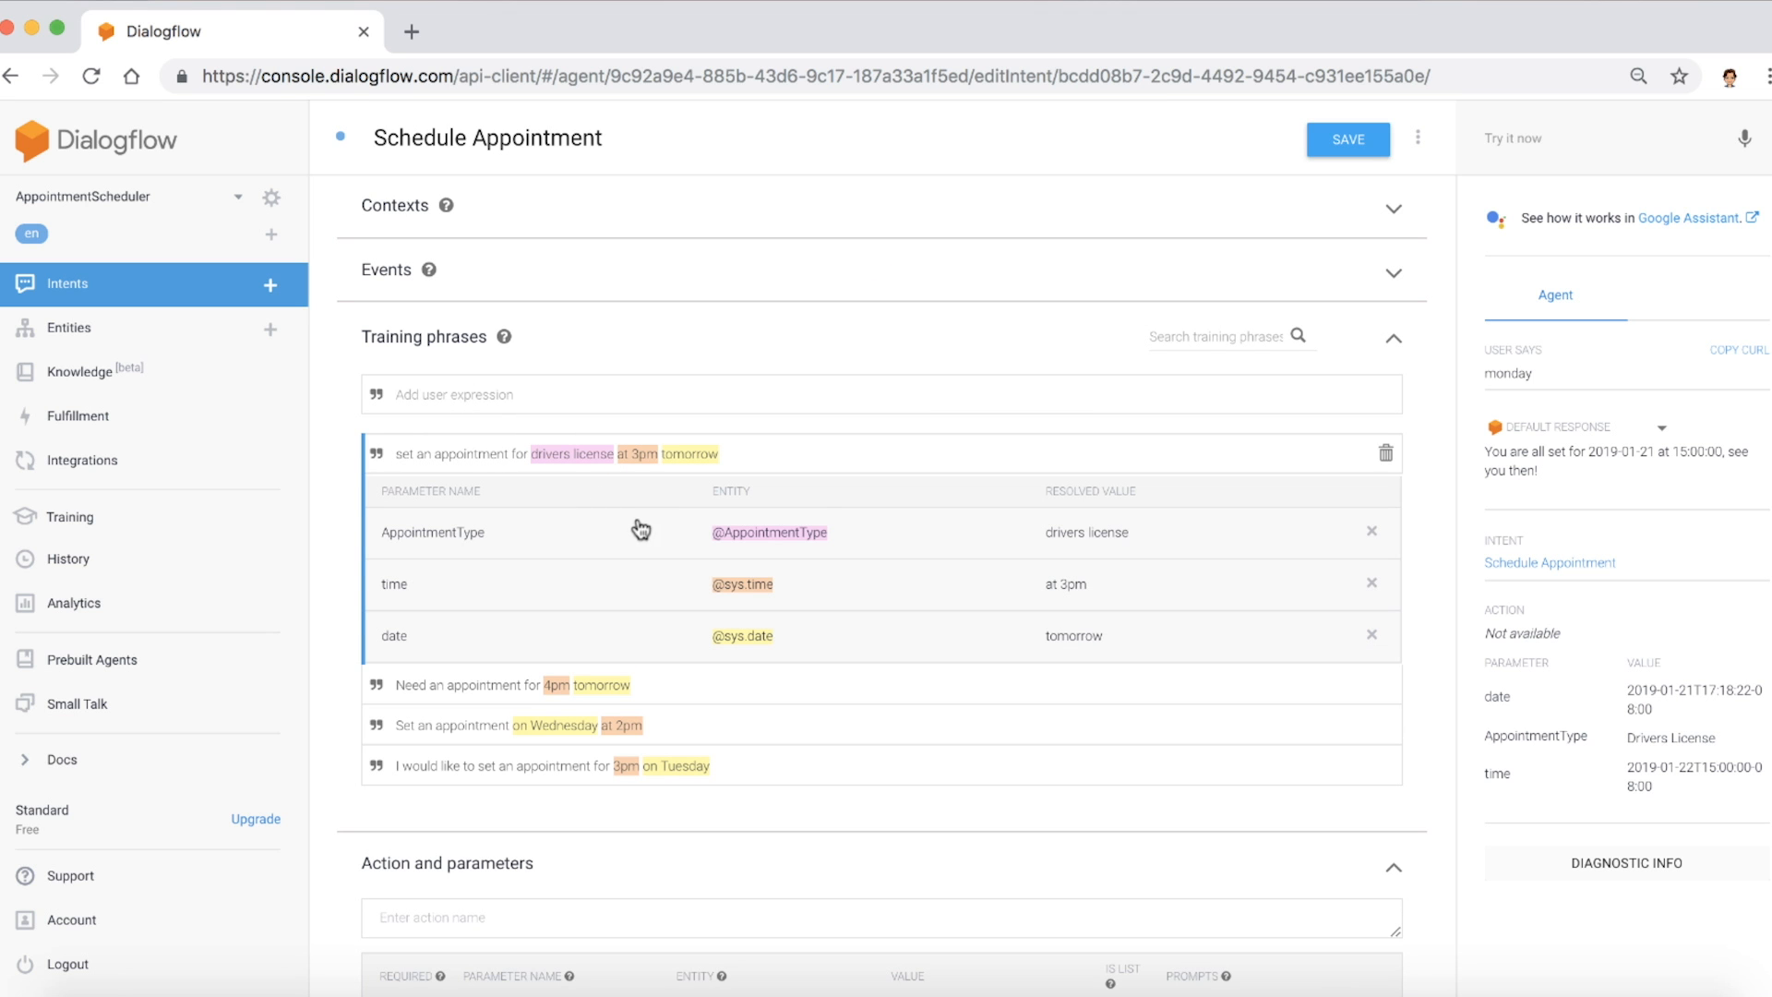
mouse_move(785, 543)
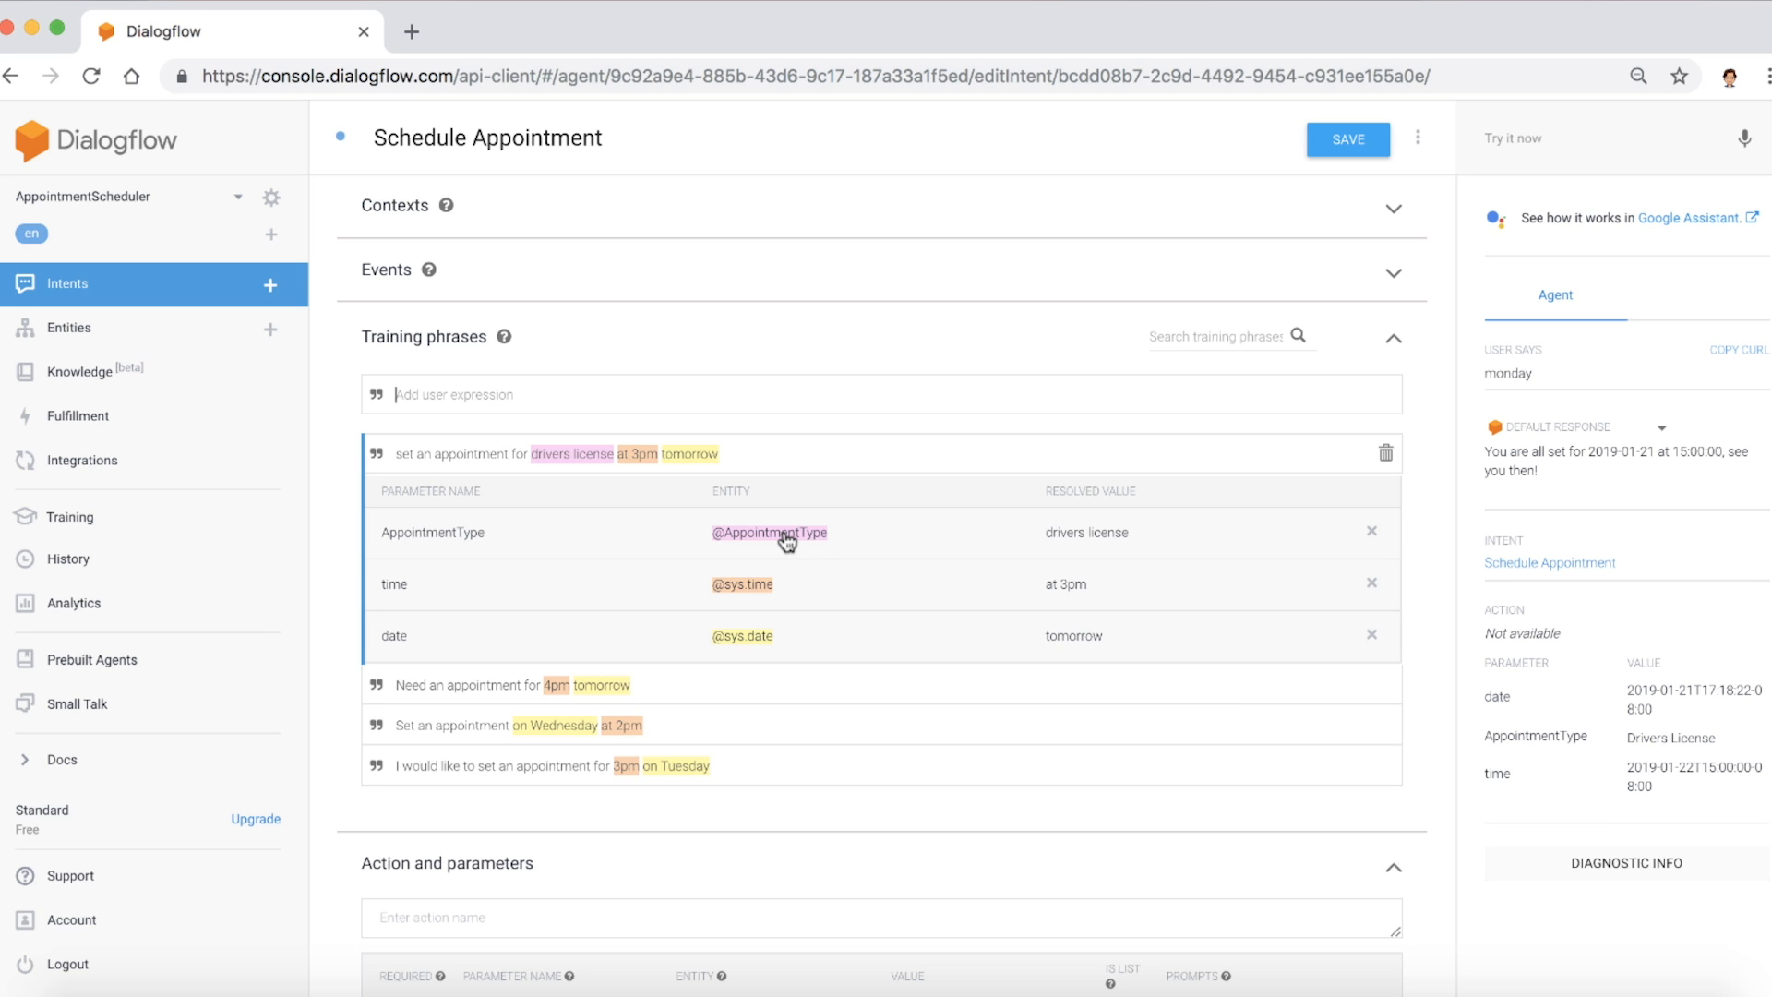
mouse_move(775, 666)
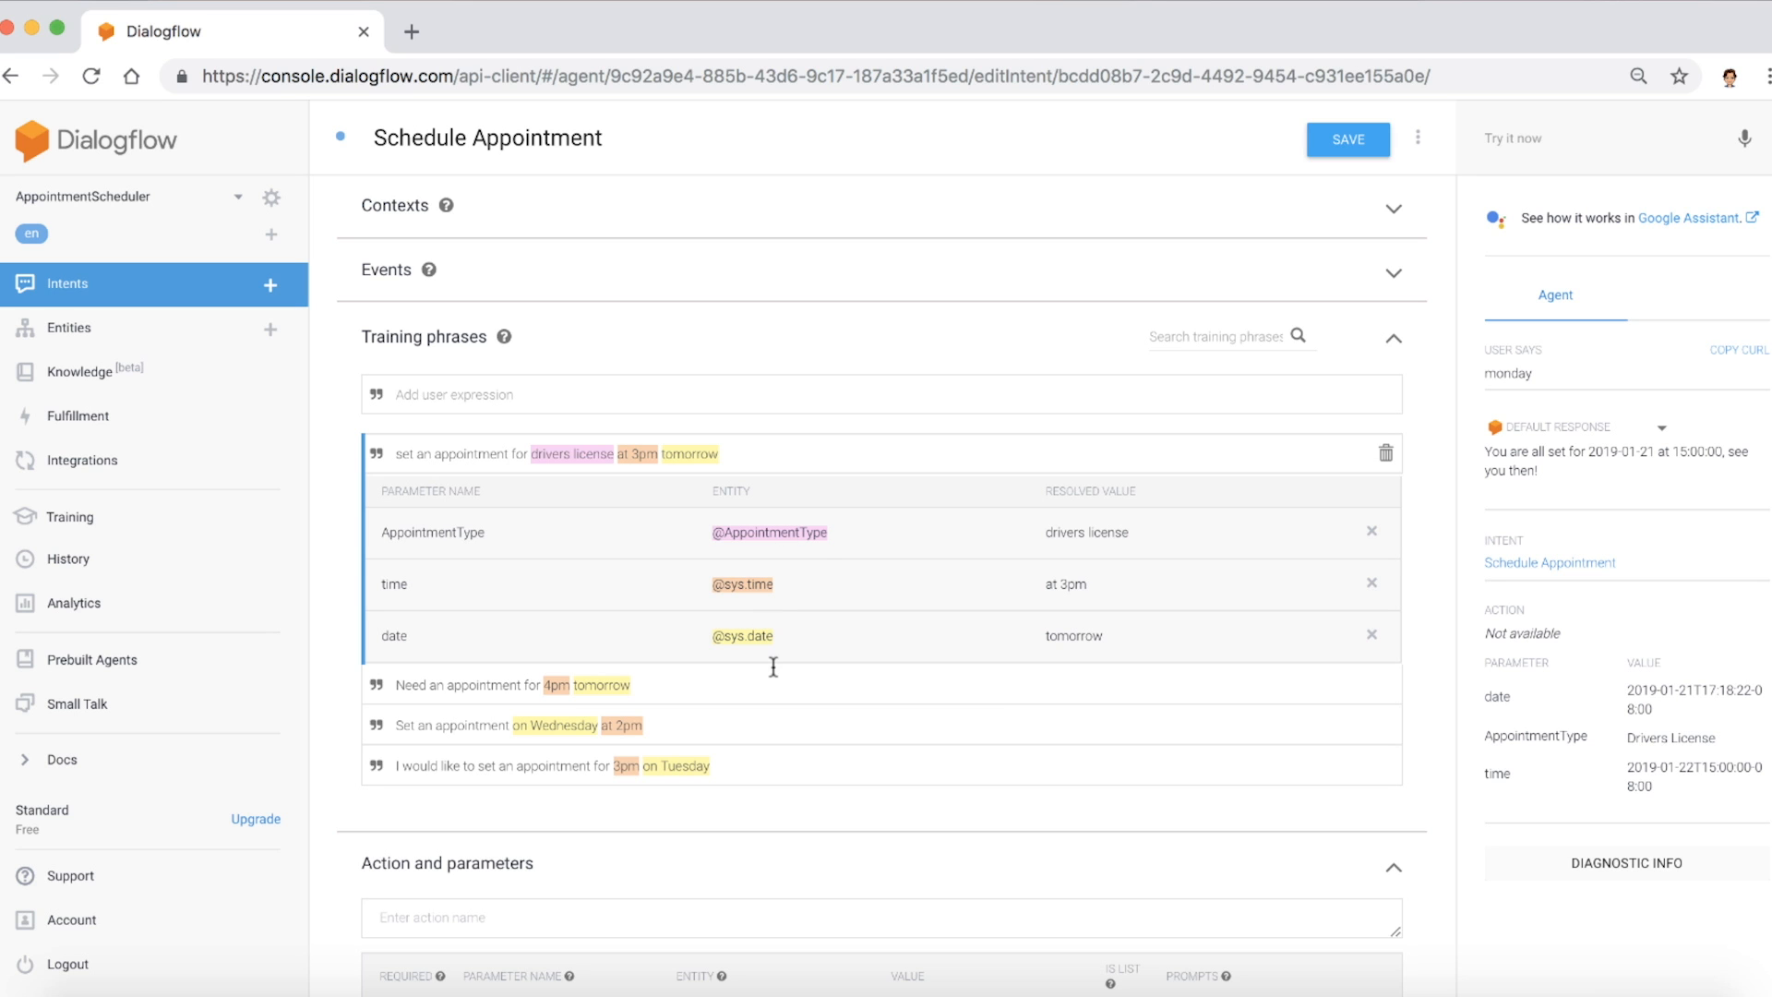
mouse_move(512, 389)
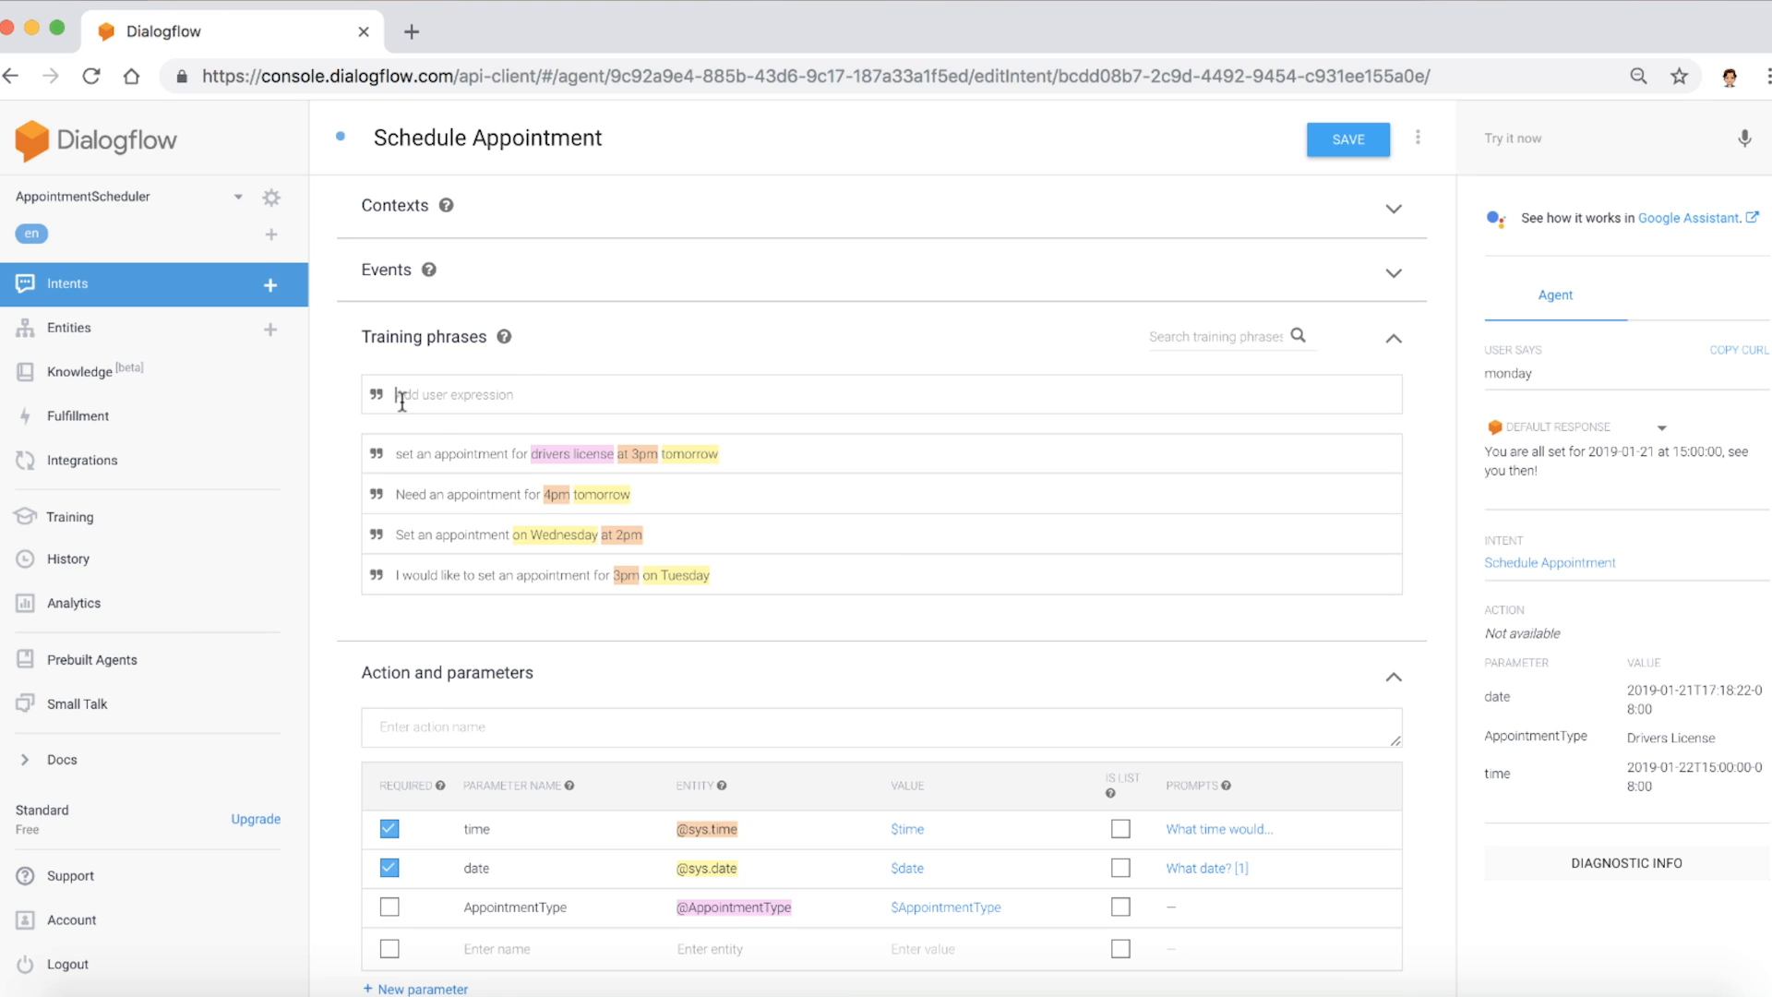
text(vehicle registration appointment for monday)
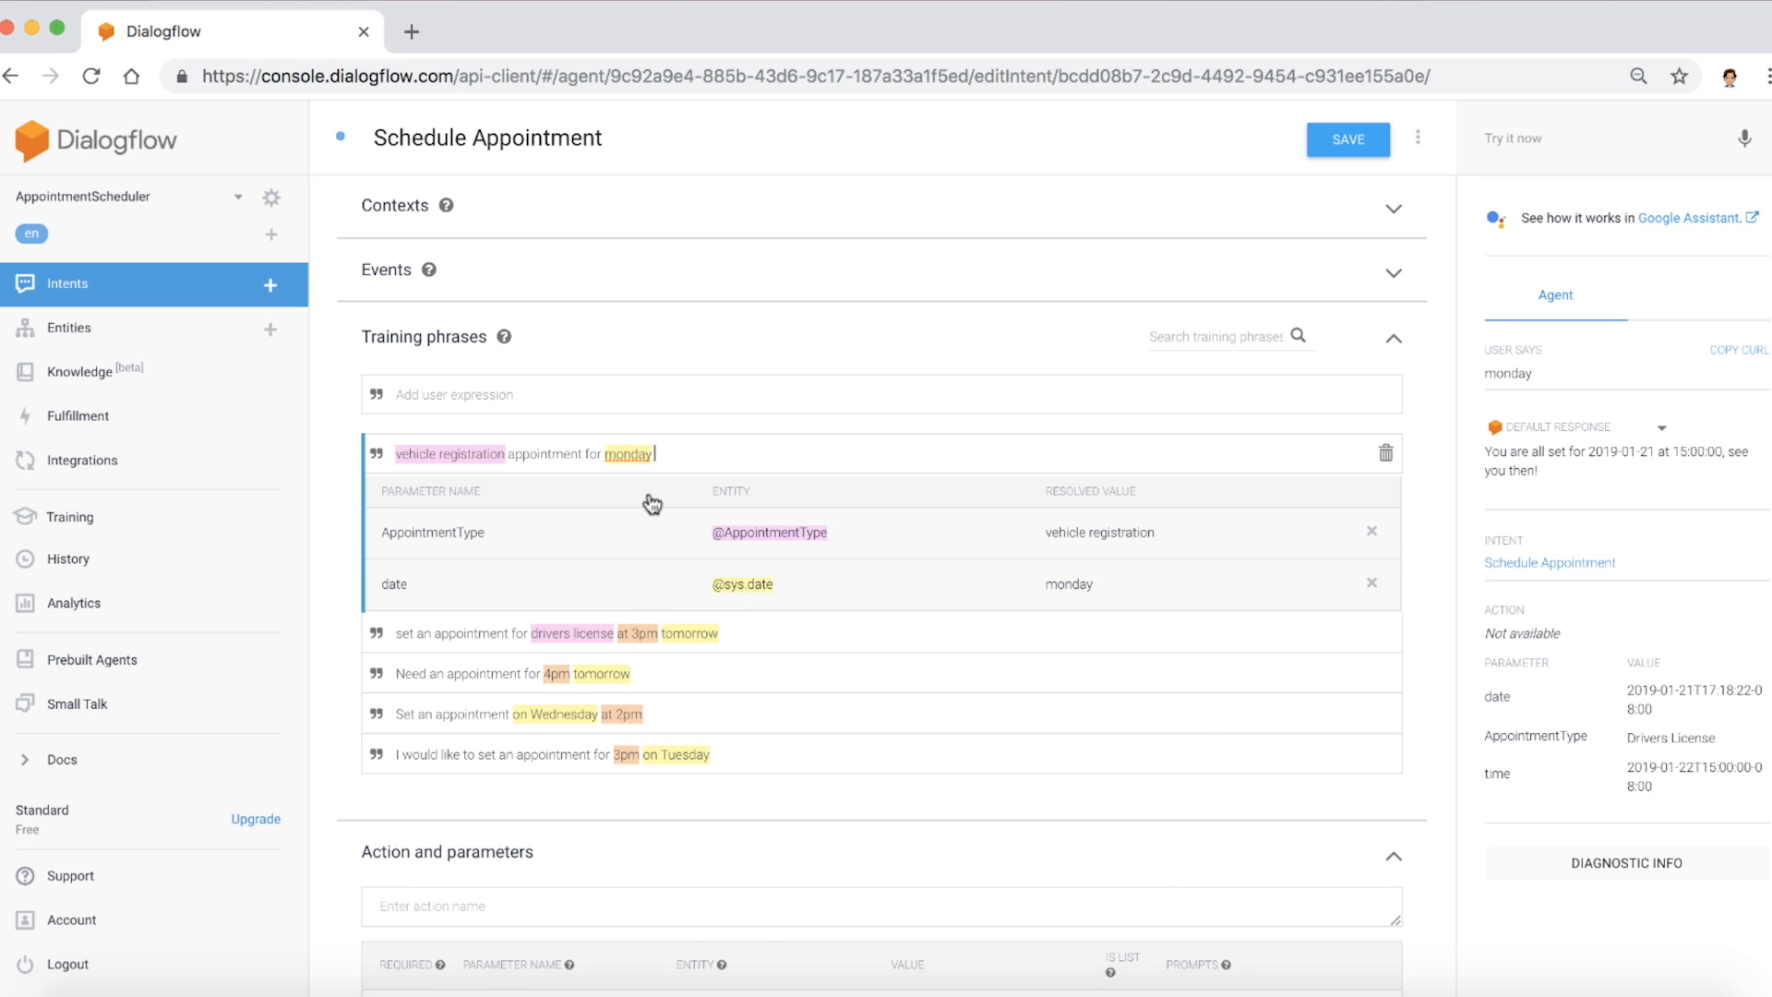
scroll(down, 3)
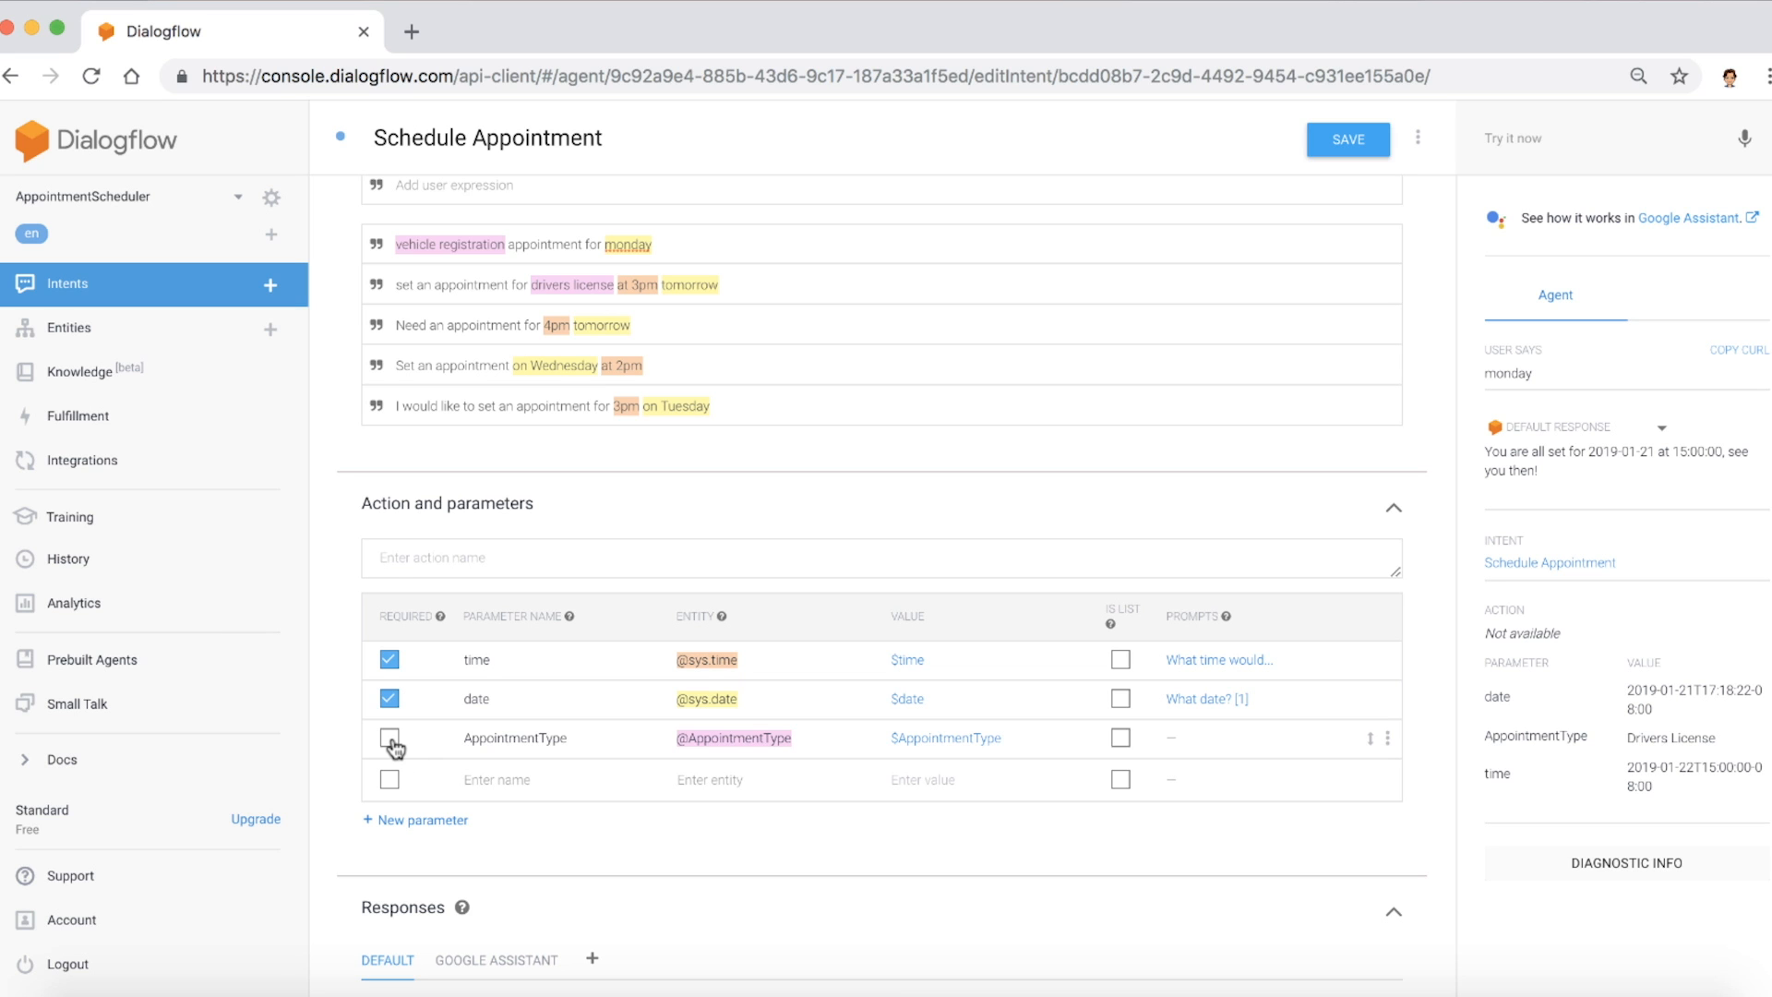
- Make AppointmentType required with the prompt 'What services are you looking to get? DMV offers Driver license and vehicle registration'
click(389, 738)
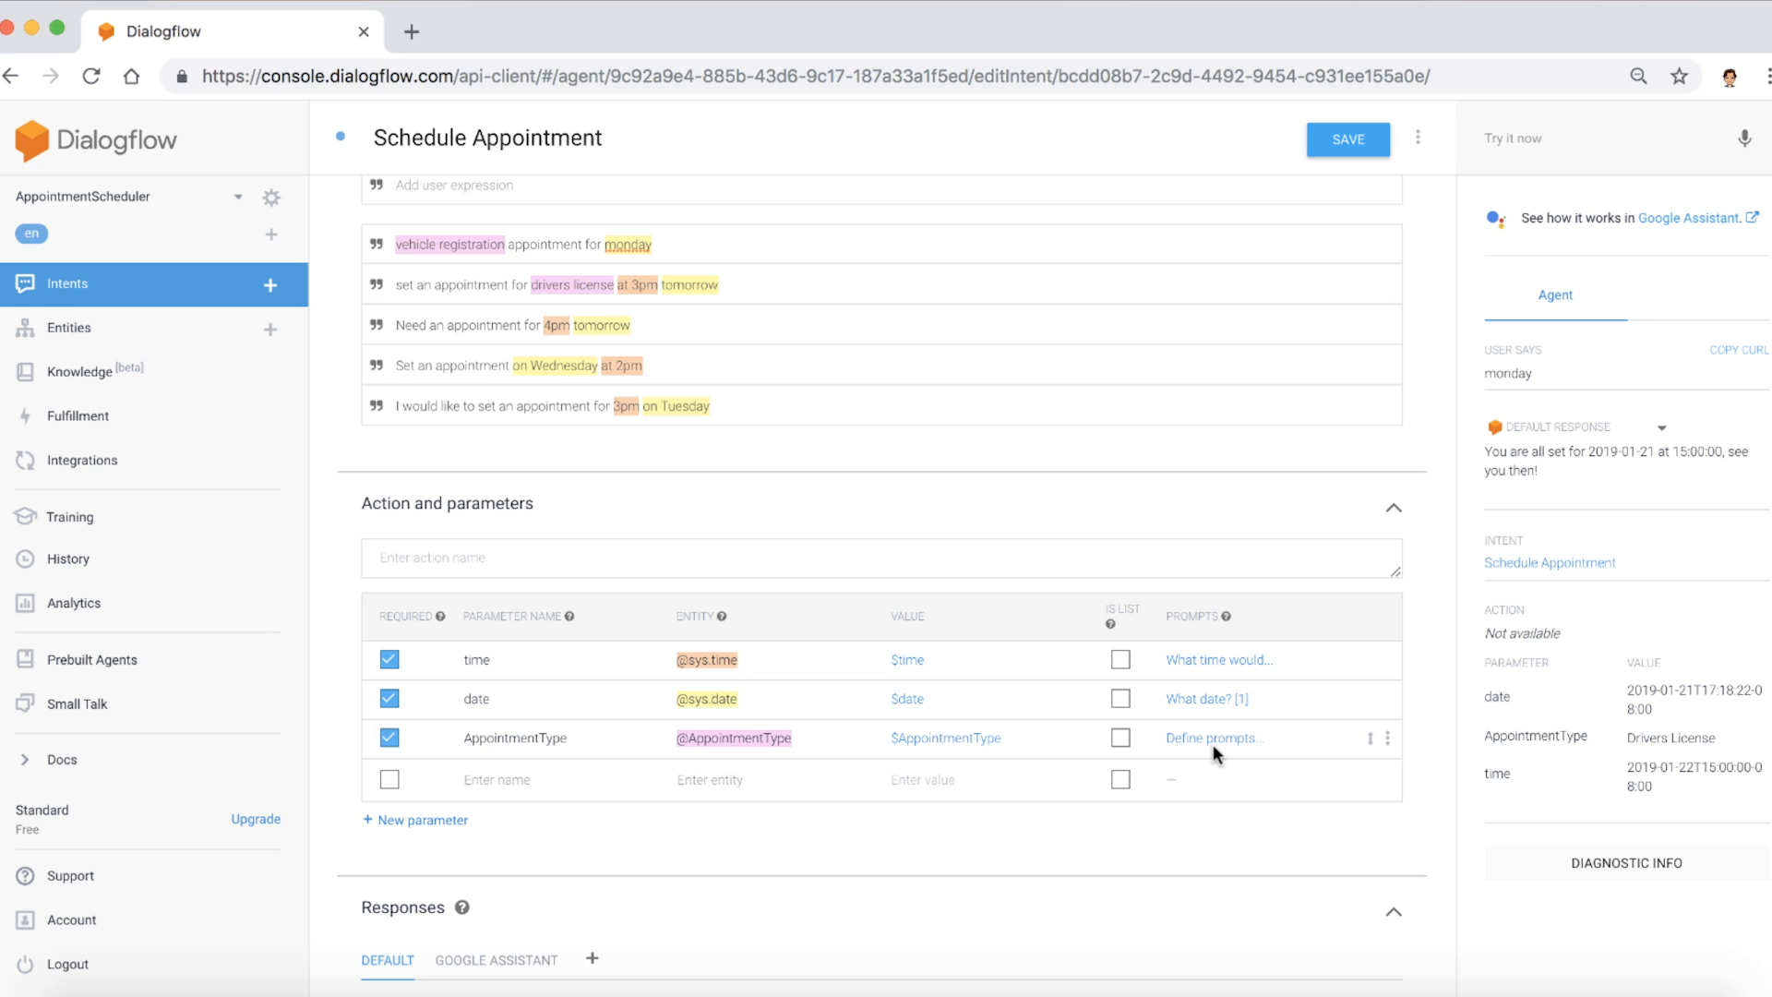
click(1211, 736)
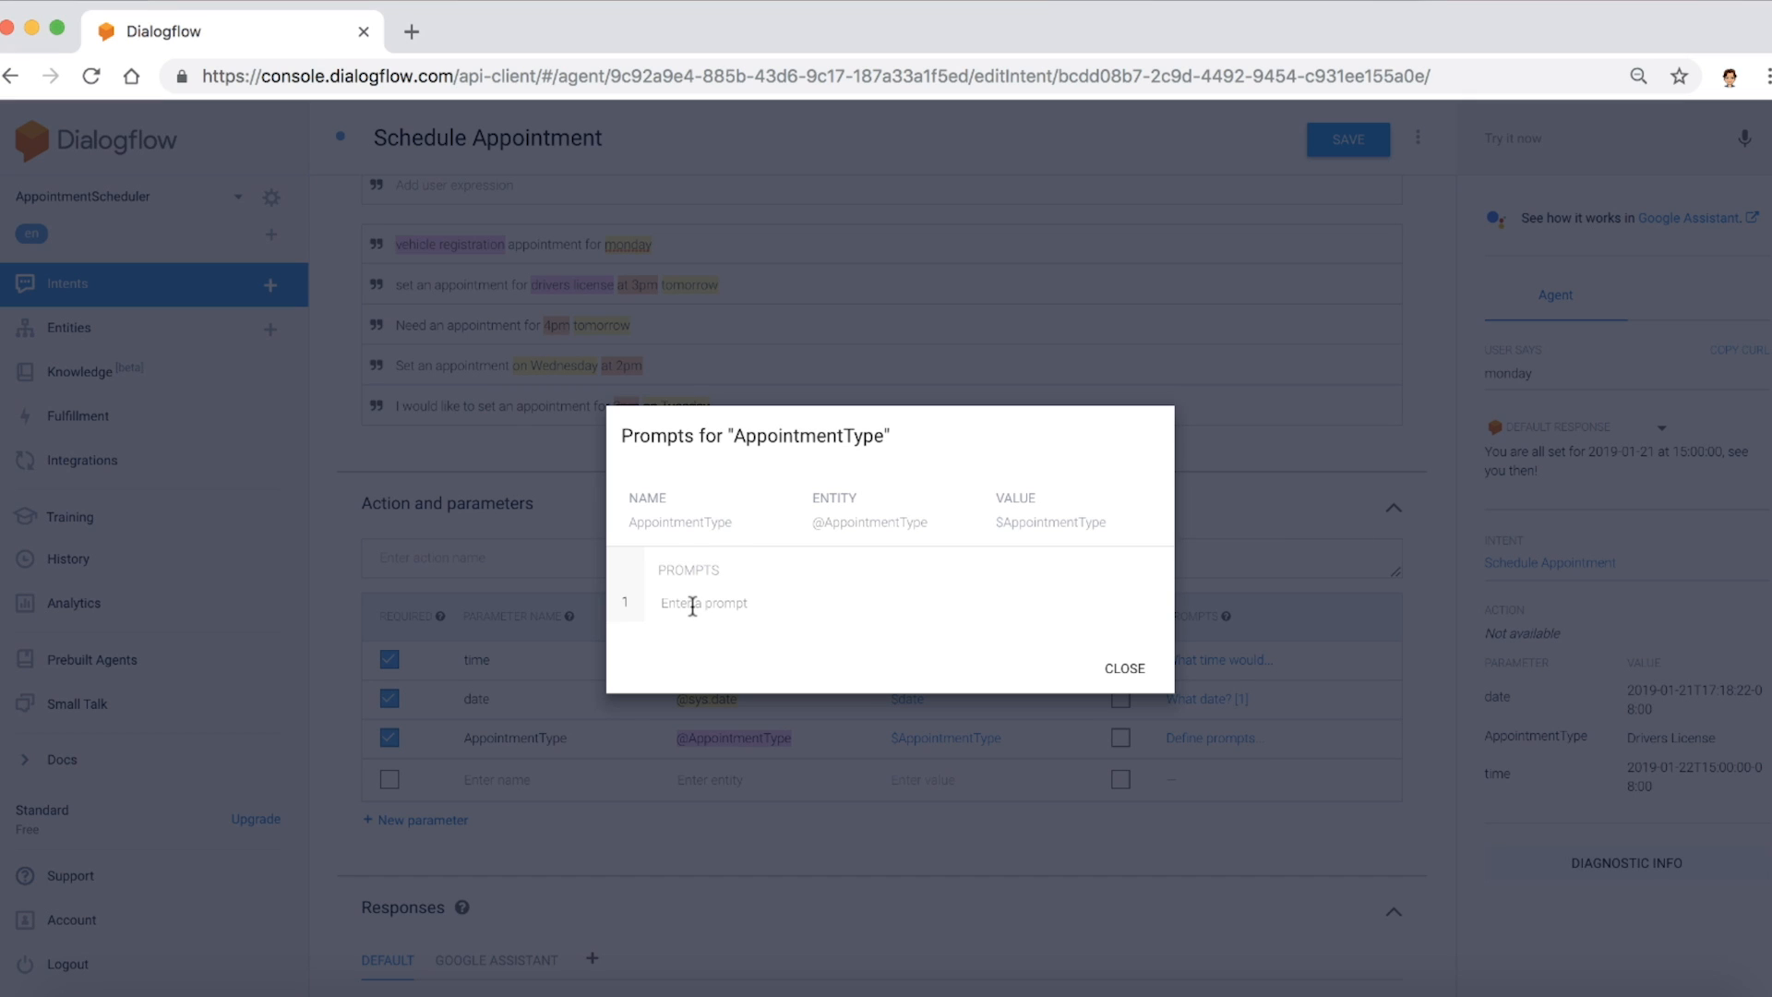
text(What services are you looking to get? DMV offers Driver license and vehicle registration services.)
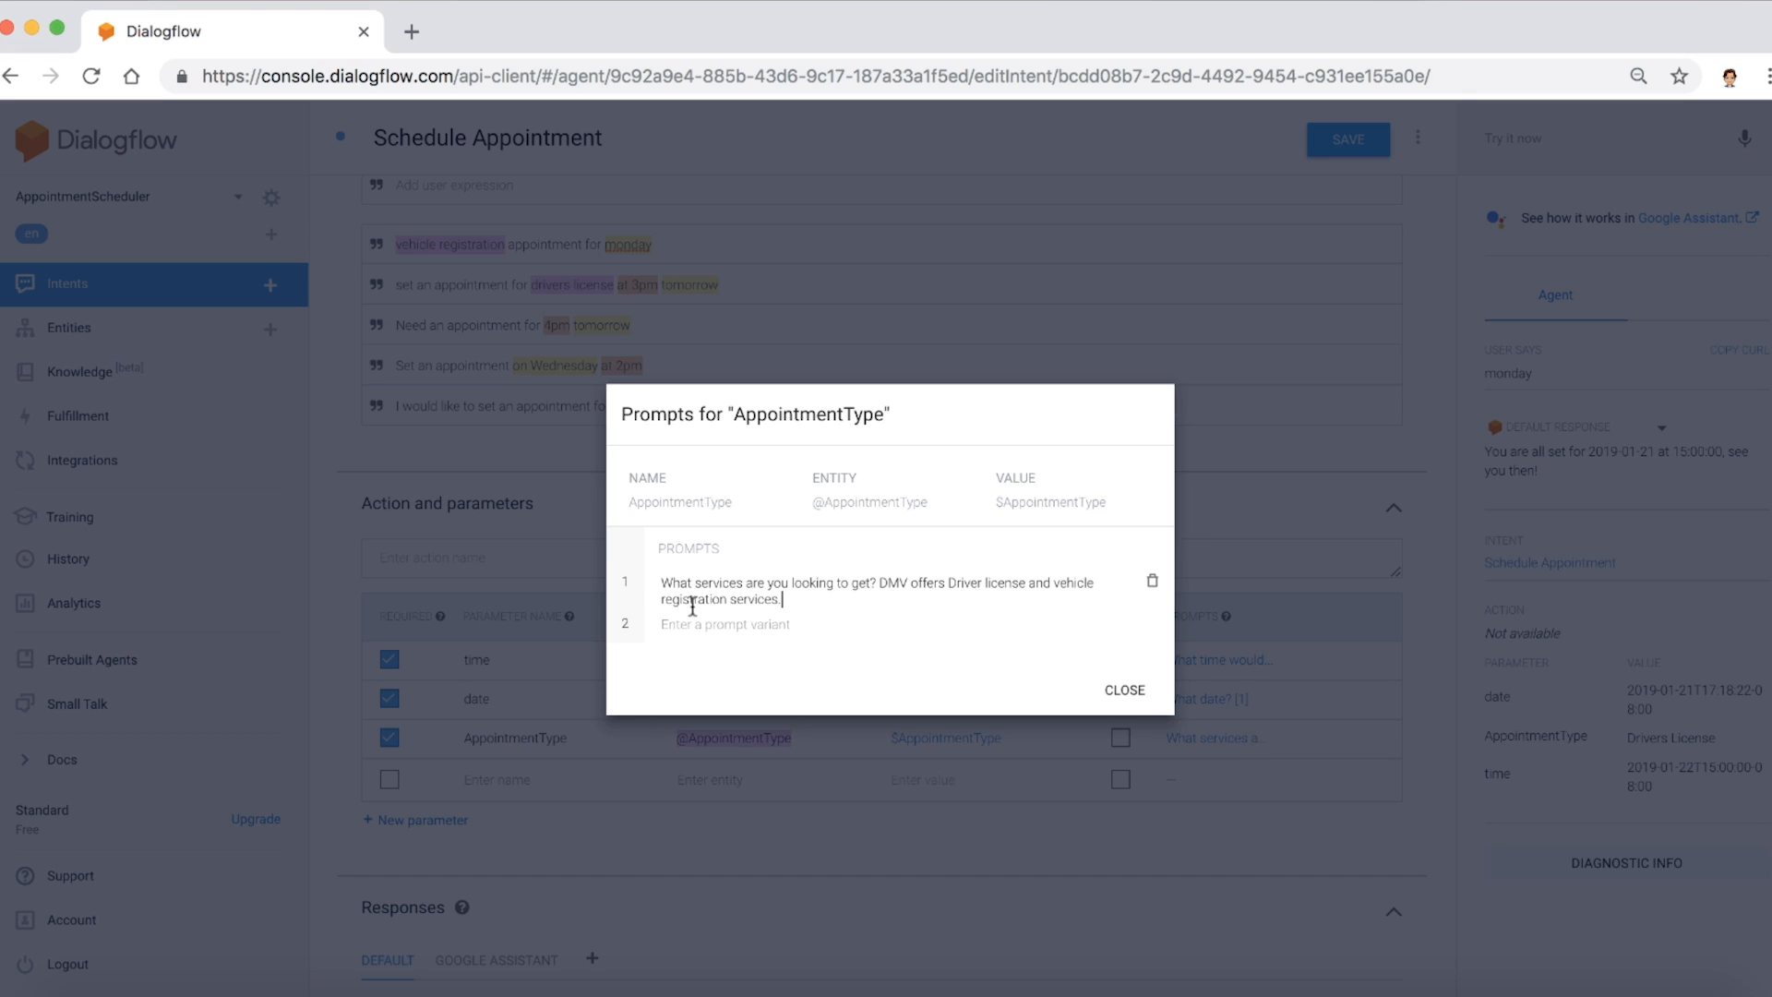
mouse_move(1062, 635)
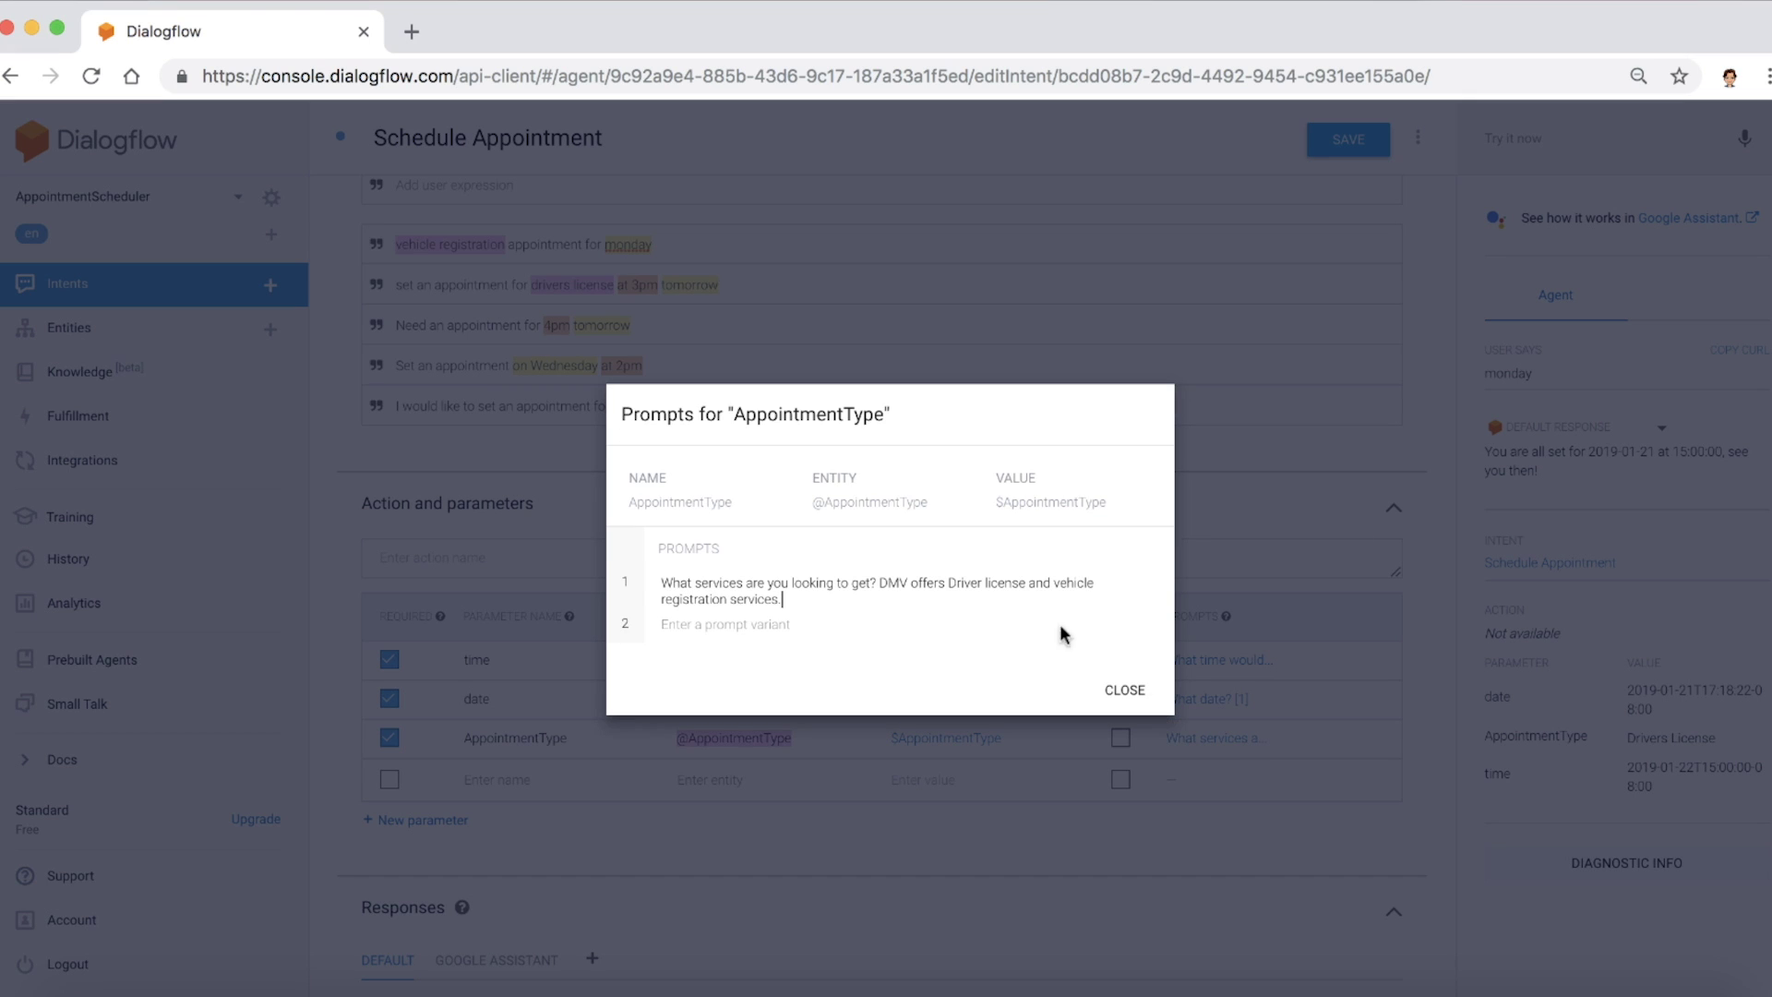
click(1124, 690)
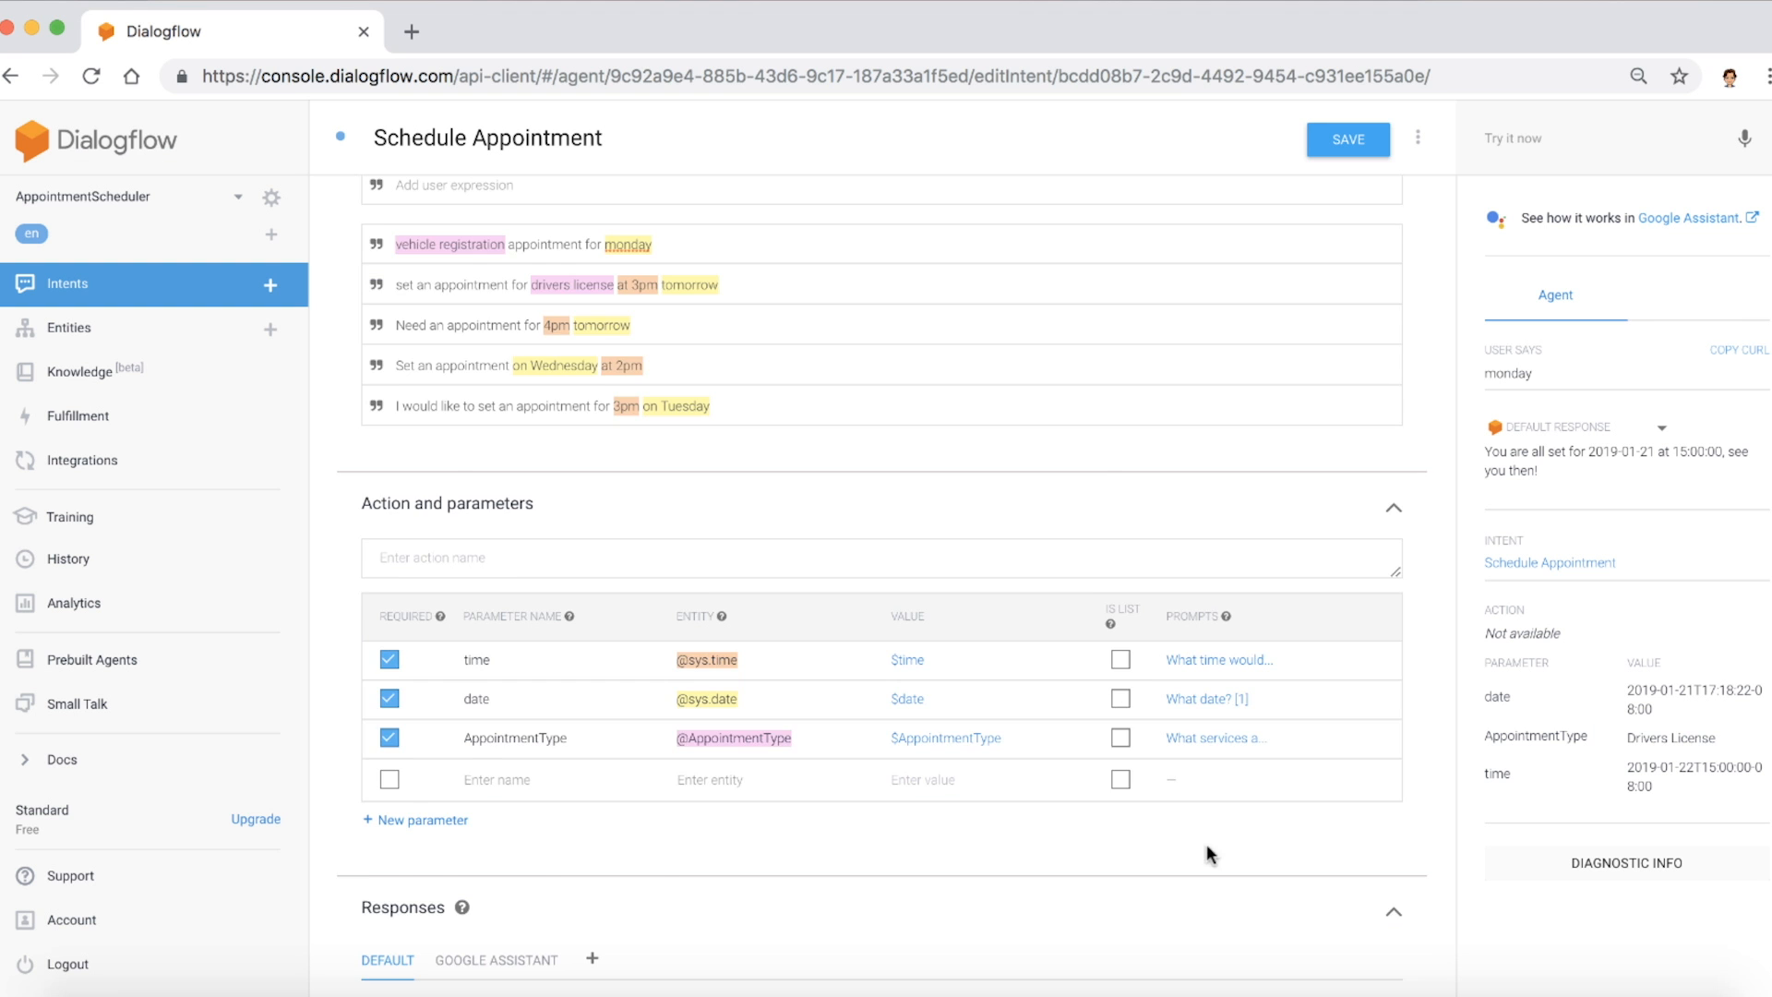
- Insert $AppointmentType into the text response, save the intent, and begin a 'drivers license appointment' test query
scroll(down, 3)
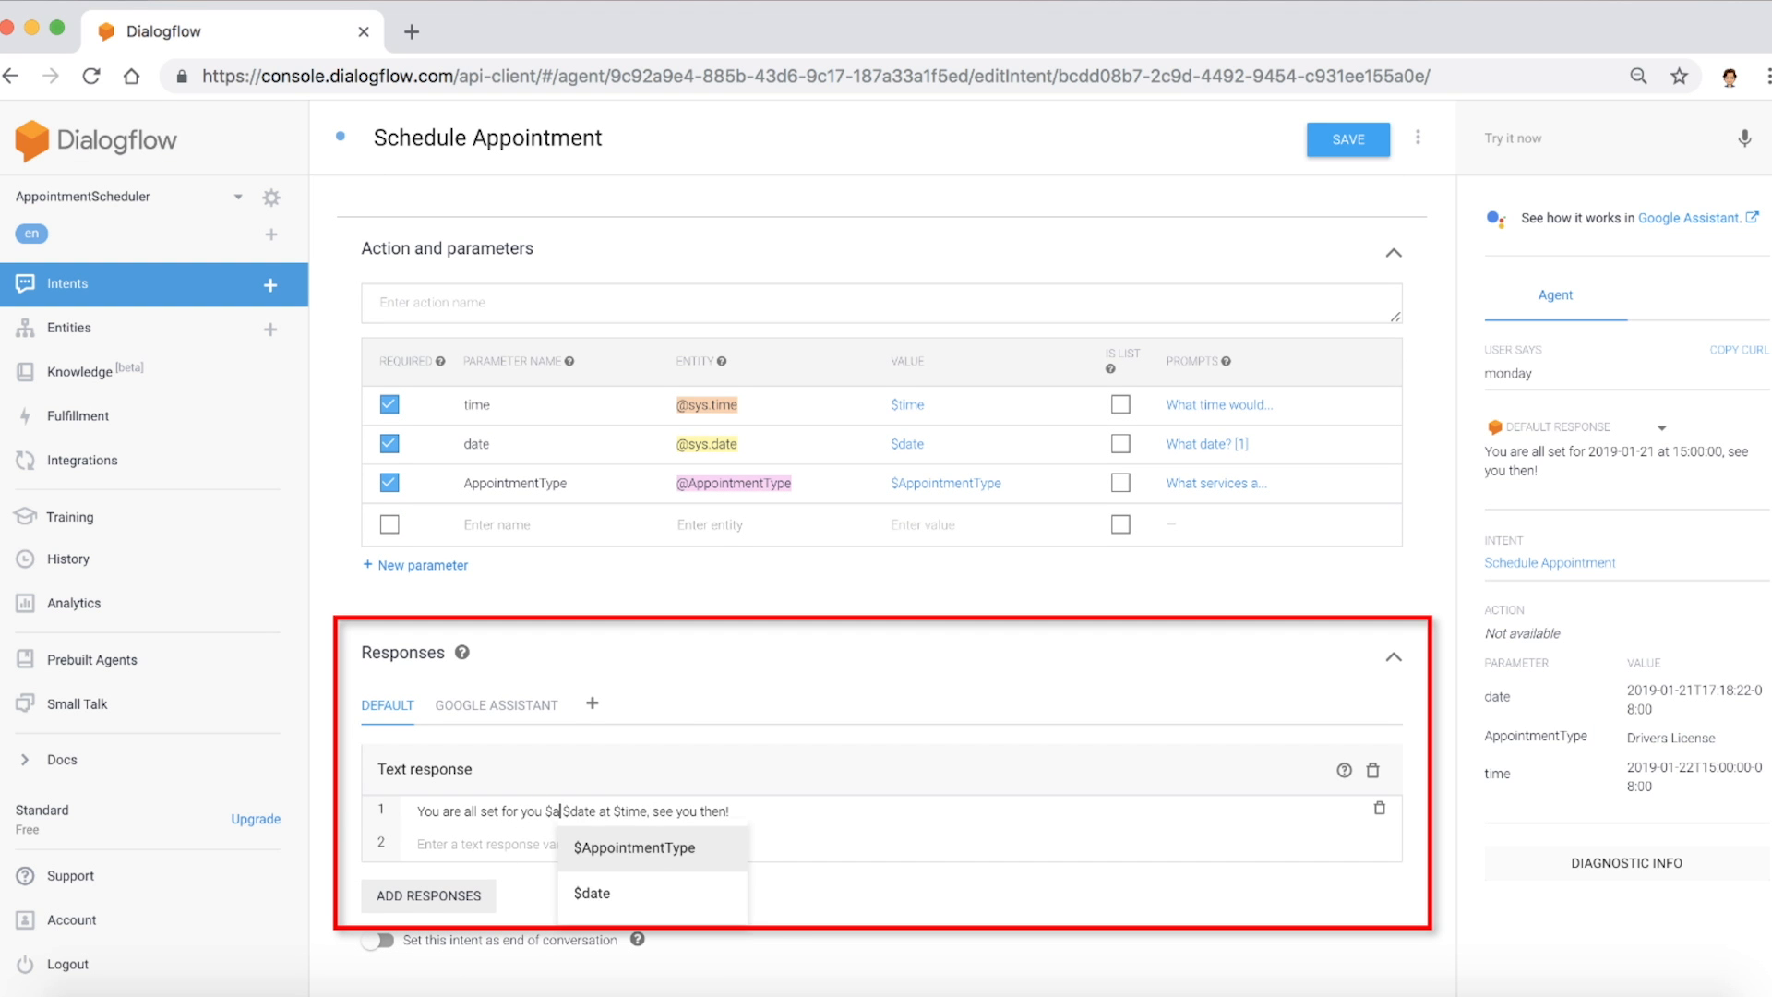
click(634, 847)
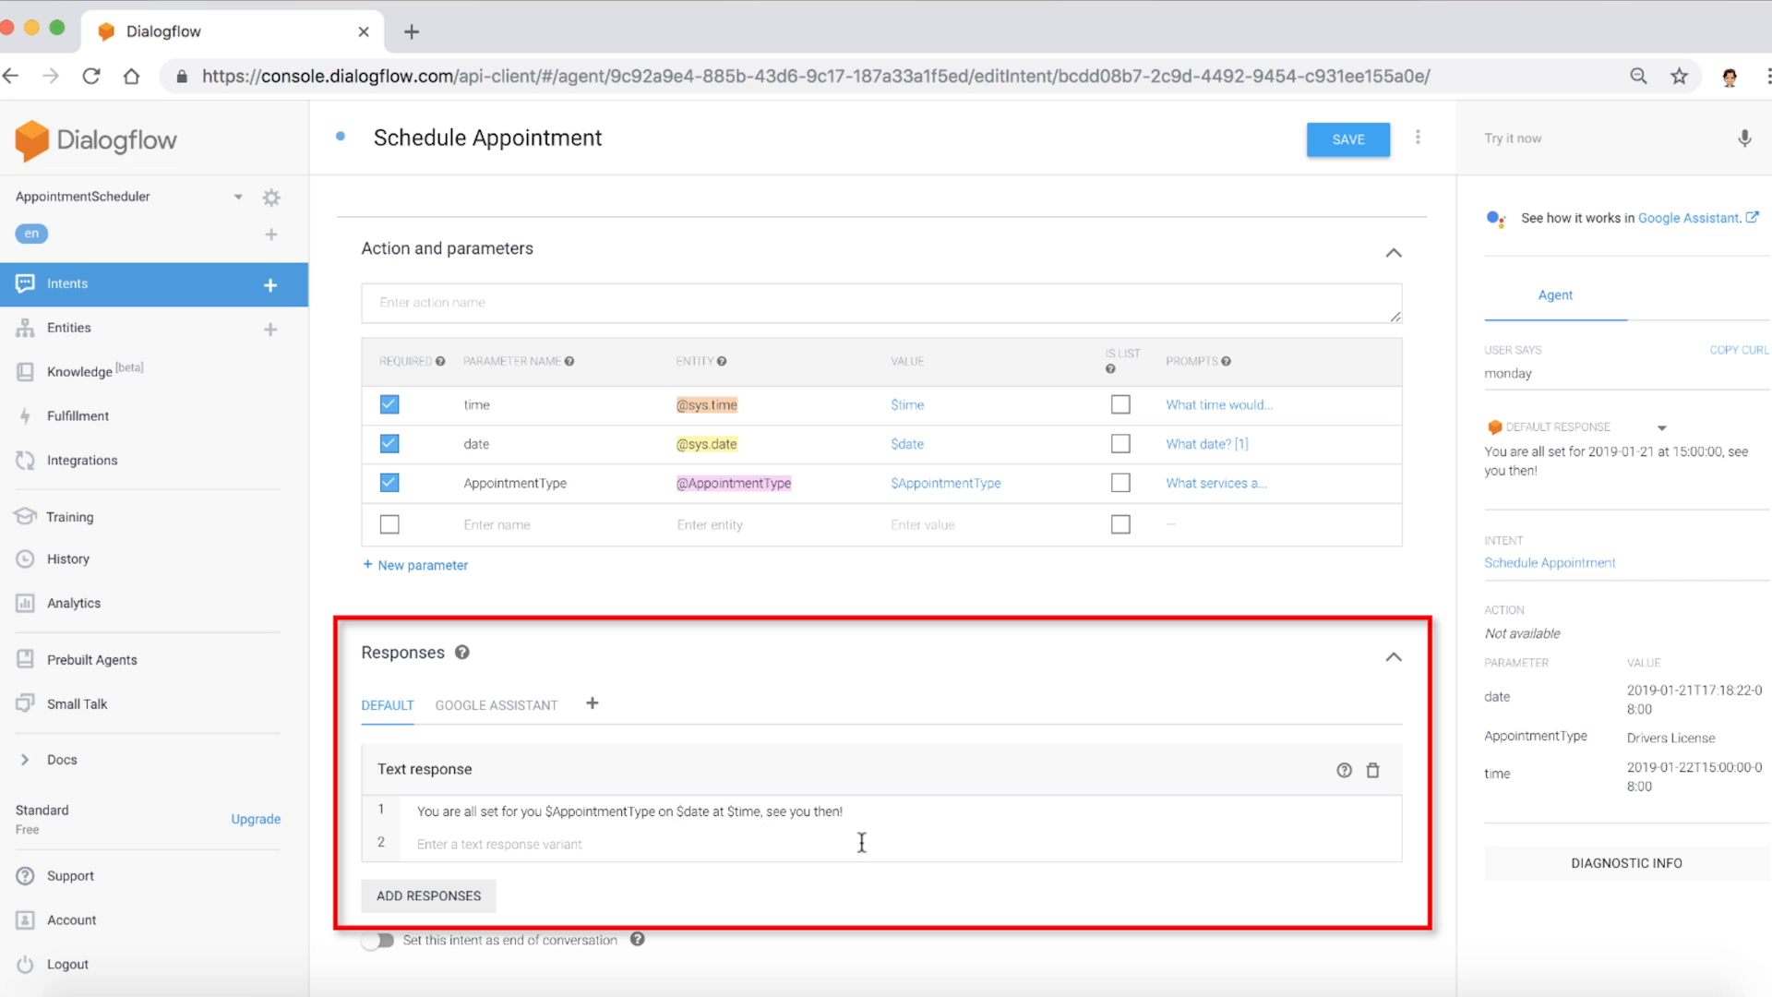
click(1348, 140)
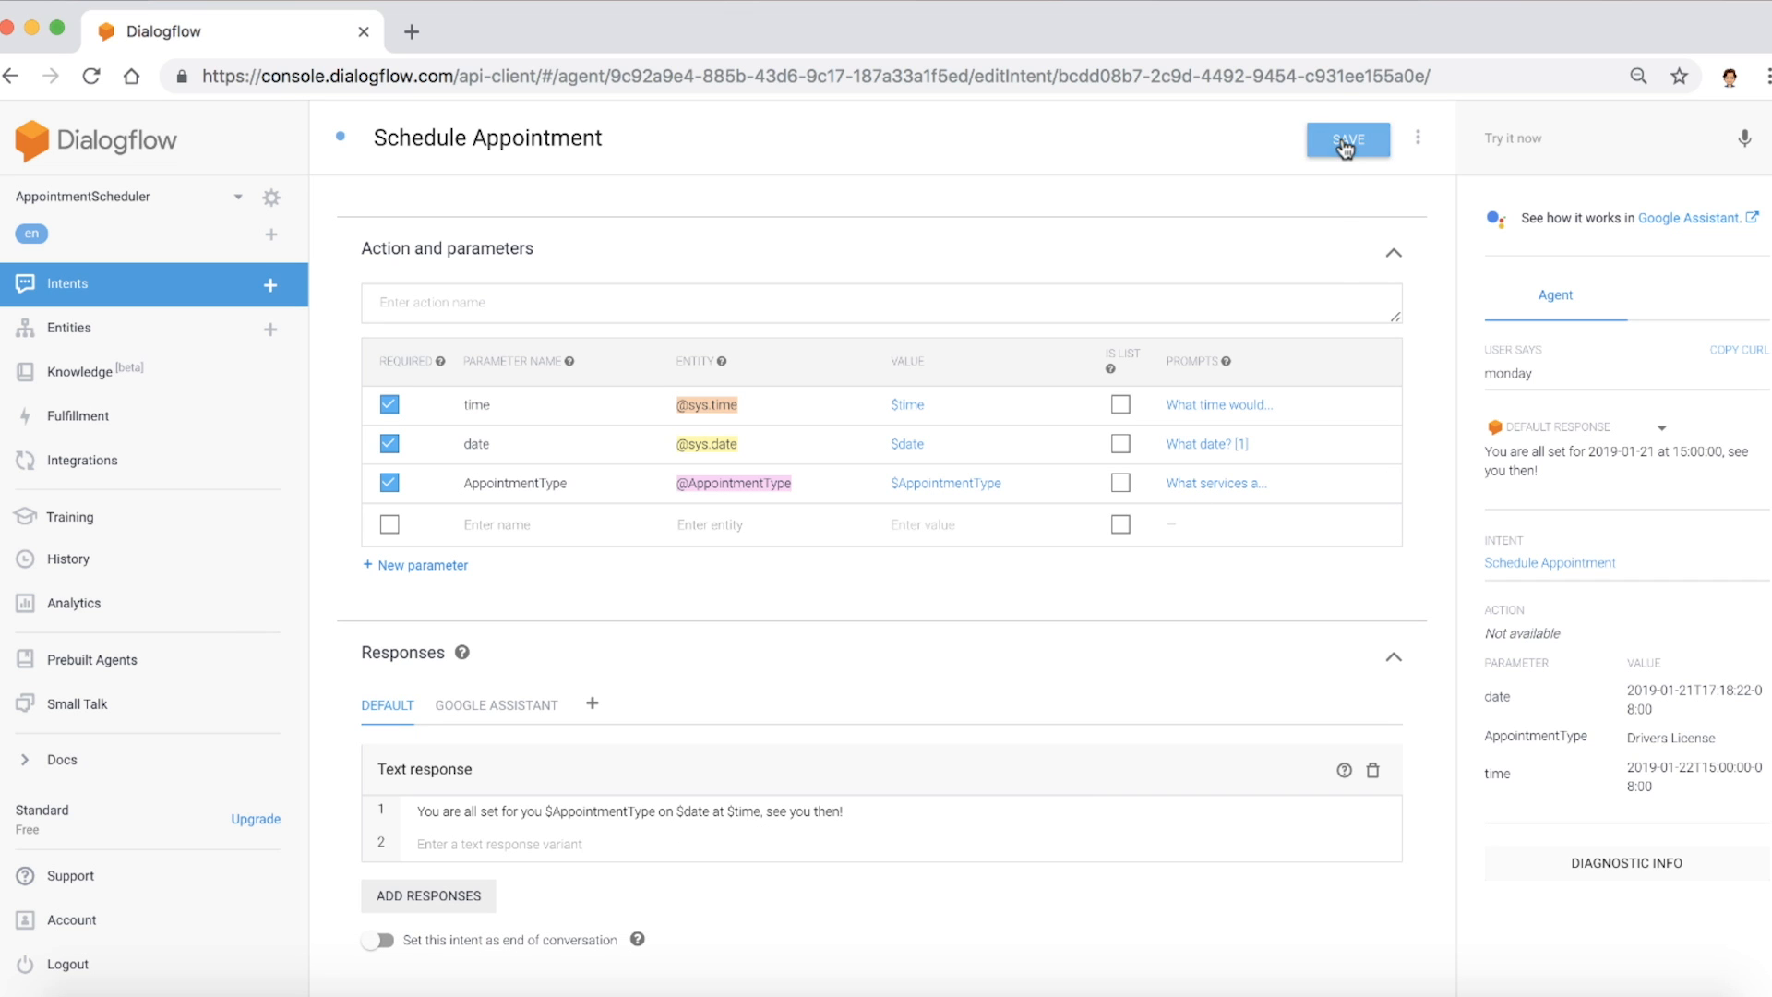
click(1348, 139)
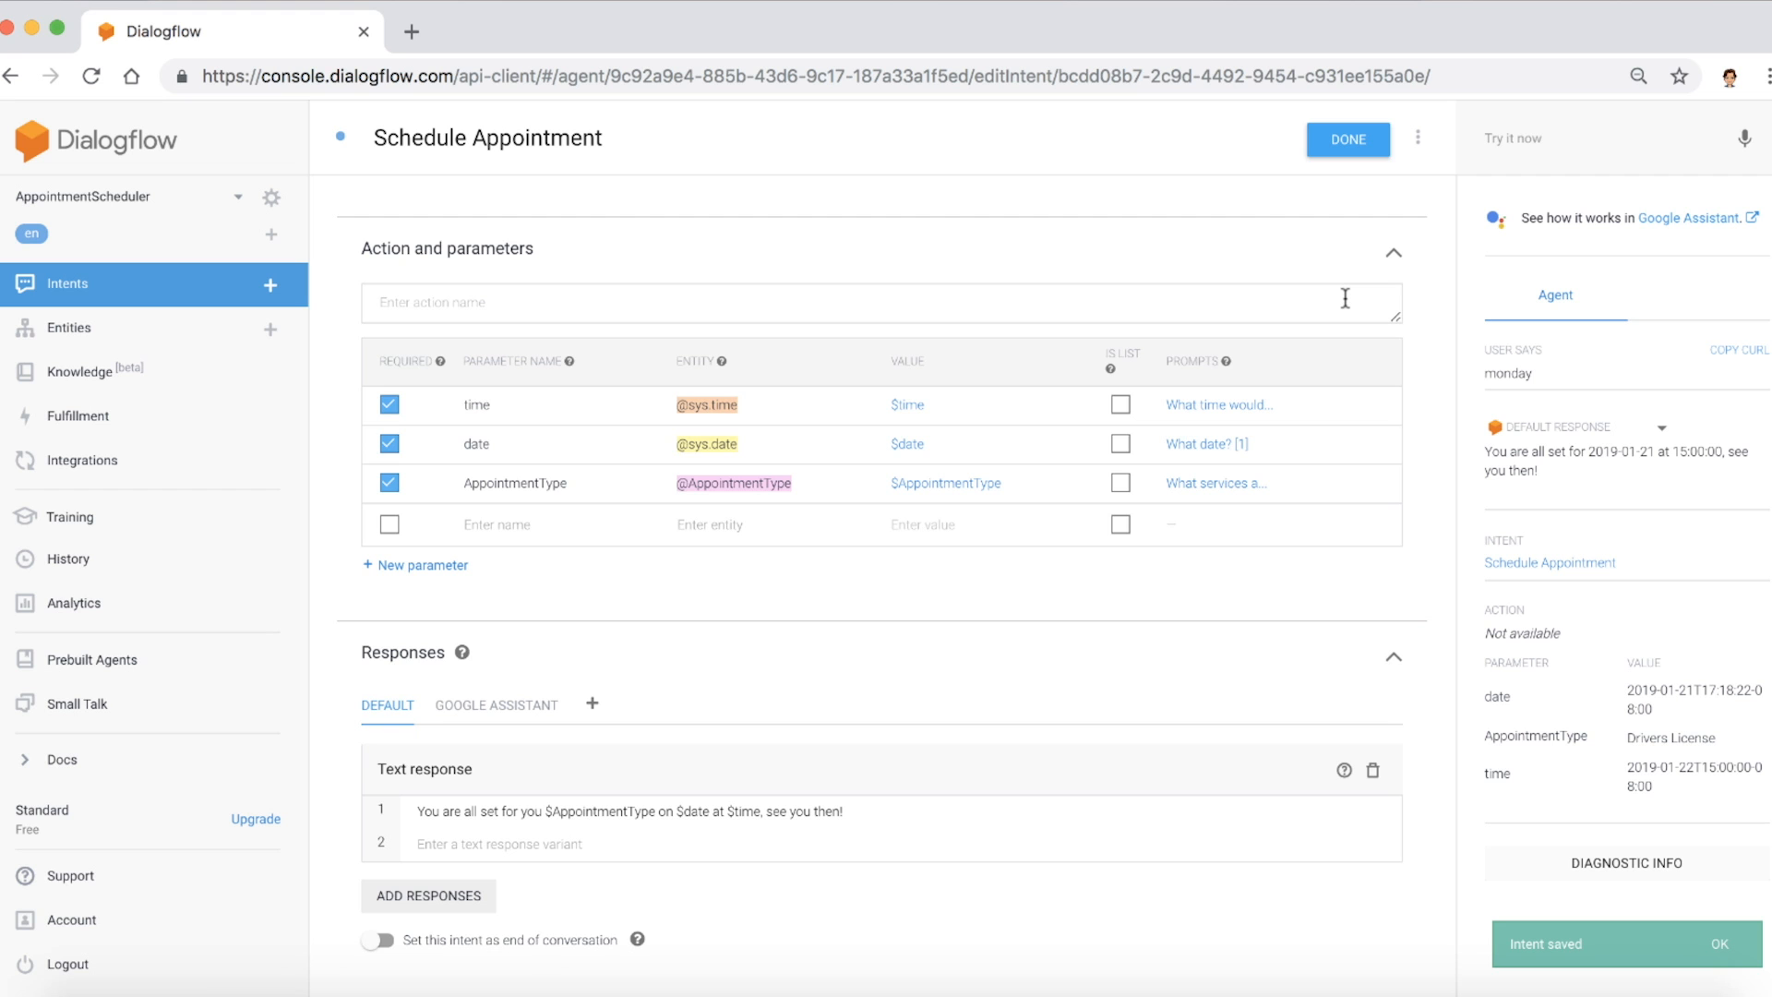
text(drivers license appointment)
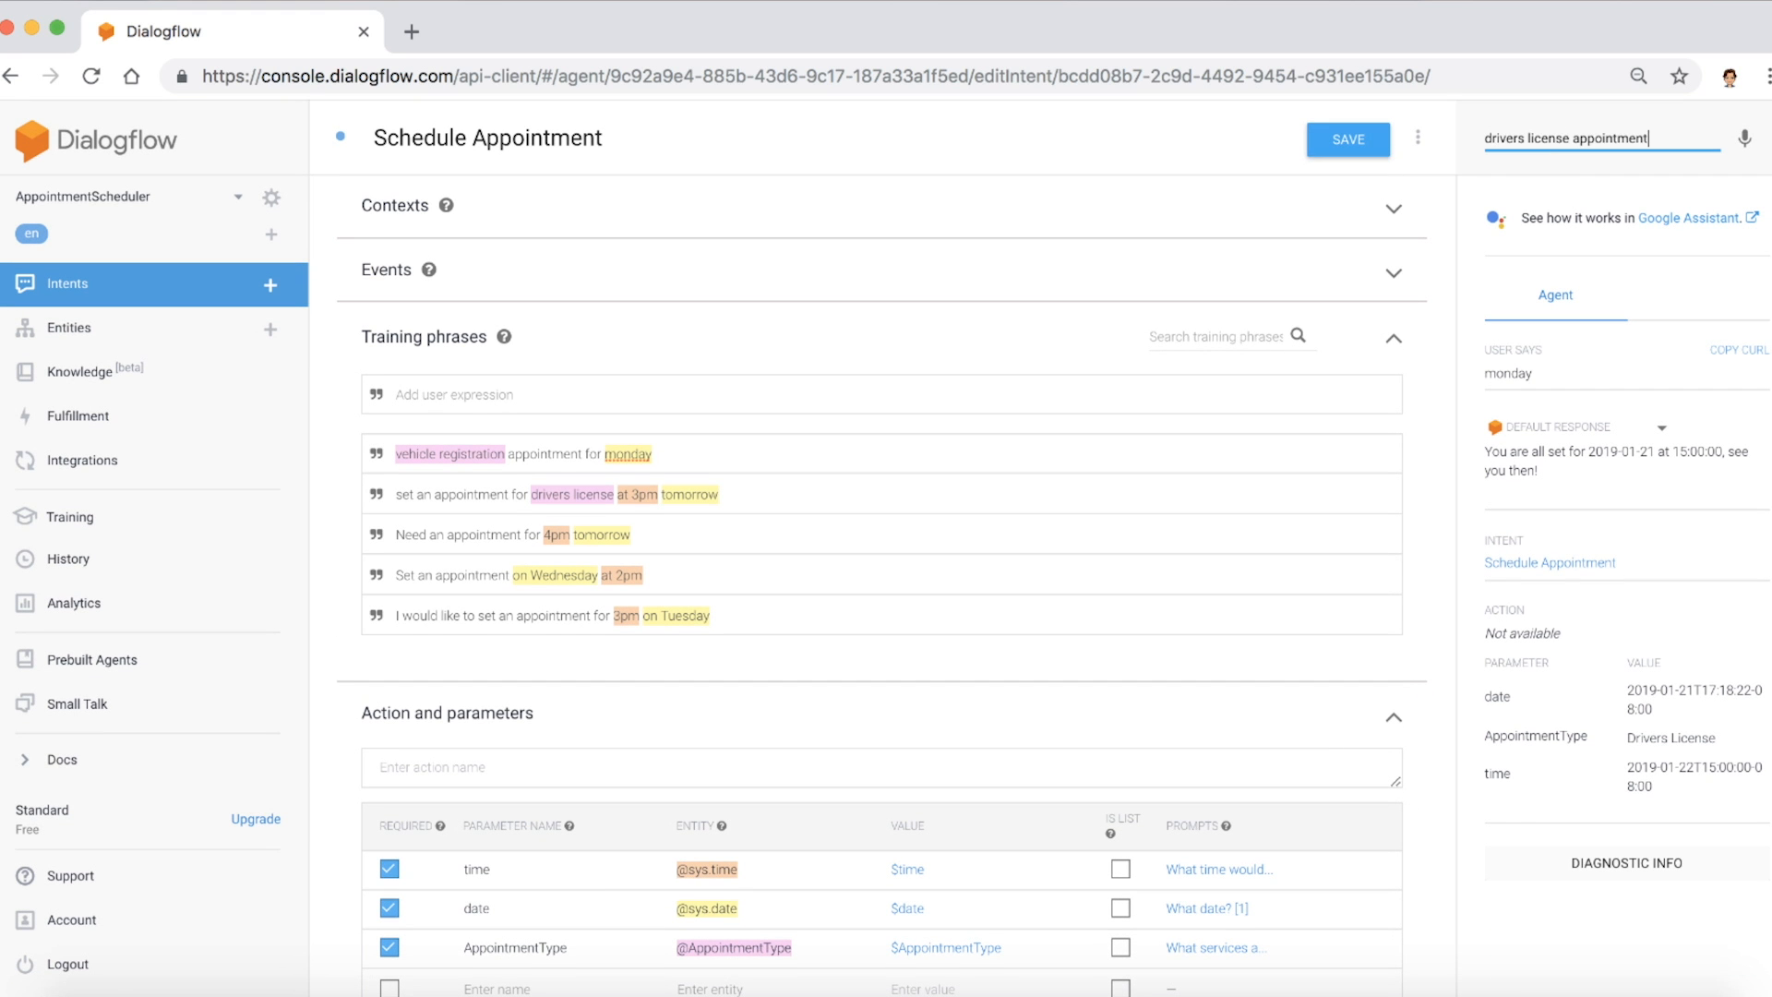
- Test 'drivers license appointment' with 'tomorrow', then 'Need an appointment for 4pm tomorrow' in the simulator
key(Return)
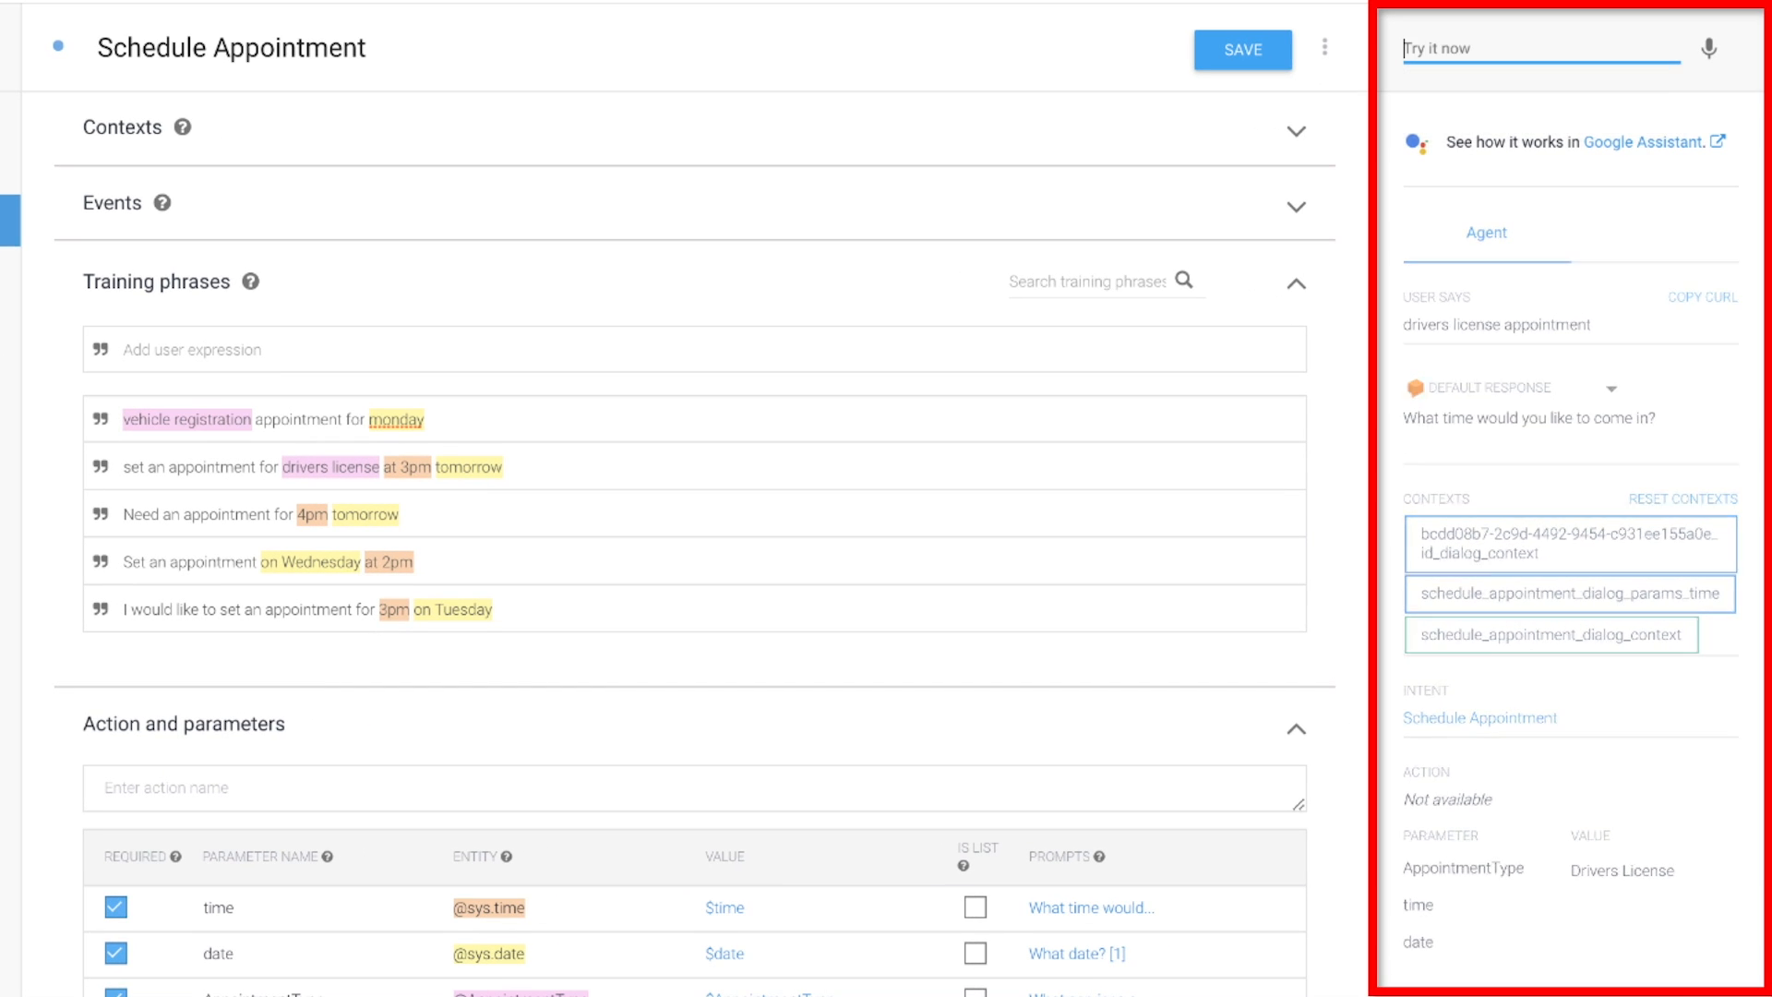
text(tomorrow)
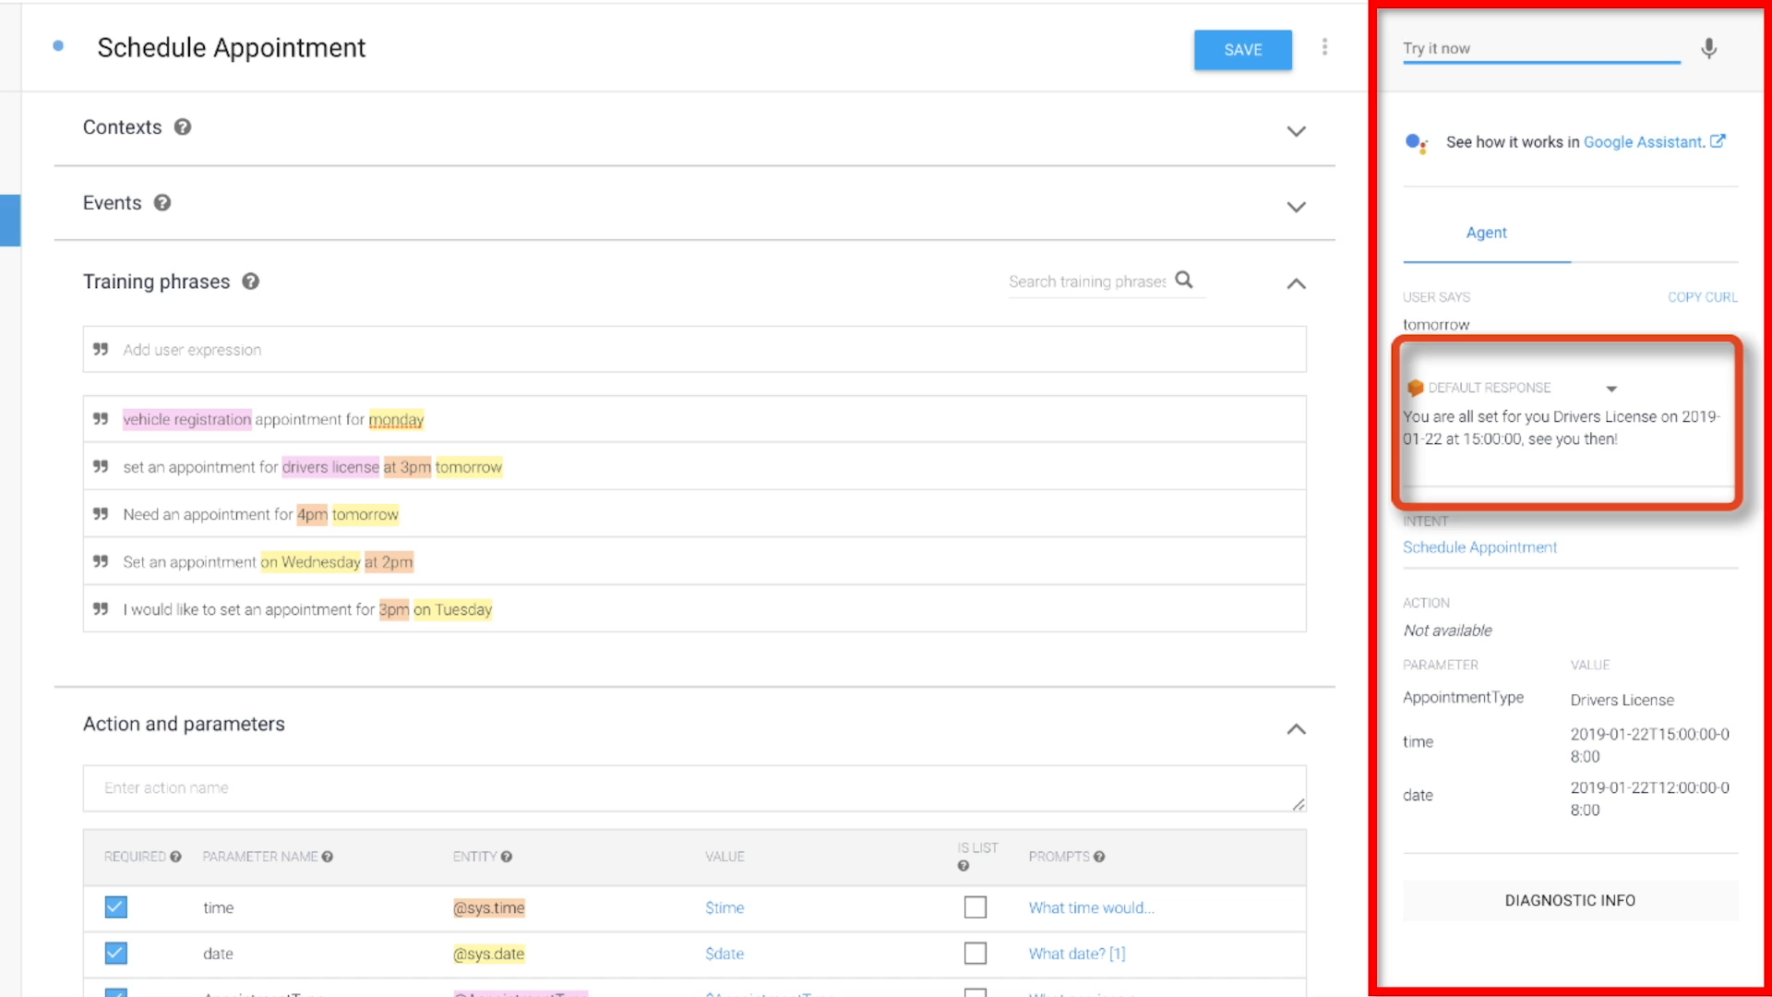
text(Need an app)
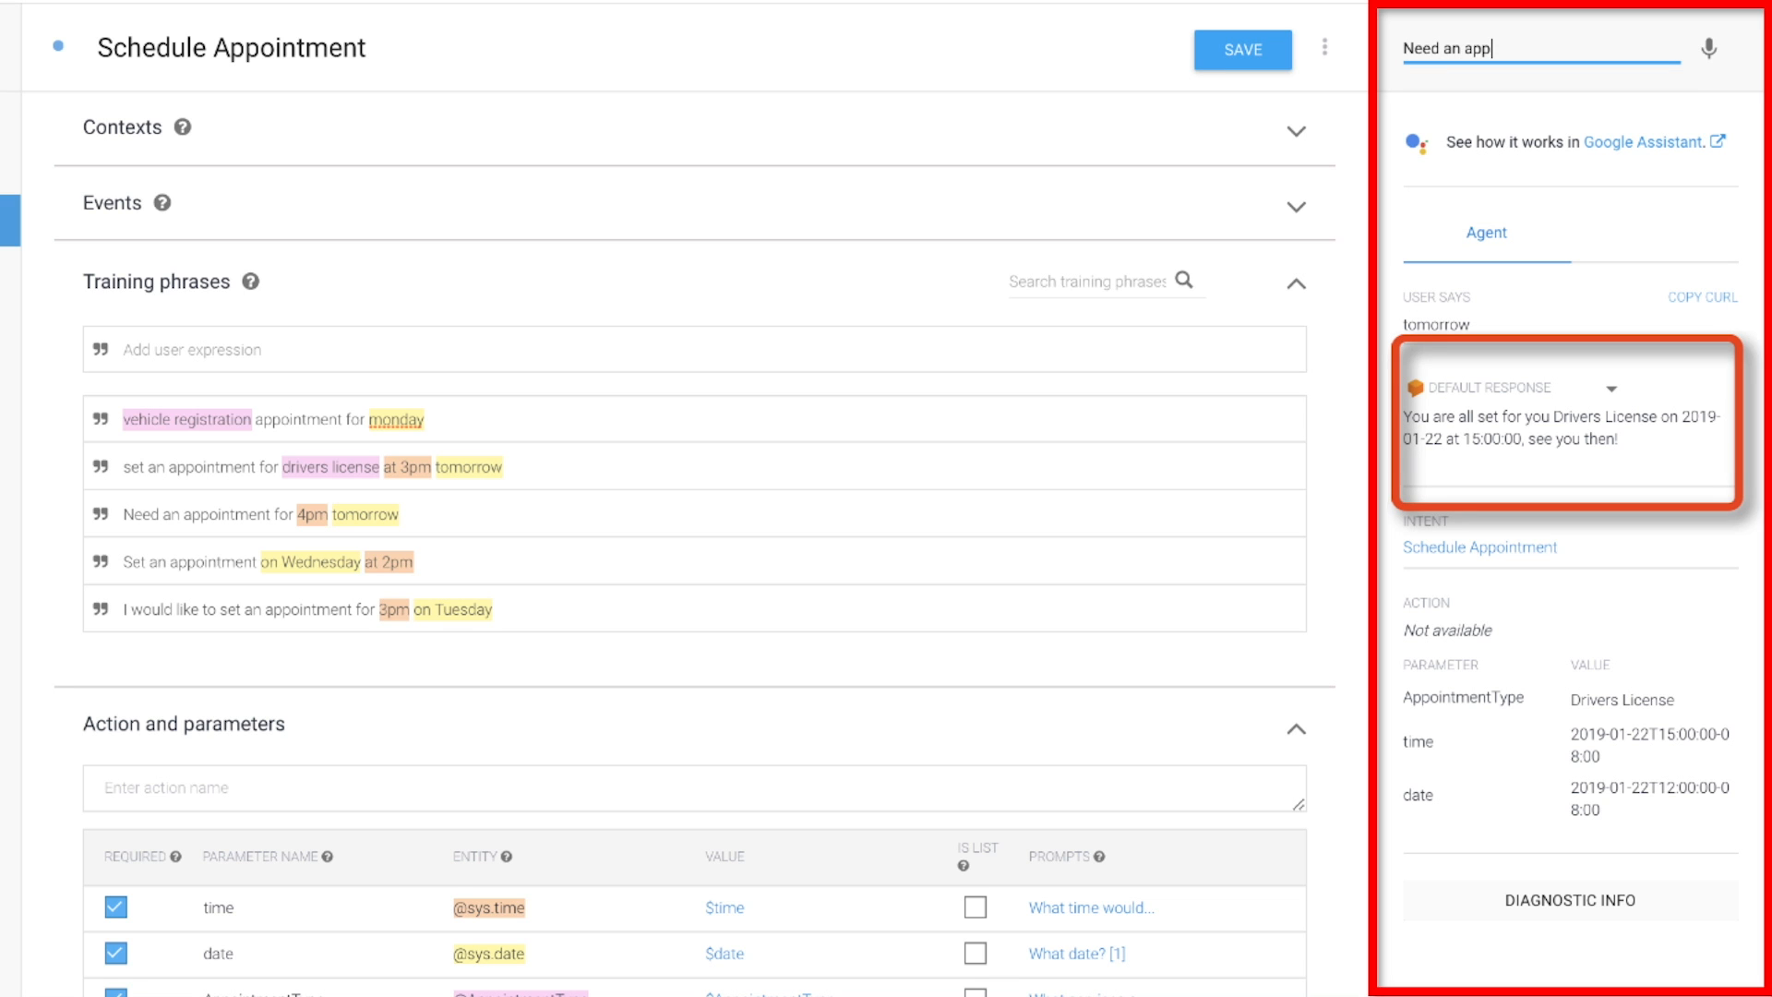
text(ointment)
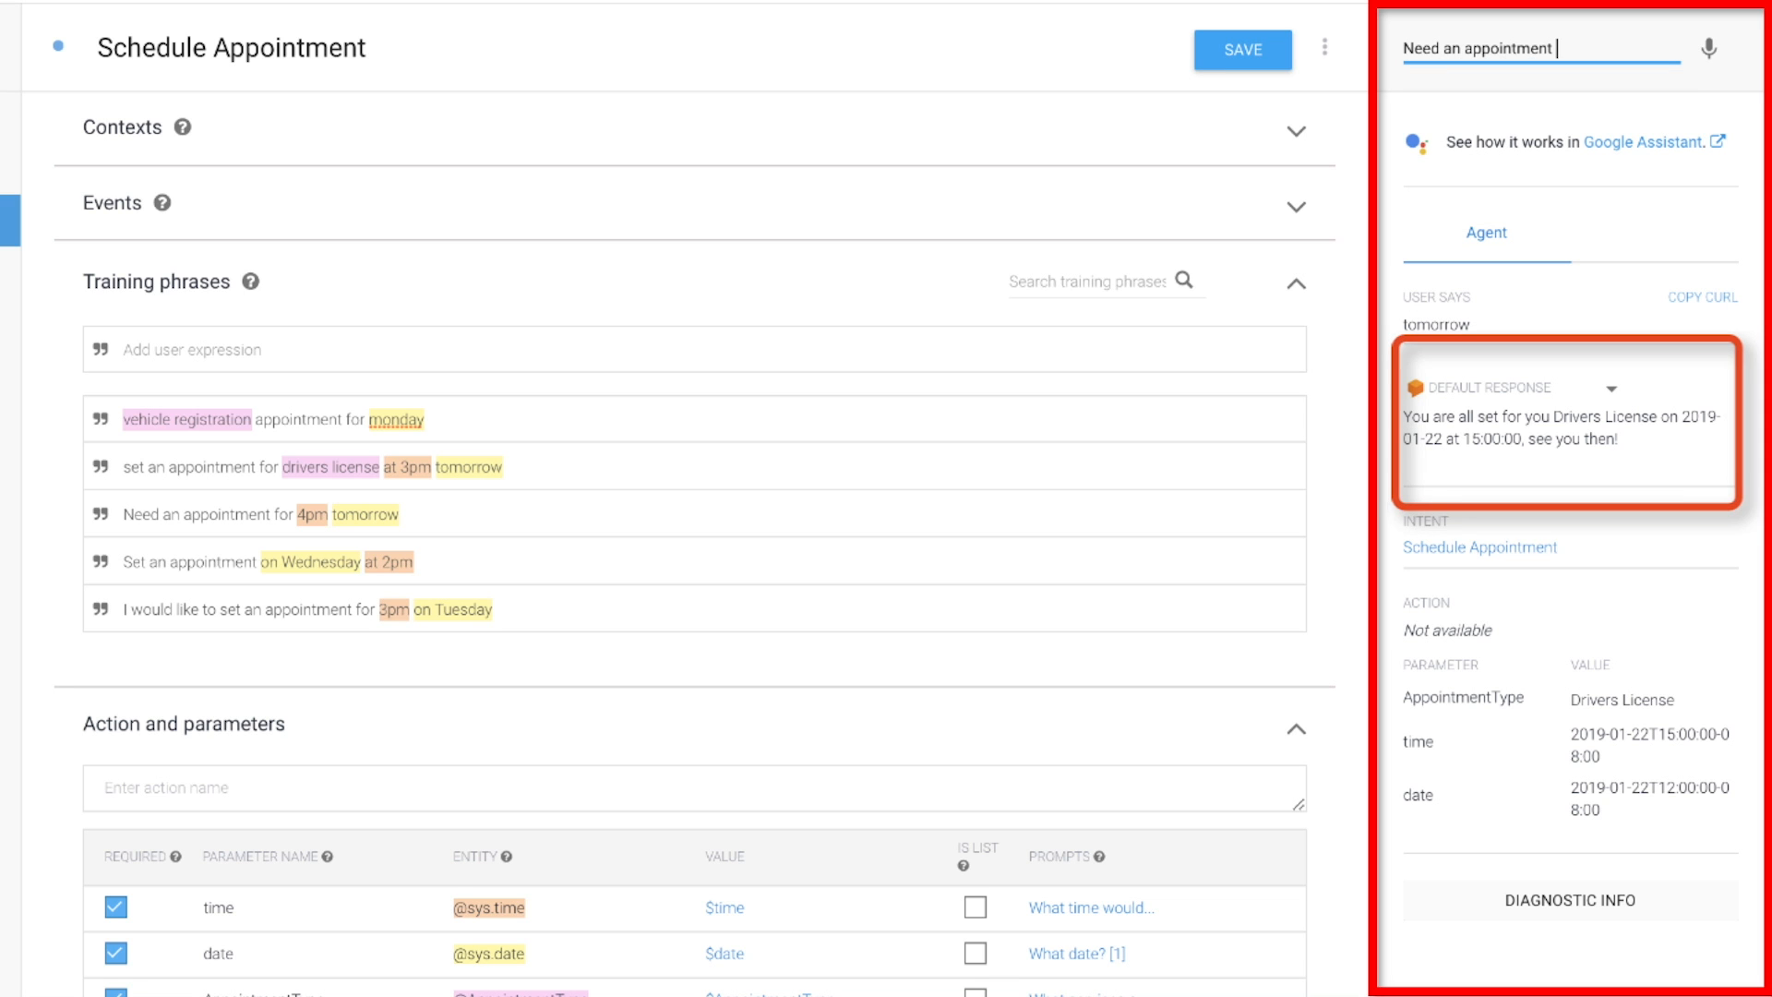
text(for 4pm)
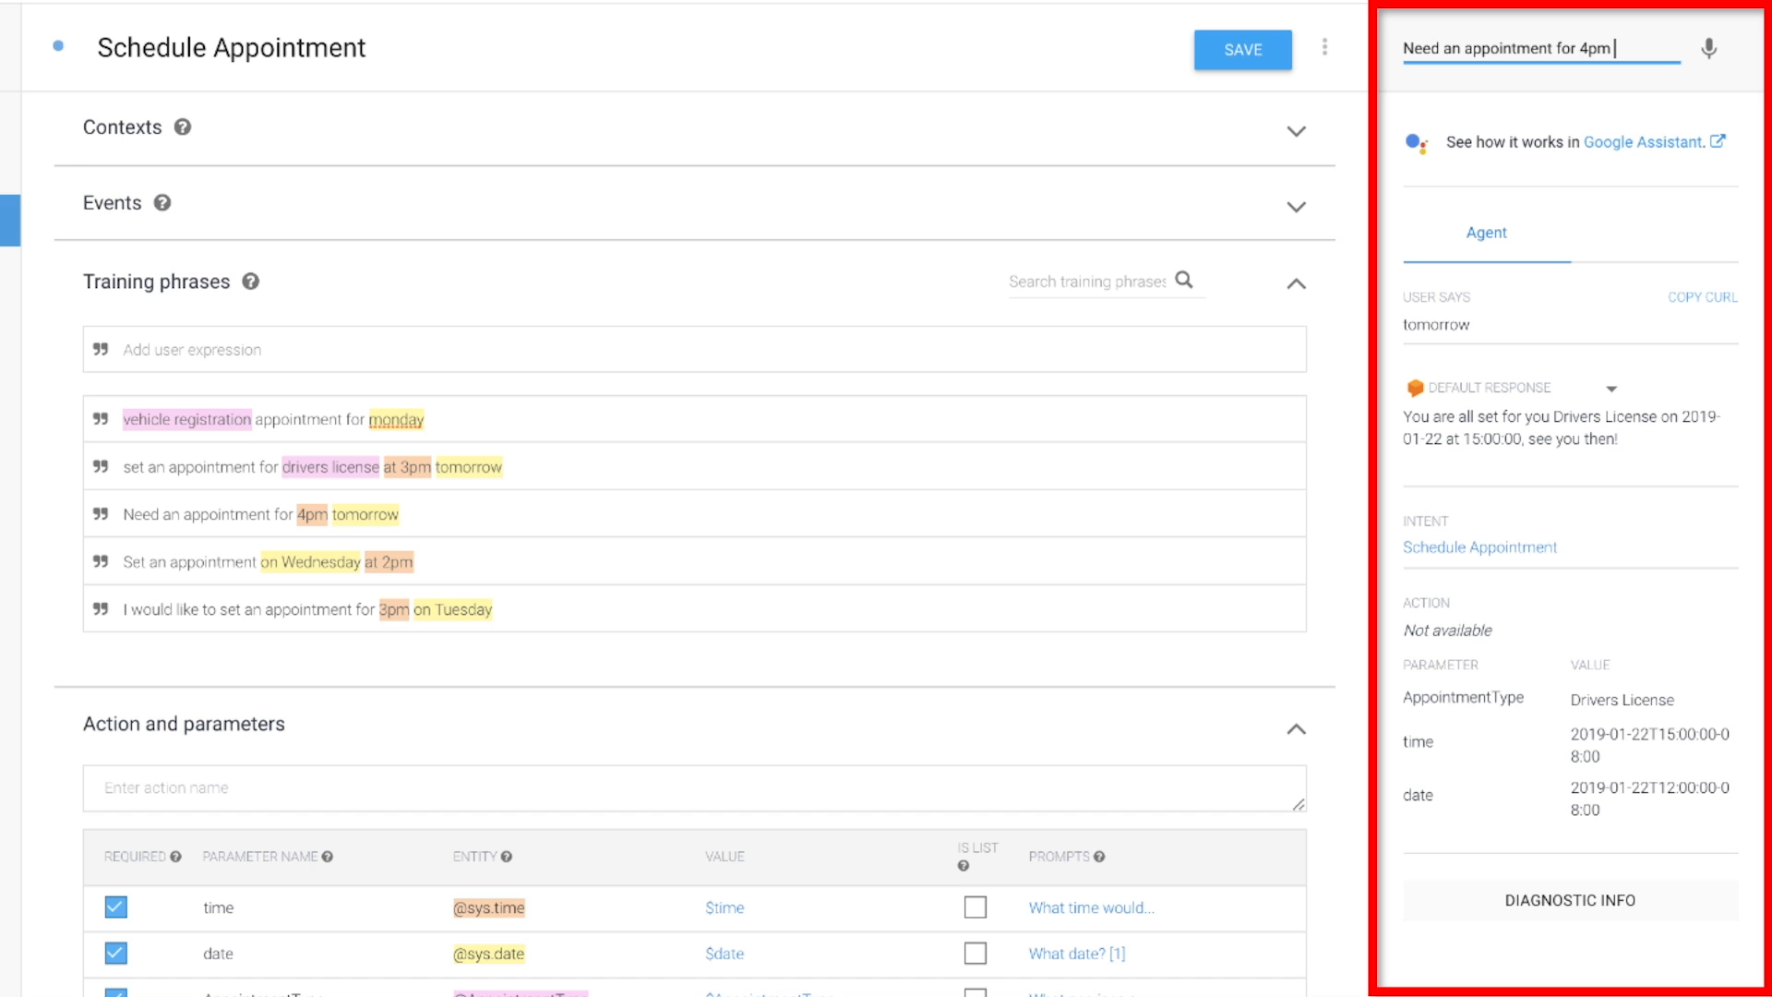
text(tomorrow)
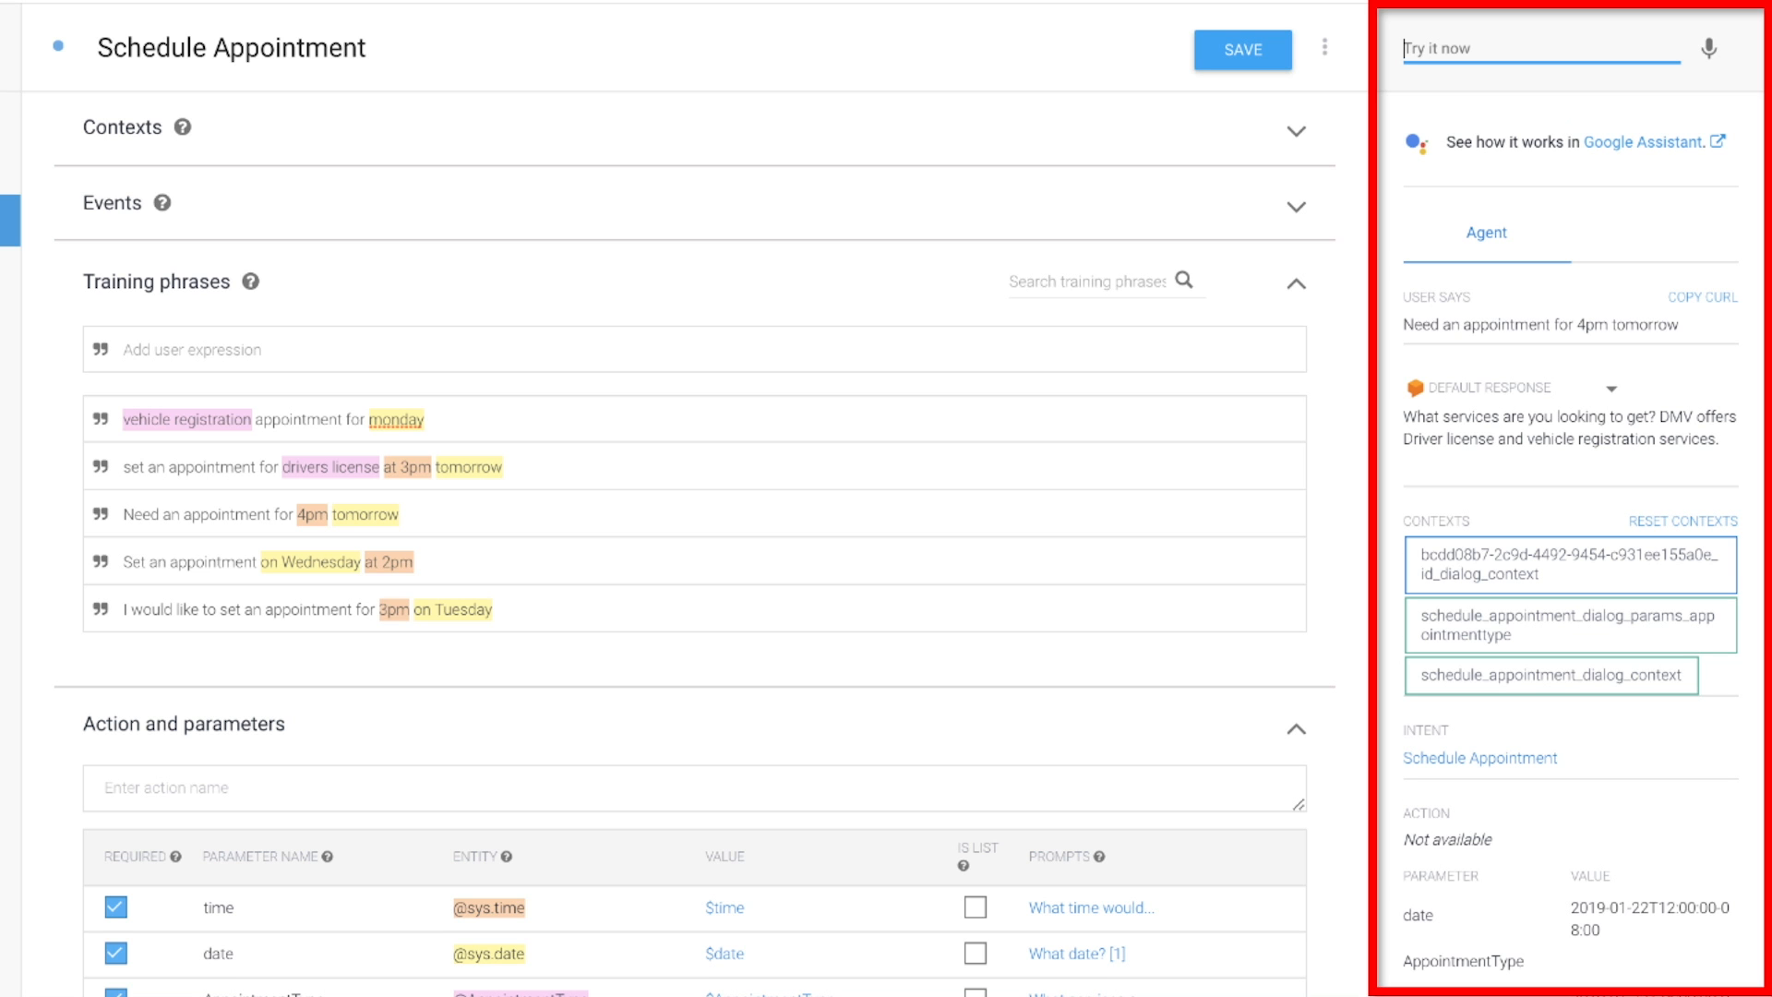
- Answer the service prompt with 'Drivers lic' and test 'set an' appointment for '2pm tomorrow'
text(D)
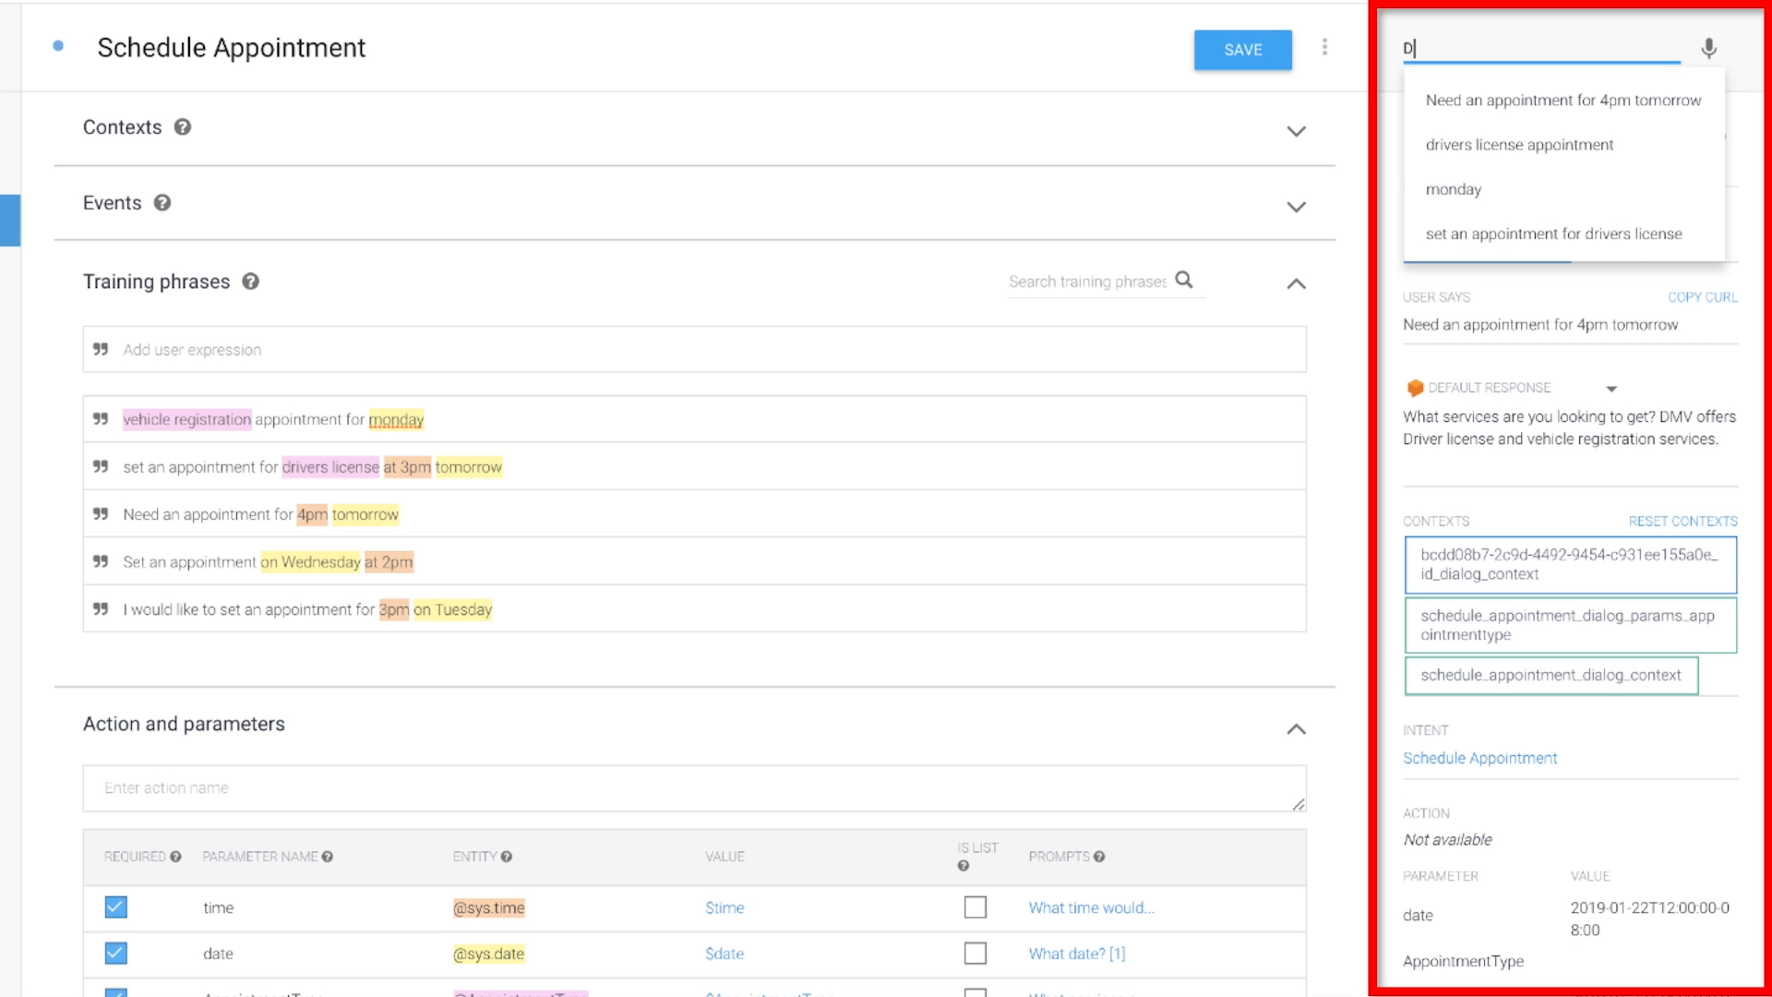
text(Drivers lic)
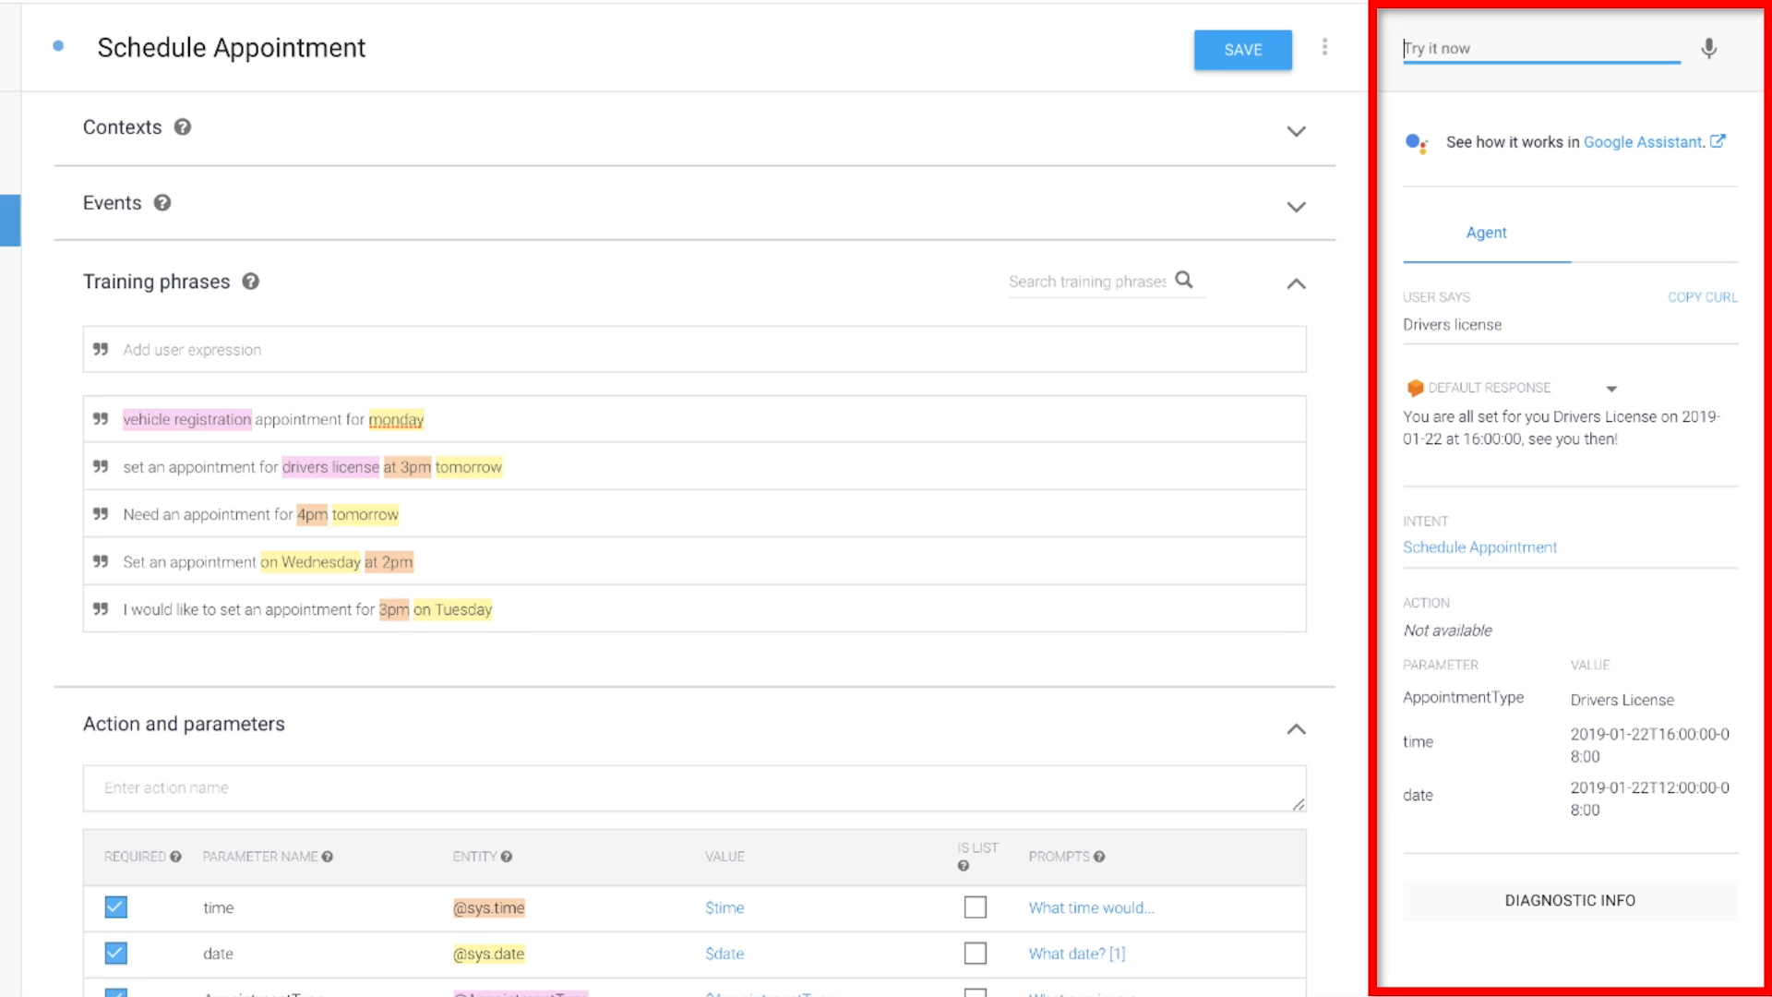
text(set an)
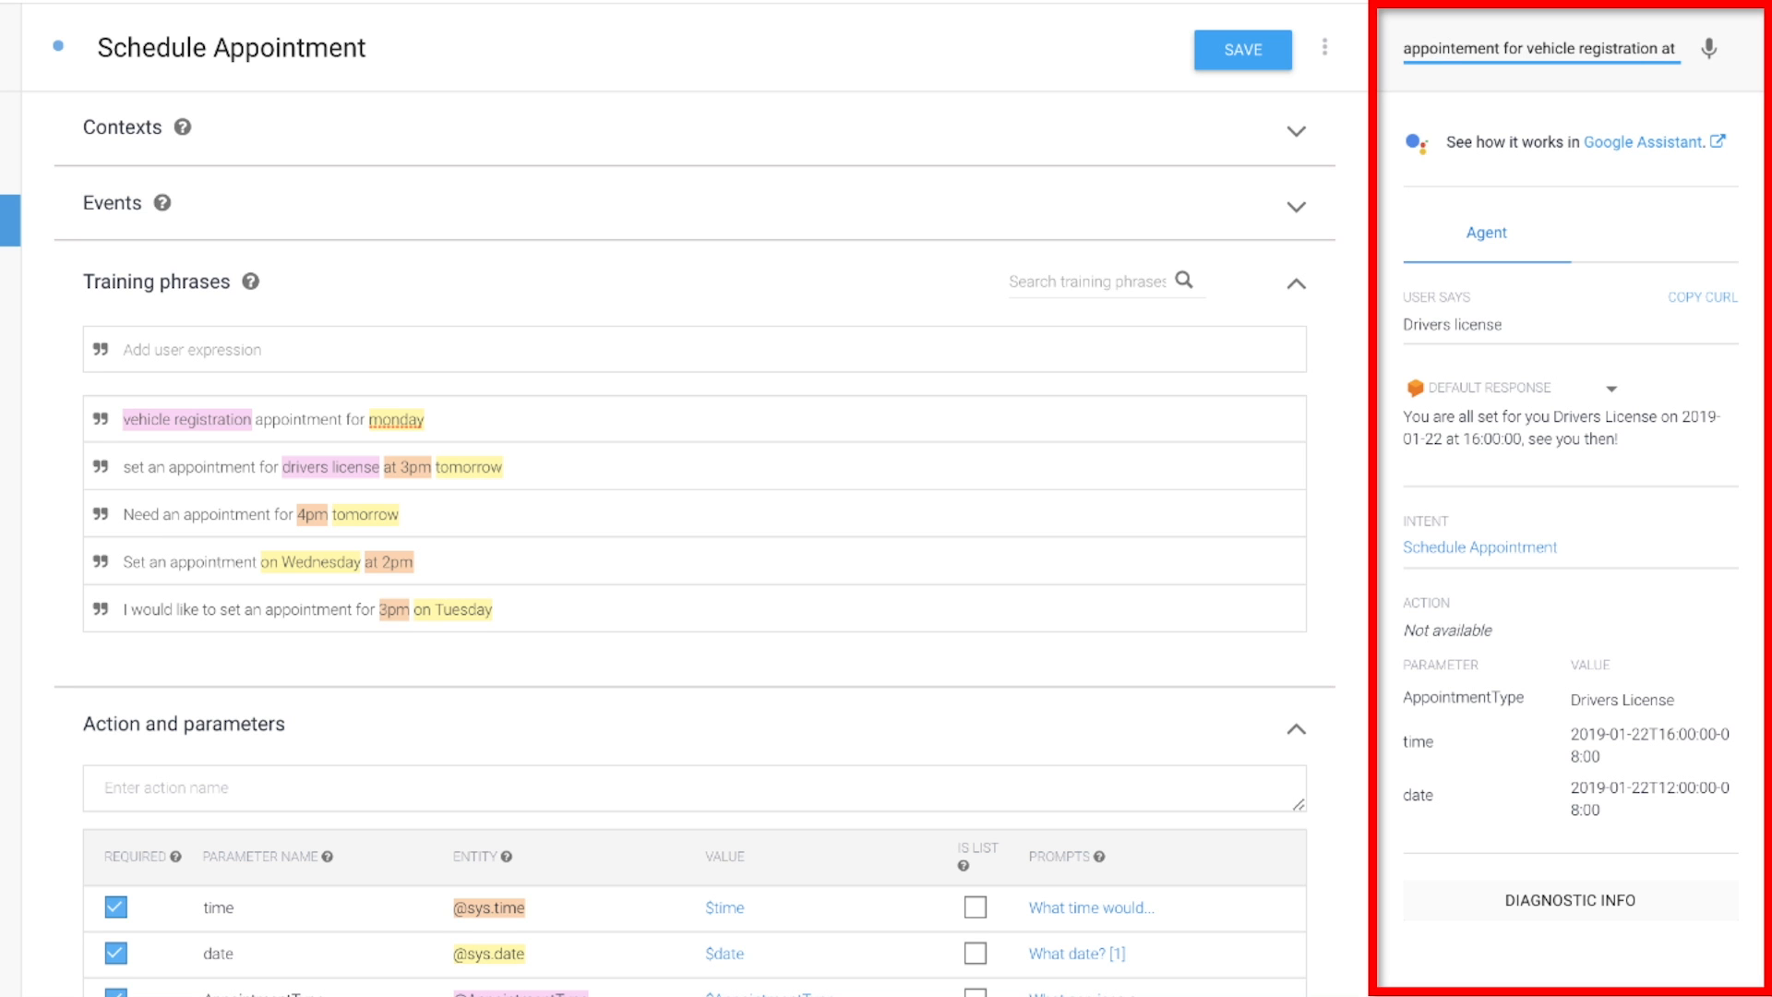
text(2pm tomorrow)
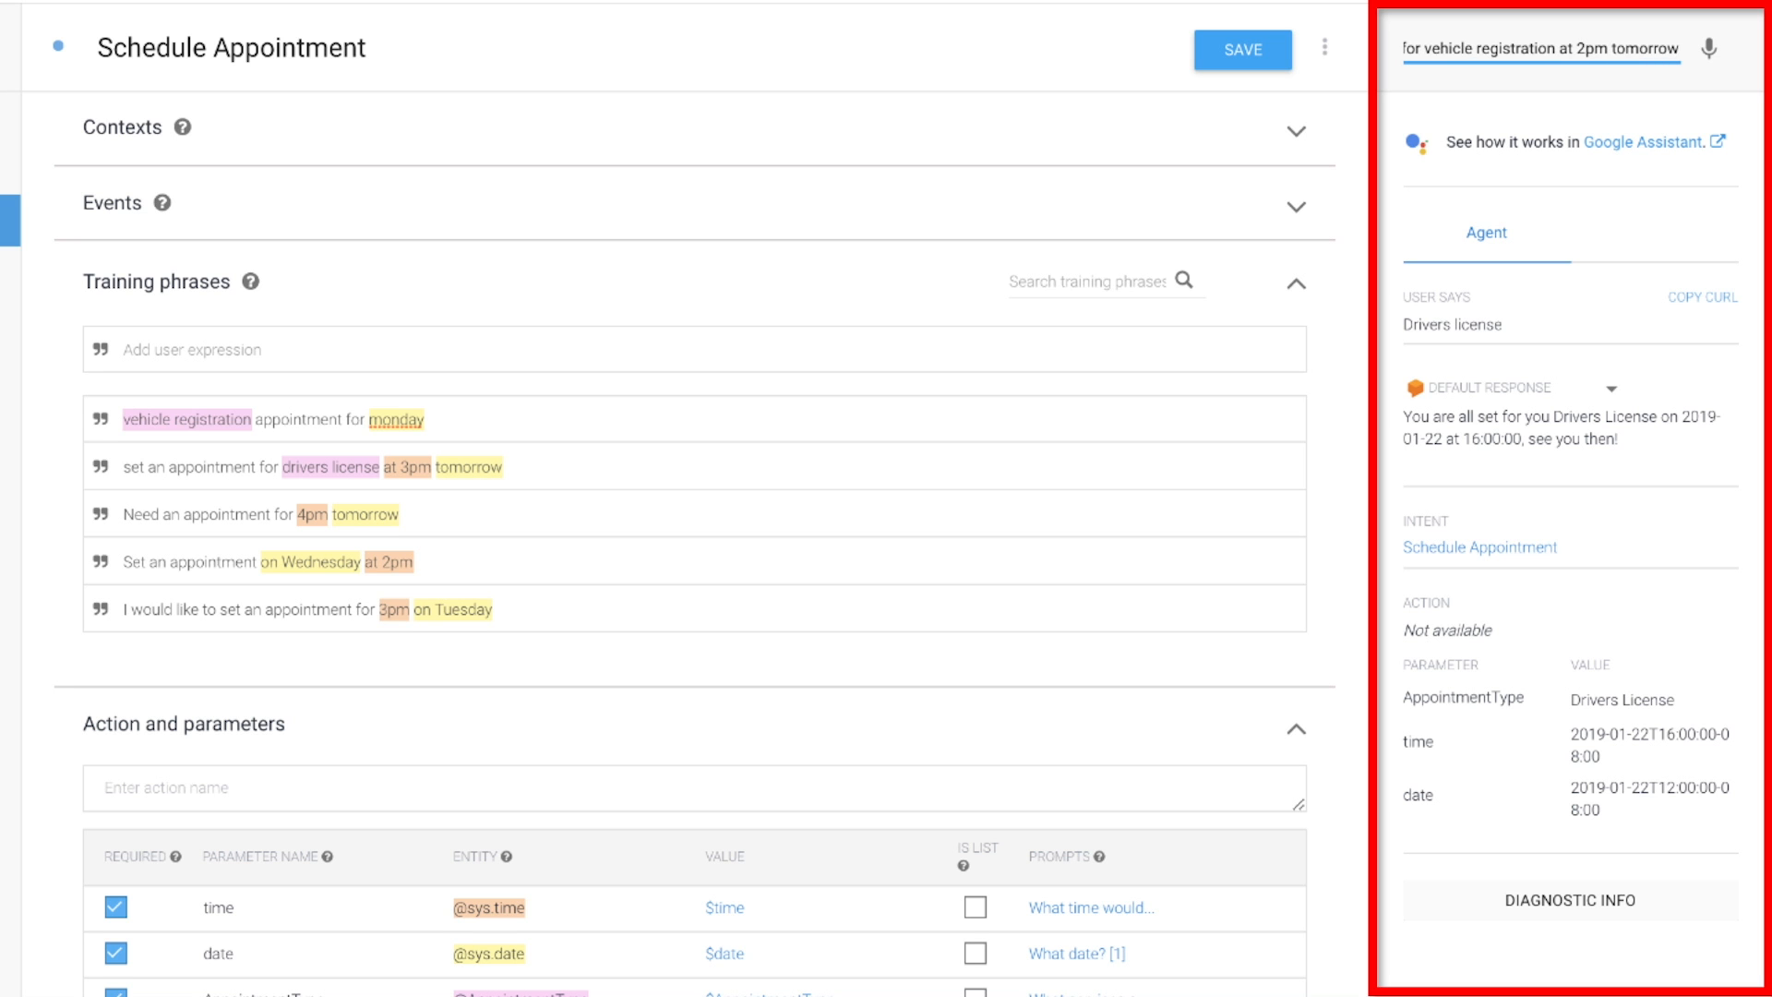